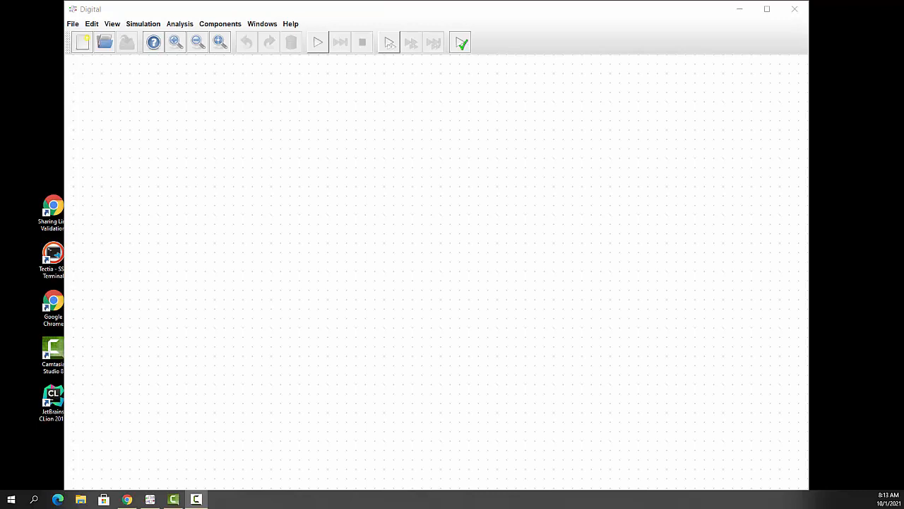
pyautogui.moveTo(735, 392)
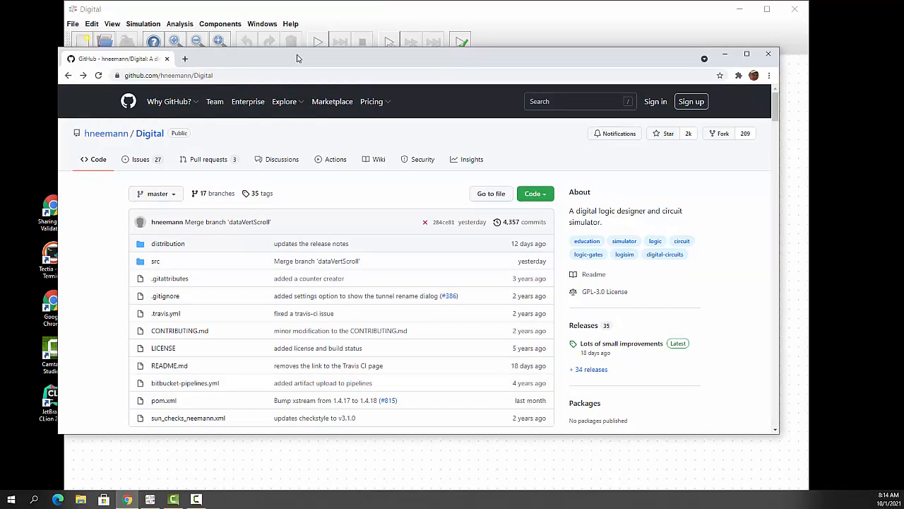
pyautogui.moveTo(334, 181)
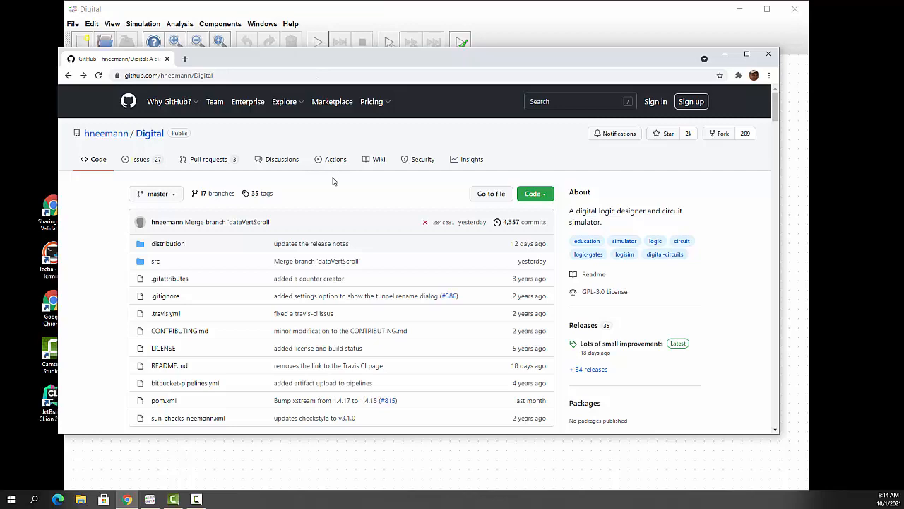
# - Scroll the Digital README down through the Download and Features sections
pyautogui.scroll(-3)
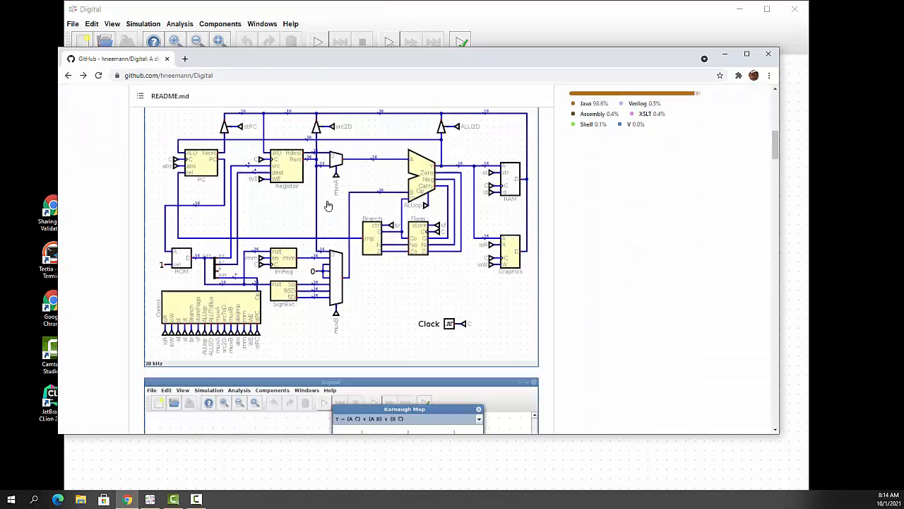
pyautogui.scroll(-3)
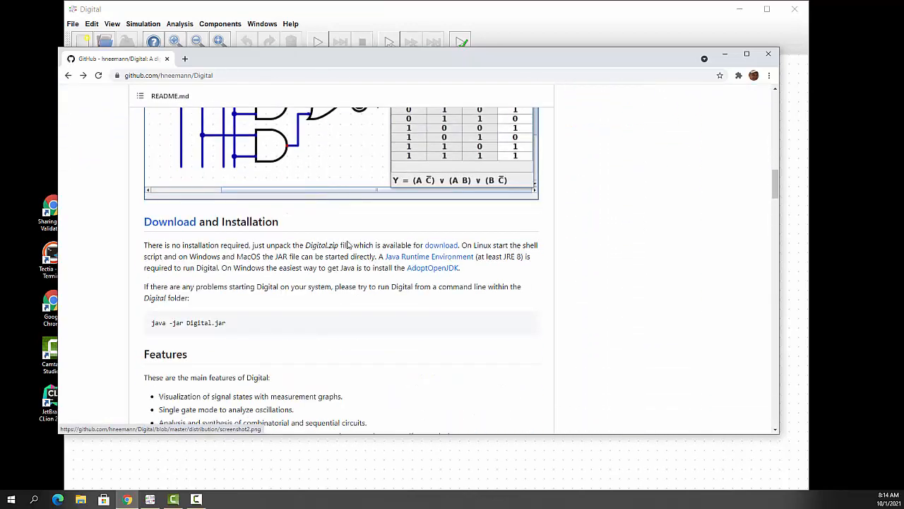
pyautogui.moveTo(440, 246)
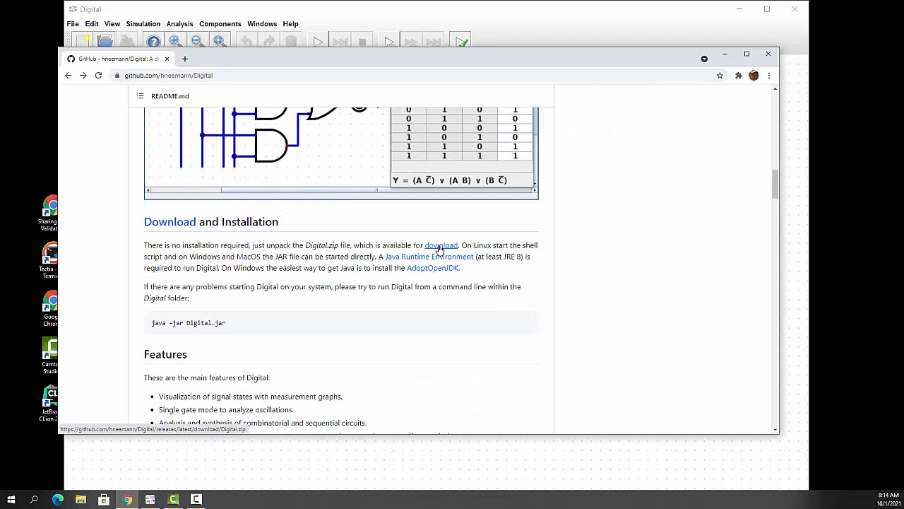
pyautogui.moveTo(421, 243)
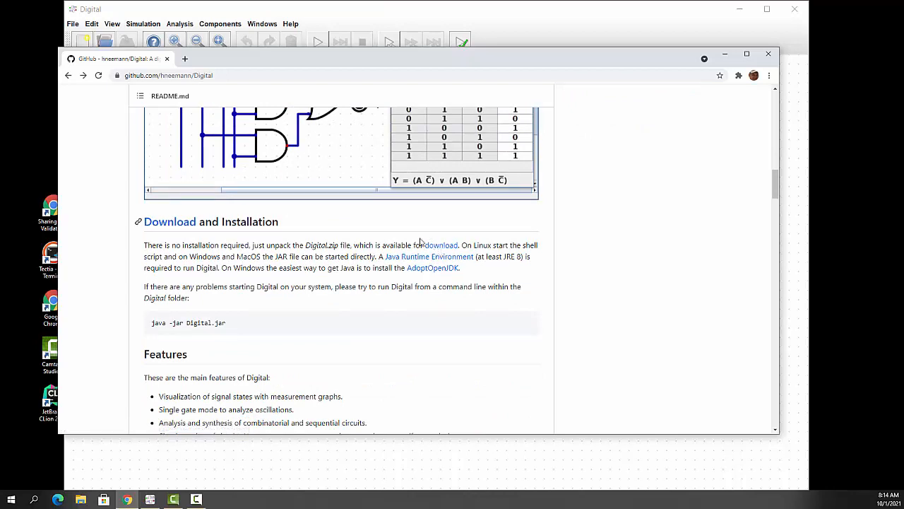
pyautogui.moveTo(429, 257)
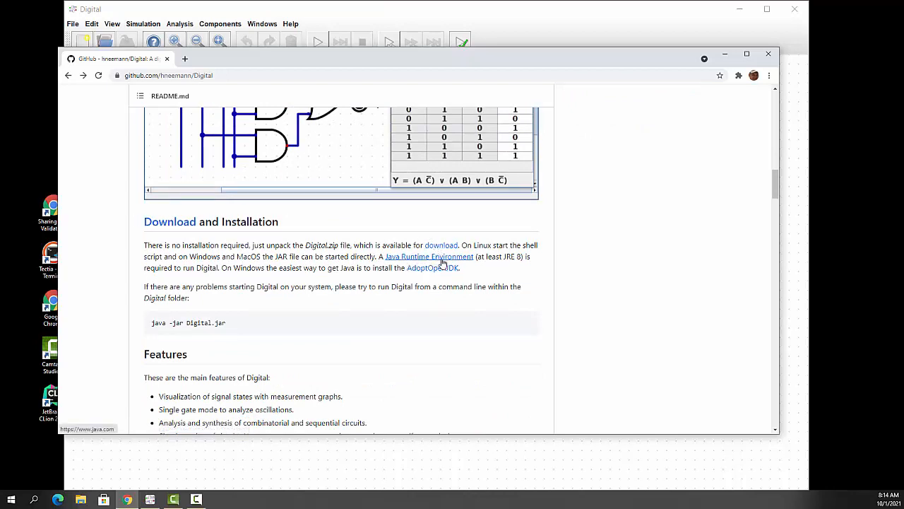
pyautogui.moveTo(492, 272)
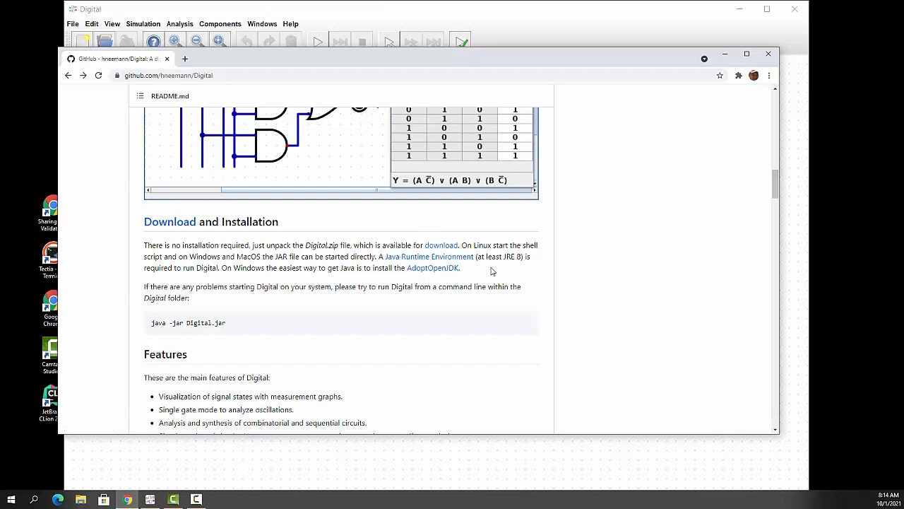
pyautogui.moveTo(430, 278)
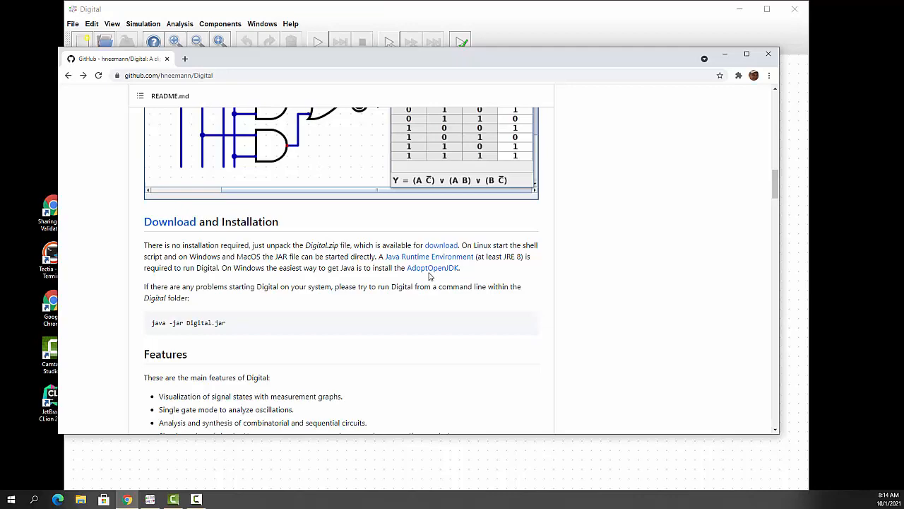
pyautogui.moveTo(432, 269)
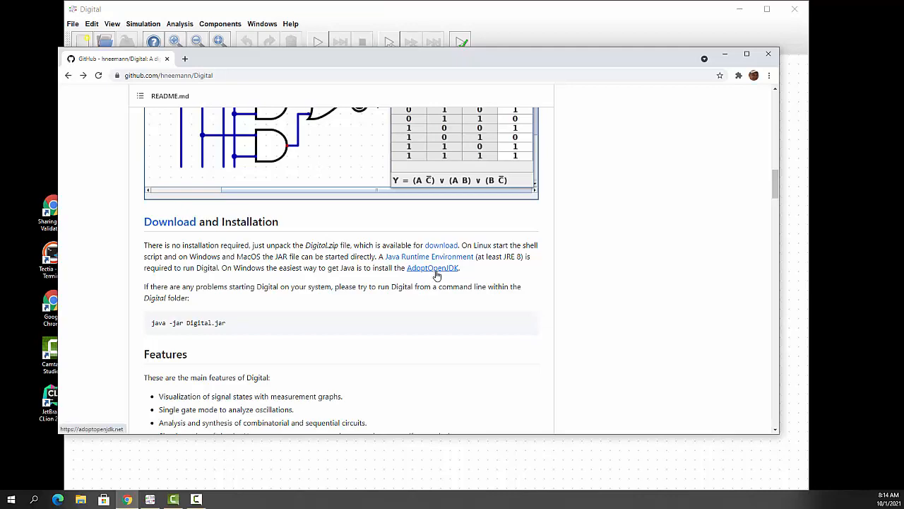
pyautogui.scroll(-3)
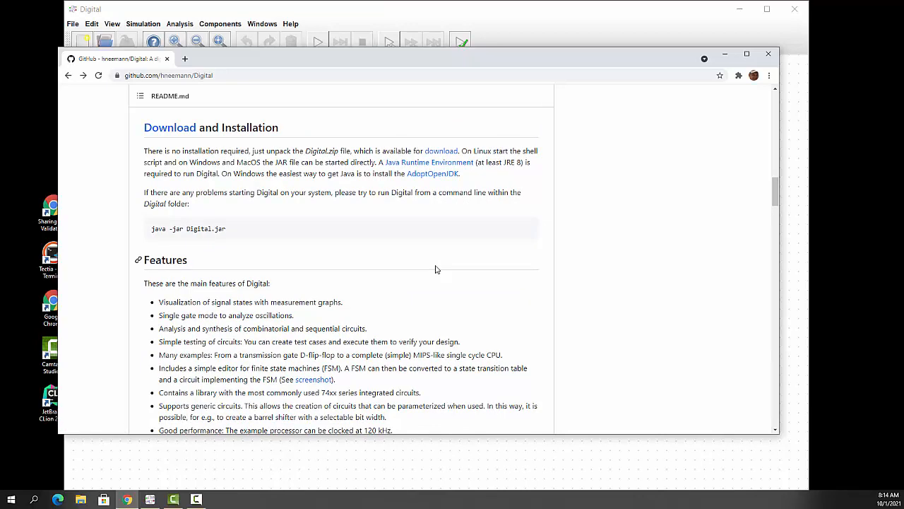
pyautogui.scroll(-3)
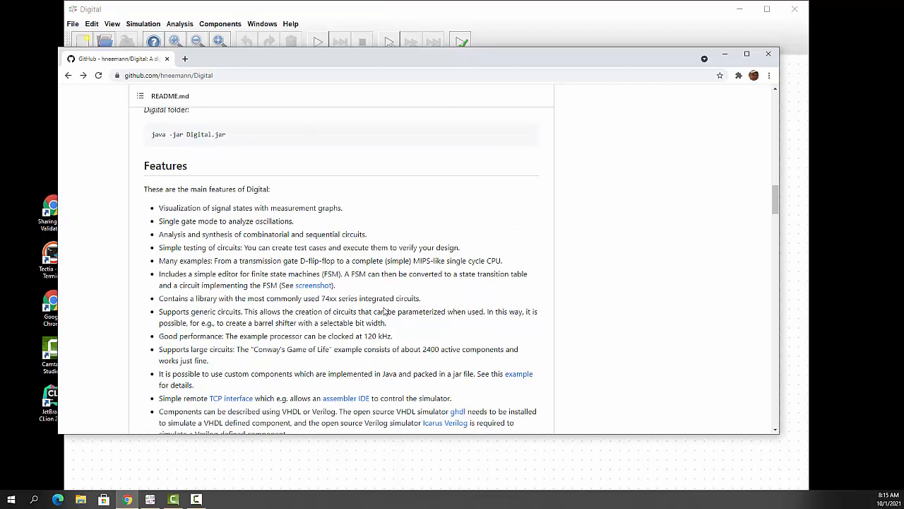
pyautogui.moveTo(472, 62)
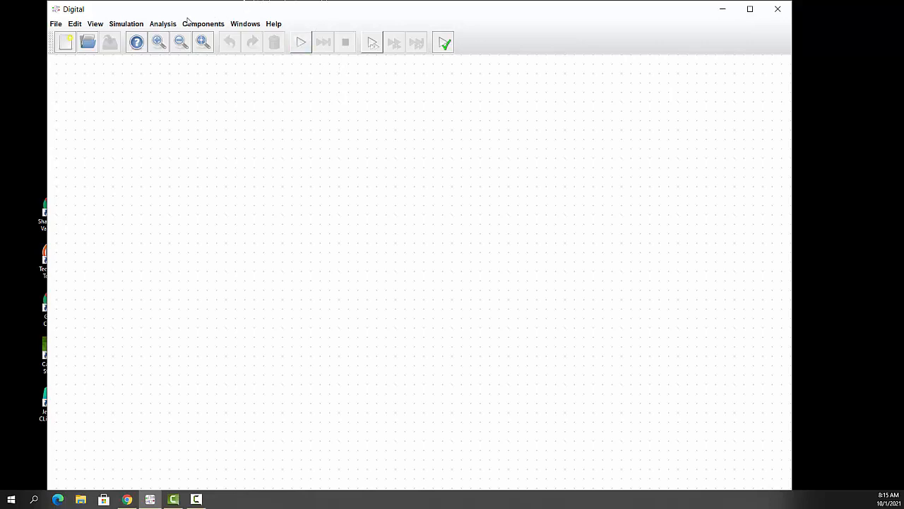
# - Browse the File, View, Simulation, Analysis and Components menus in turn
pyautogui.click(57, 22)
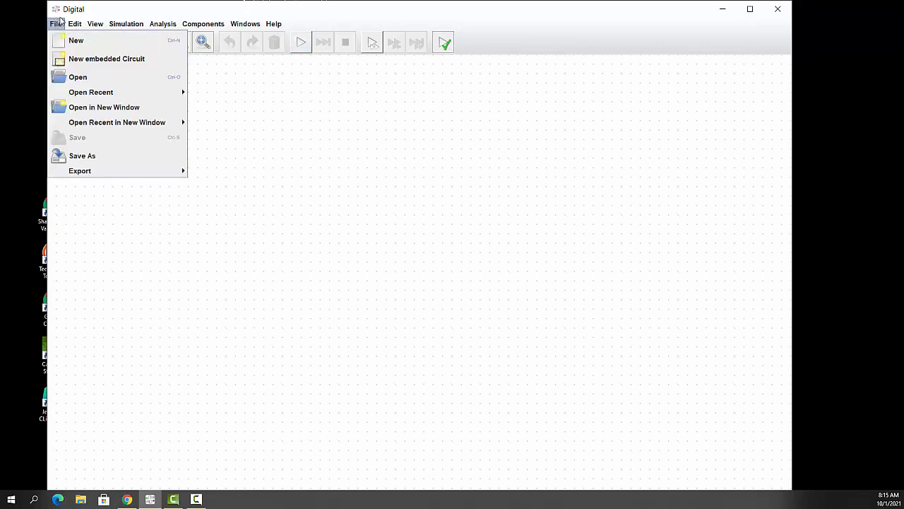
pyautogui.click(94, 23)
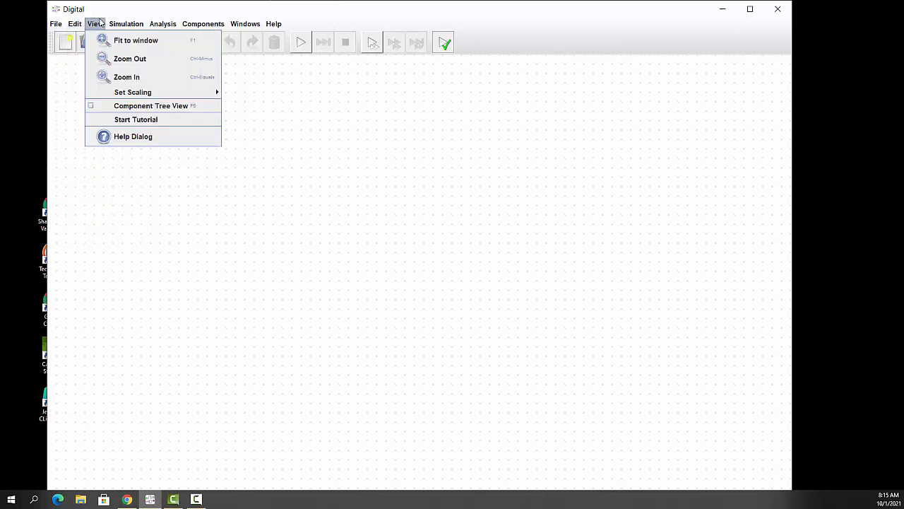
pyautogui.click(127, 23)
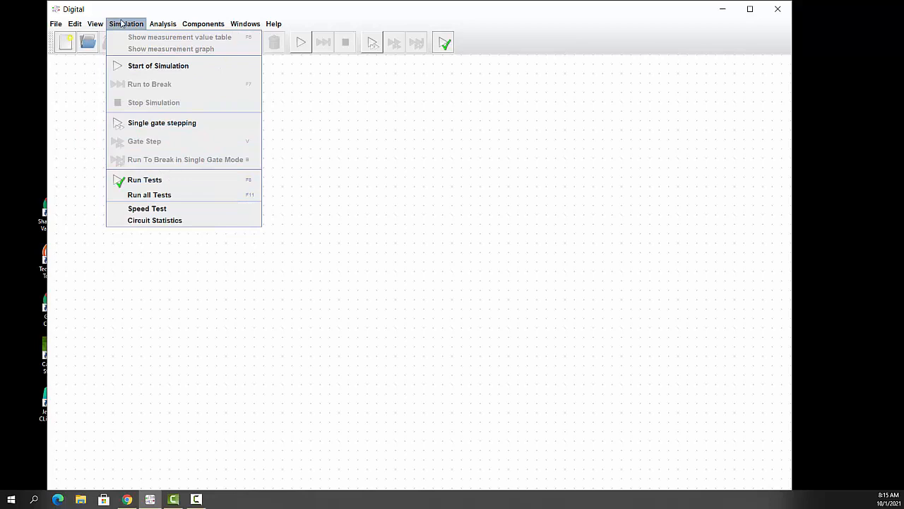
pyautogui.click(163, 23)
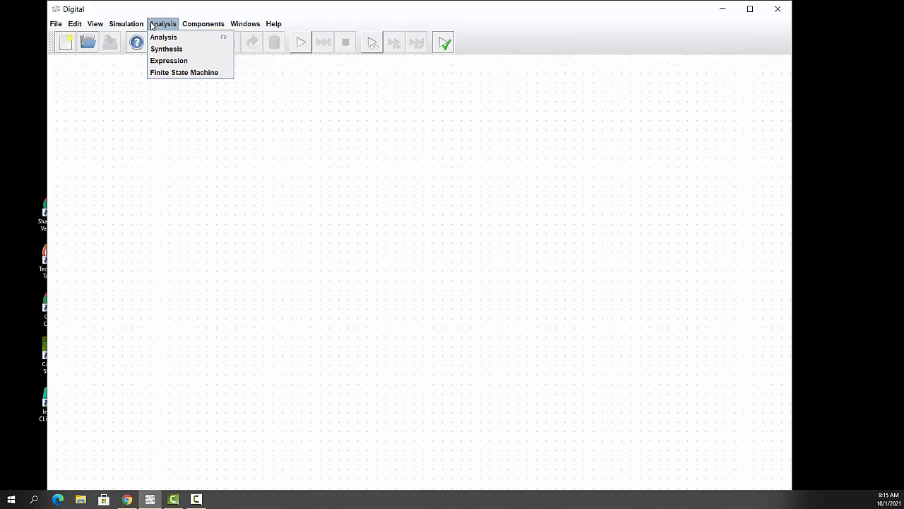
pyautogui.click(204, 23)
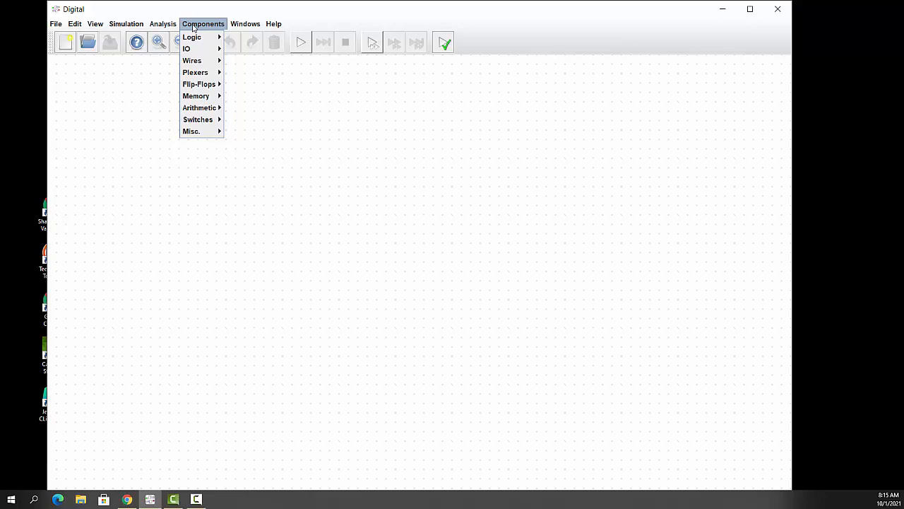
# - Add an AND gate from the Logic components and drop it near the canvas top
pyautogui.click(192, 37)
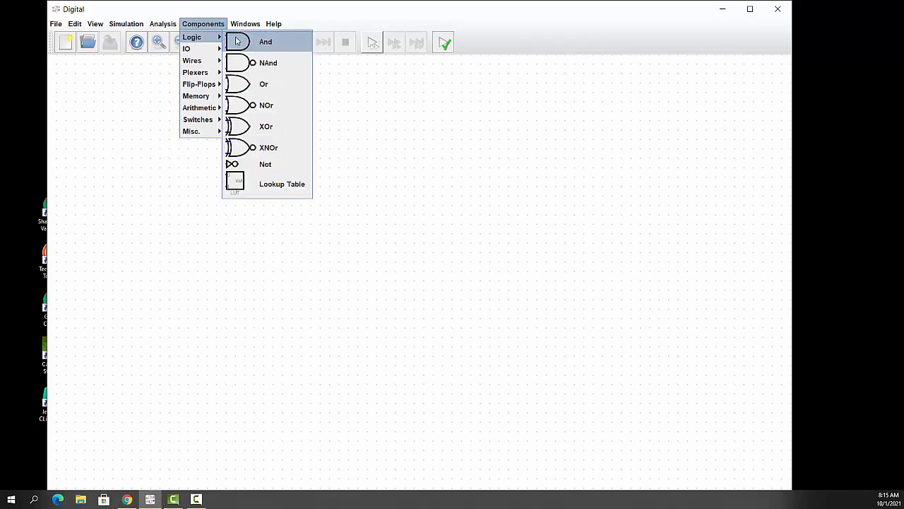
pyautogui.click(266, 43)
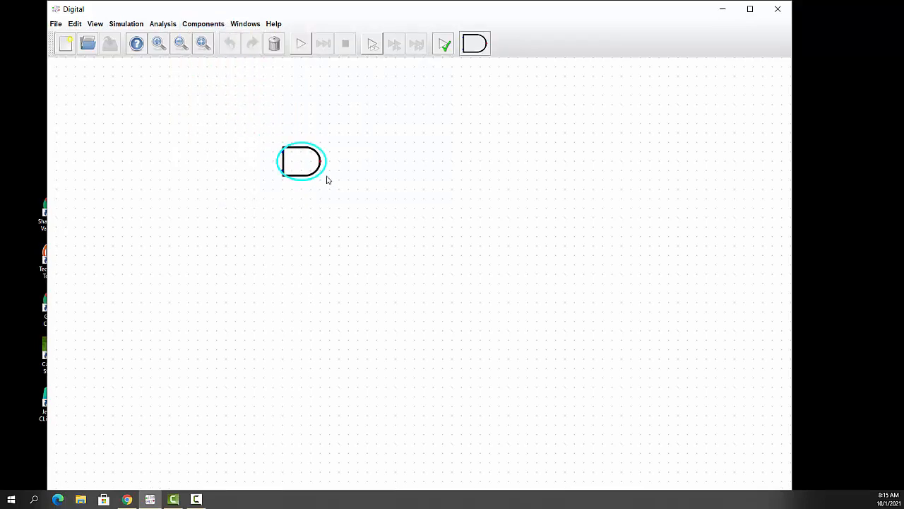
pyautogui.moveTo(302, 161); pyautogui.dragTo(387, 153)
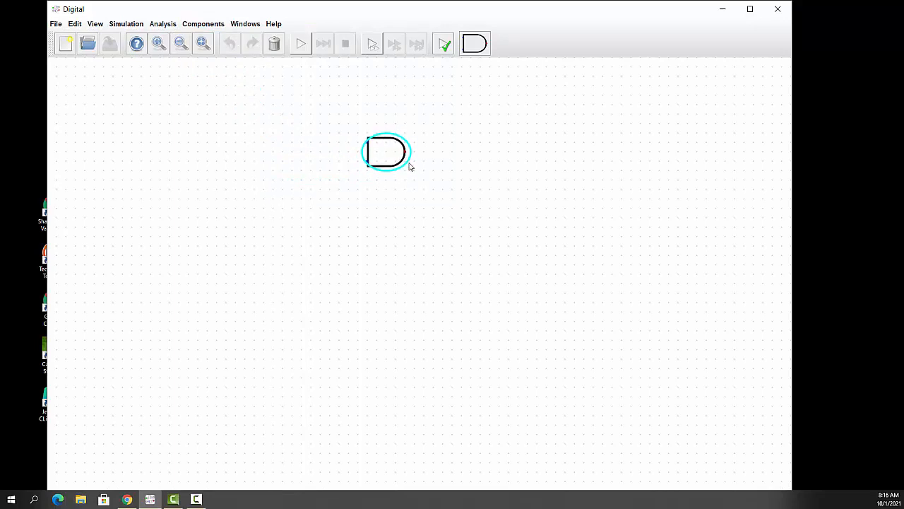
pyautogui.moveTo(386, 153); pyautogui.dragTo(424, 161)
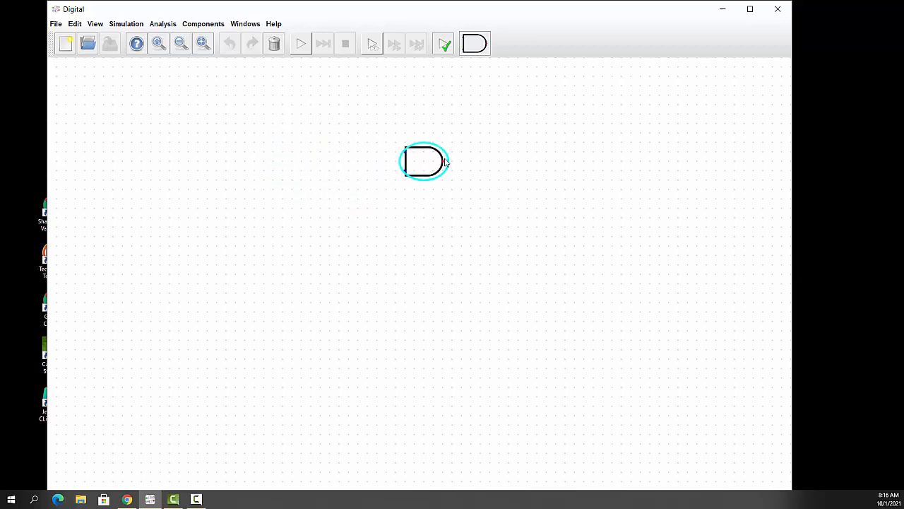
pyautogui.moveTo(424, 161); pyautogui.dragTo(367, 133)
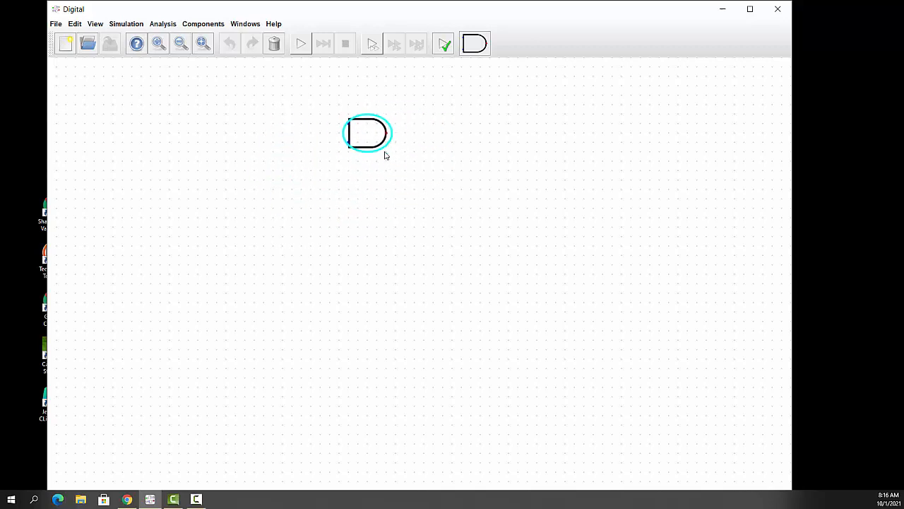
pyautogui.moveTo(367, 133); pyautogui.dragTo(376, 132)
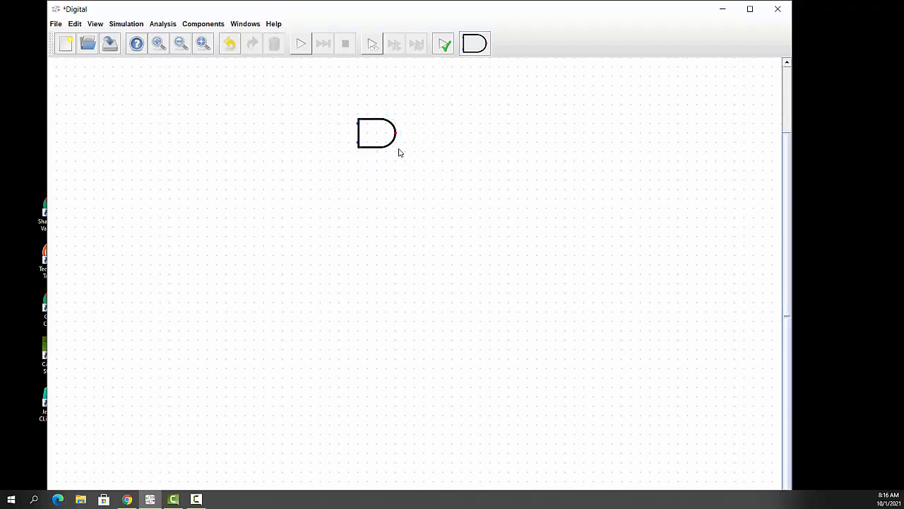
pyautogui.moveTo(397, 156)
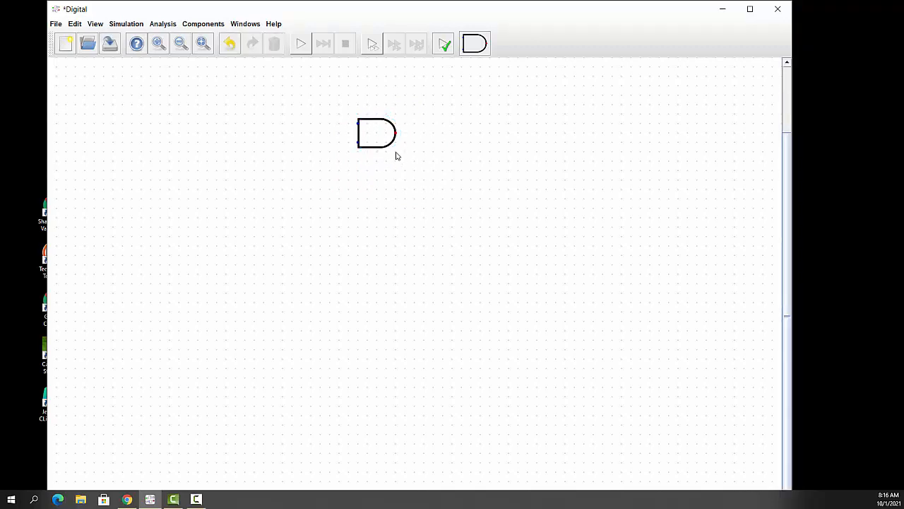
pyautogui.moveTo(376, 134)
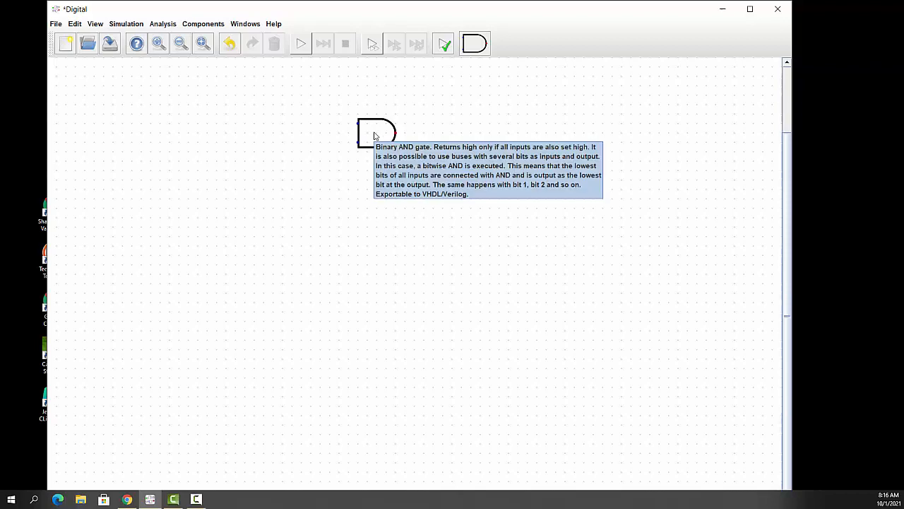
# - Nudge the AND gate into its final spot near the top centre
pyautogui.click(376, 133)
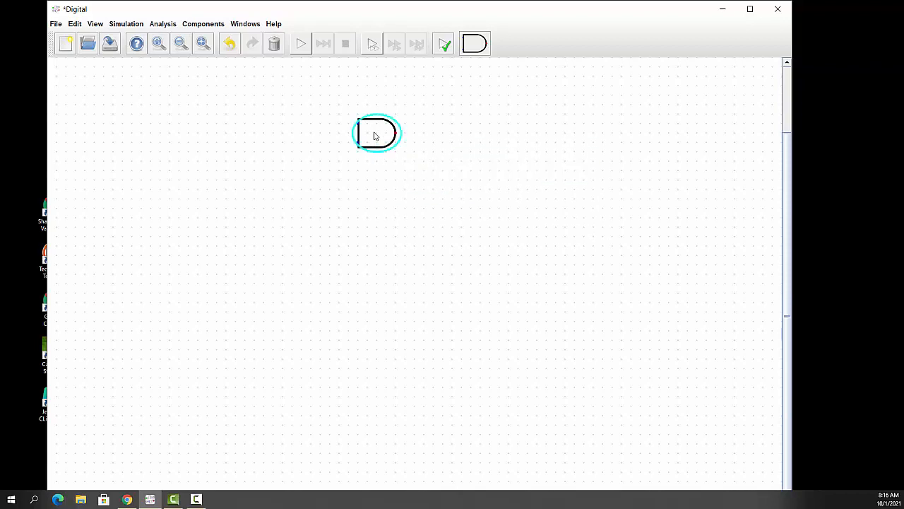
pyautogui.moveTo(376, 133); pyautogui.dragTo(395, 124)
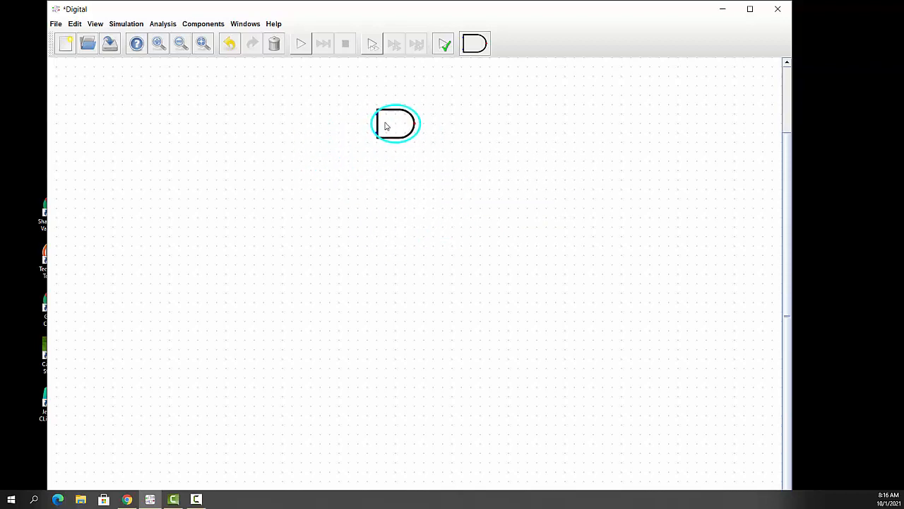
pyautogui.moveTo(395, 124); pyautogui.dragTo(375, 170)
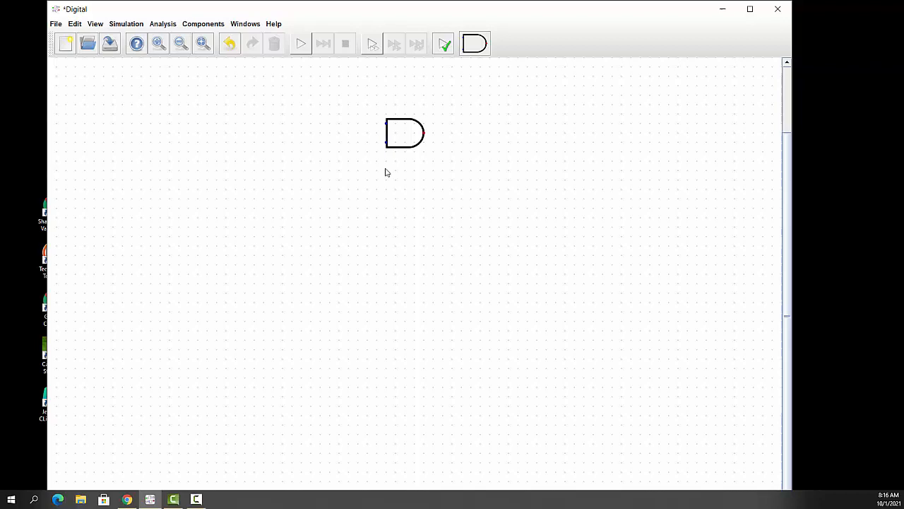
# - Add an OR gate and an adder stacked below the AND gate
pyautogui.click(203, 23)
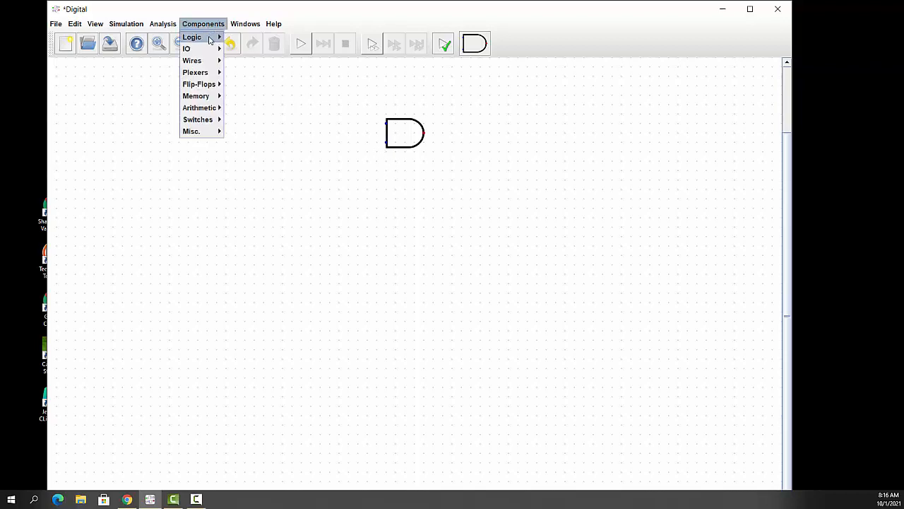
pyautogui.click(192, 37)
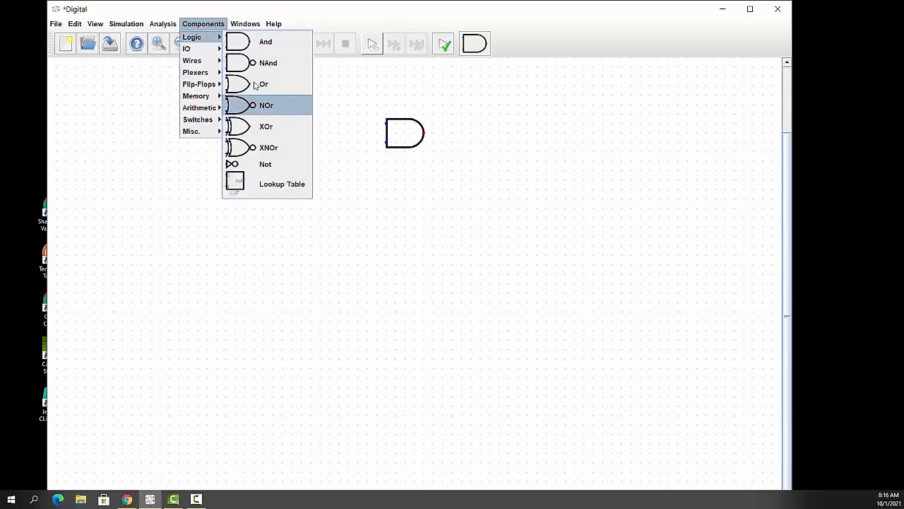
pyautogui.click(262, 85)
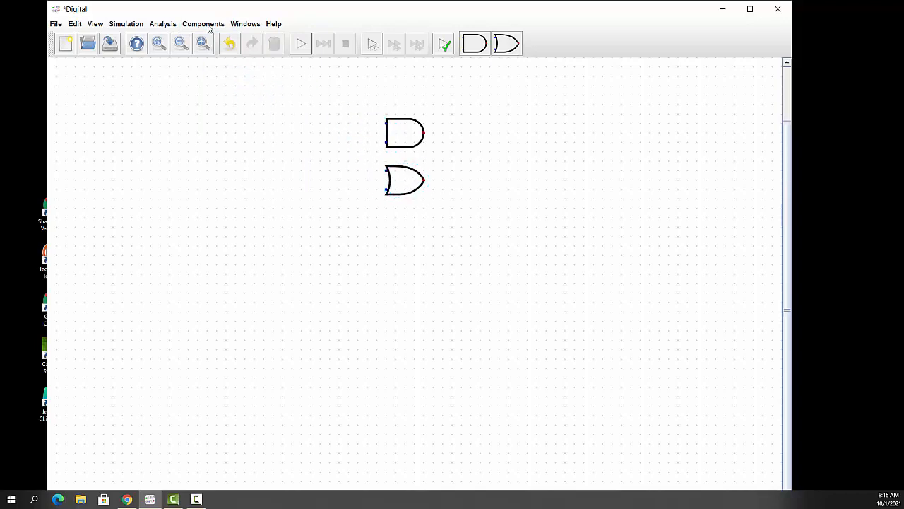
pyautogui.click(203, 23)
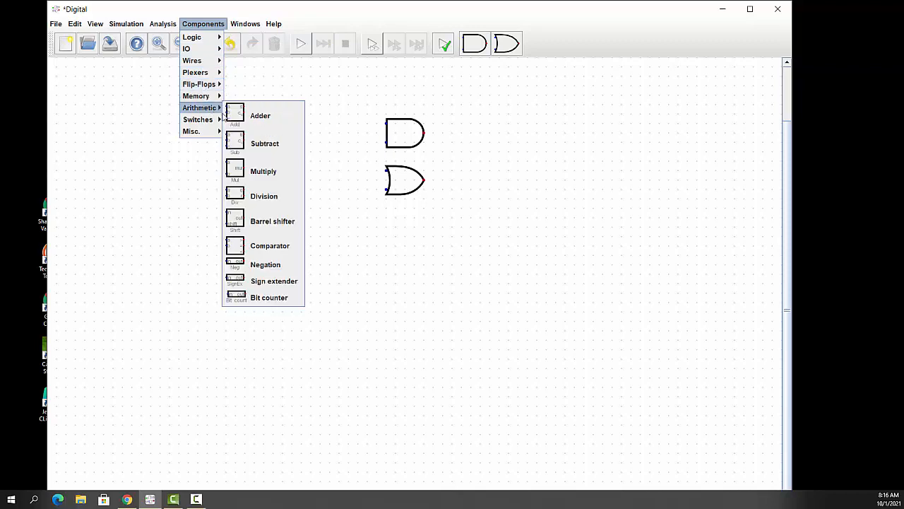
pyautogui.click(260, 116)
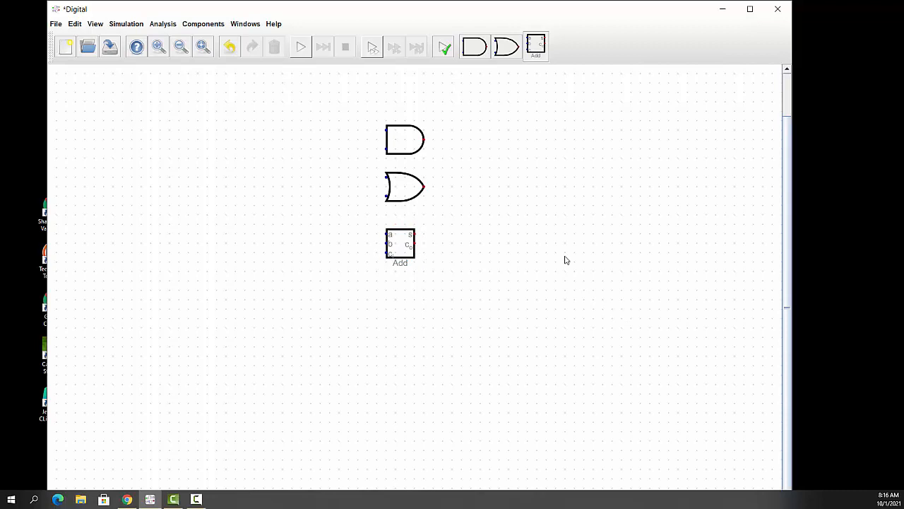
pyautogui.moveTo(556, 214)
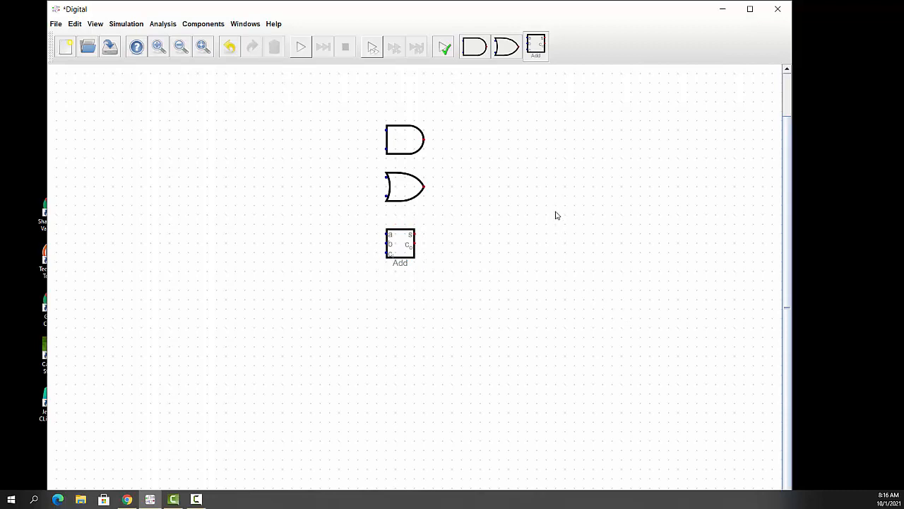
pyautogui.moveTo(557, 200)
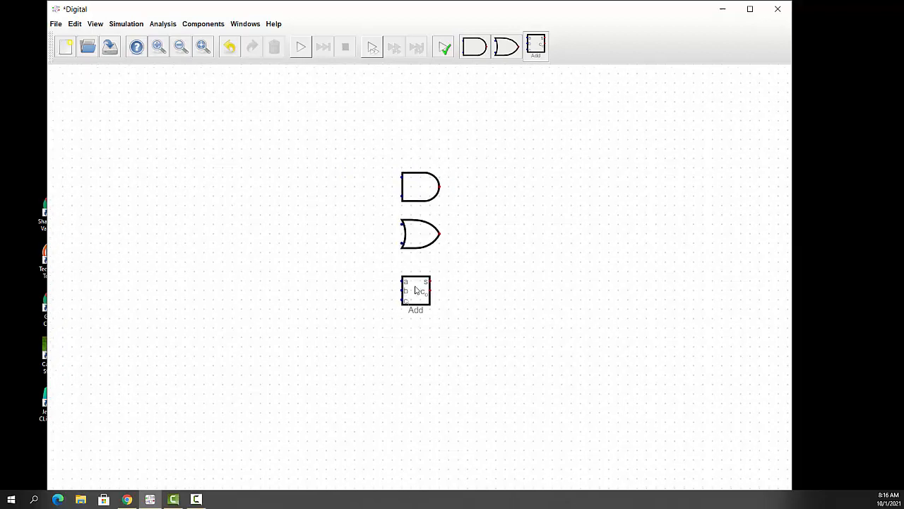
pyautogui.click(416, 290)
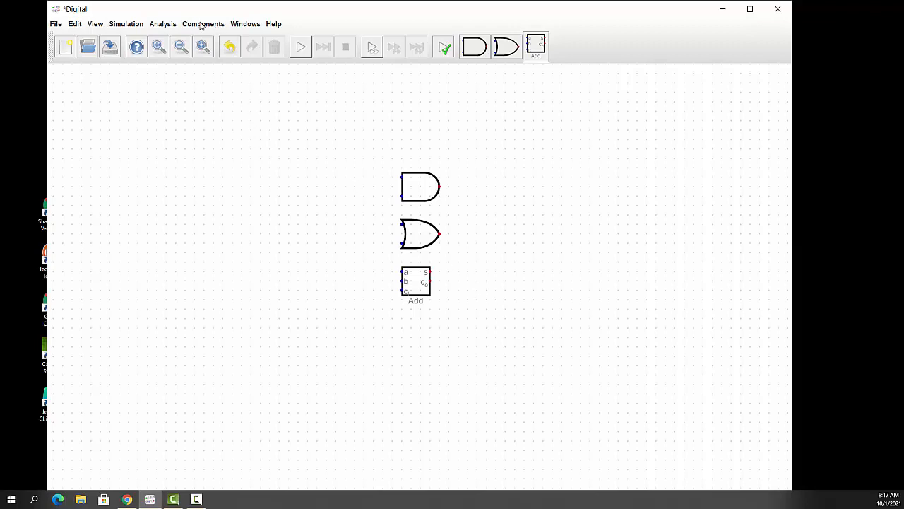
# - Place an input left of the AND gate with label A and description 'A Input'
pyautogui.click(204, 22)
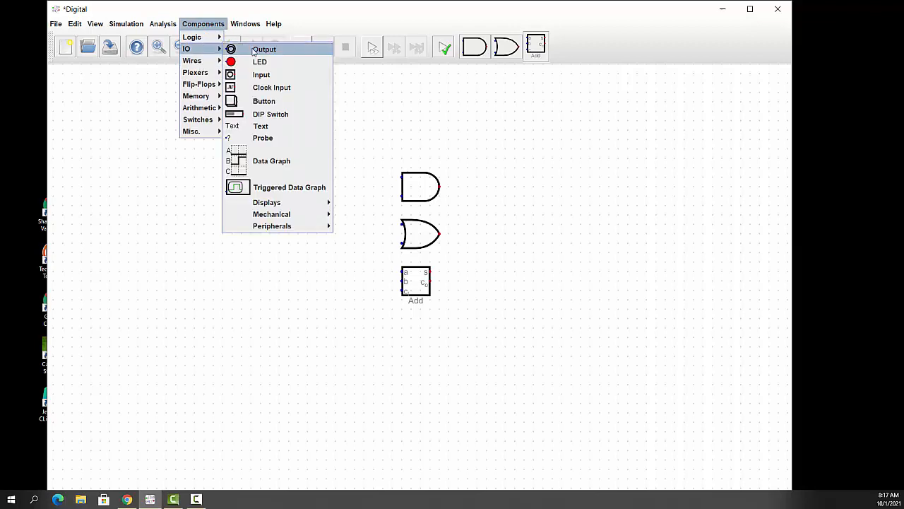
pyautogui.click(264, 48)
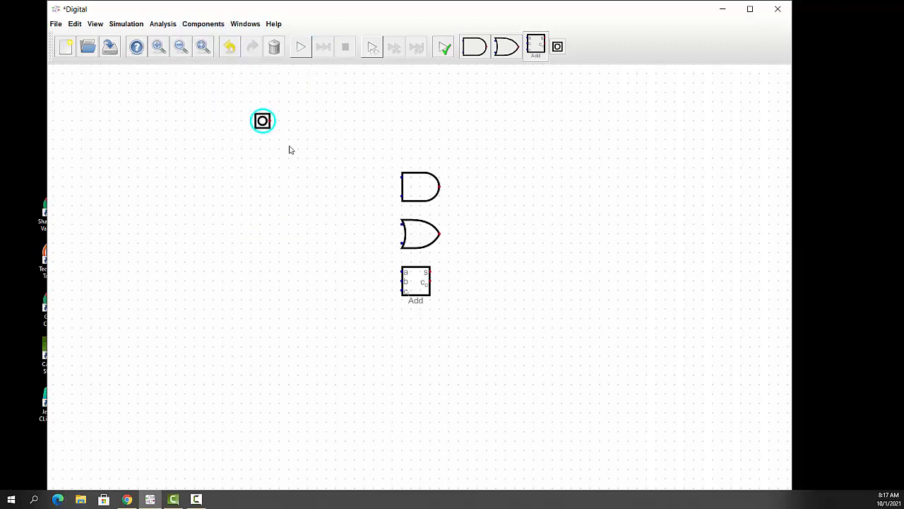
pyautogui.moveTo(263, 120); pyautogui.dragTo(319, 178)
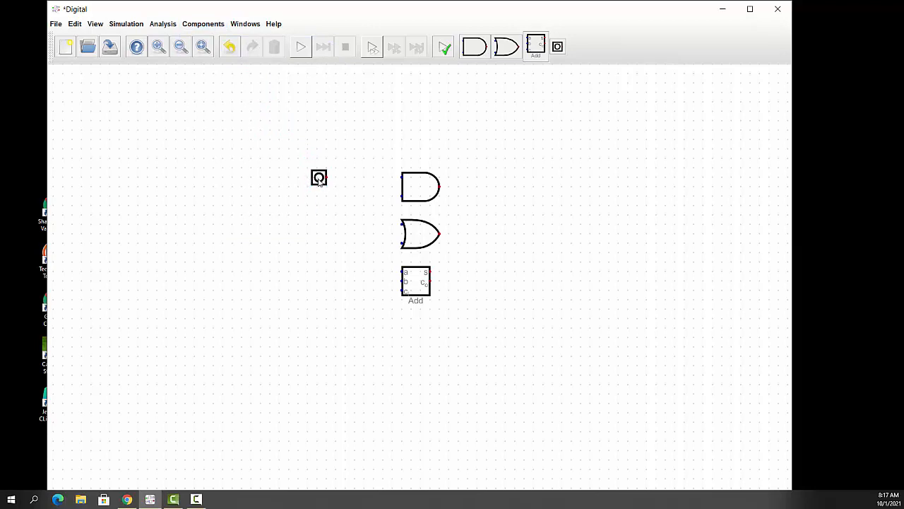
pyautogui.doubleClick(319, 178)
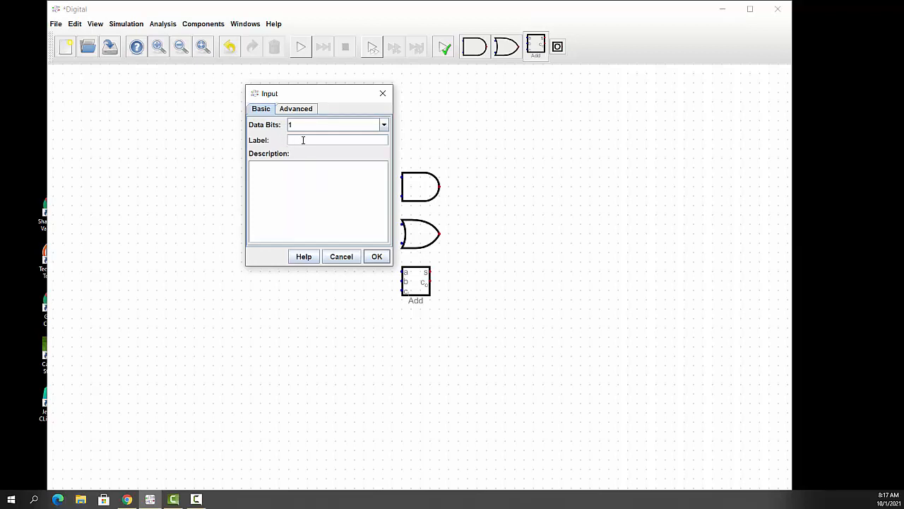
pyautogui.moveTo(808, 206)
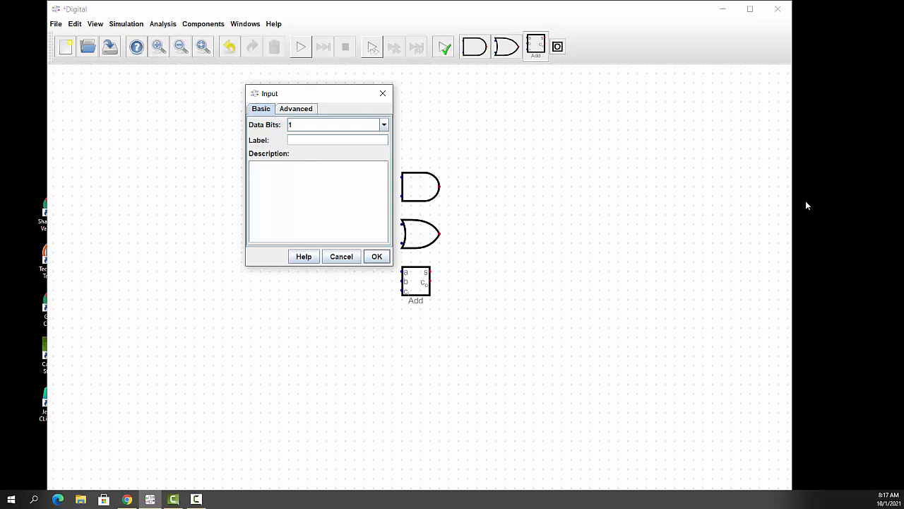
pyautogui.write('A')
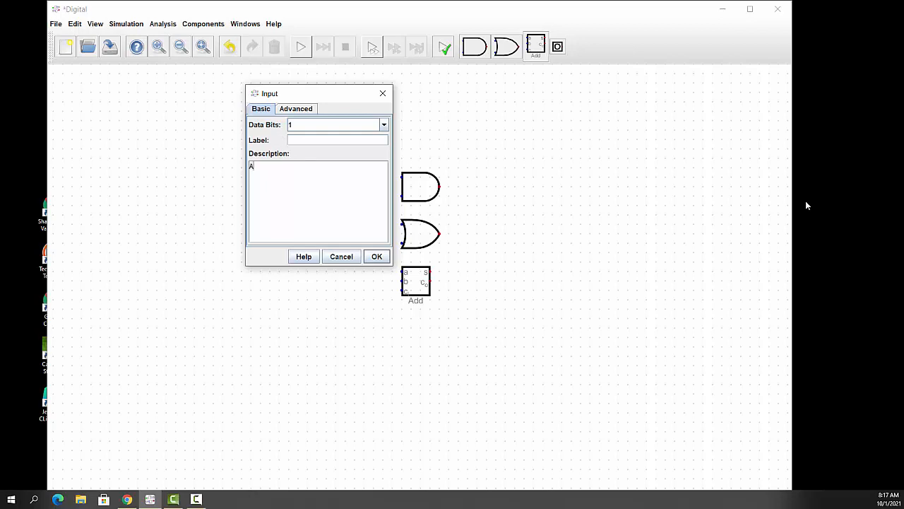
pyautogui.write('Input butt')
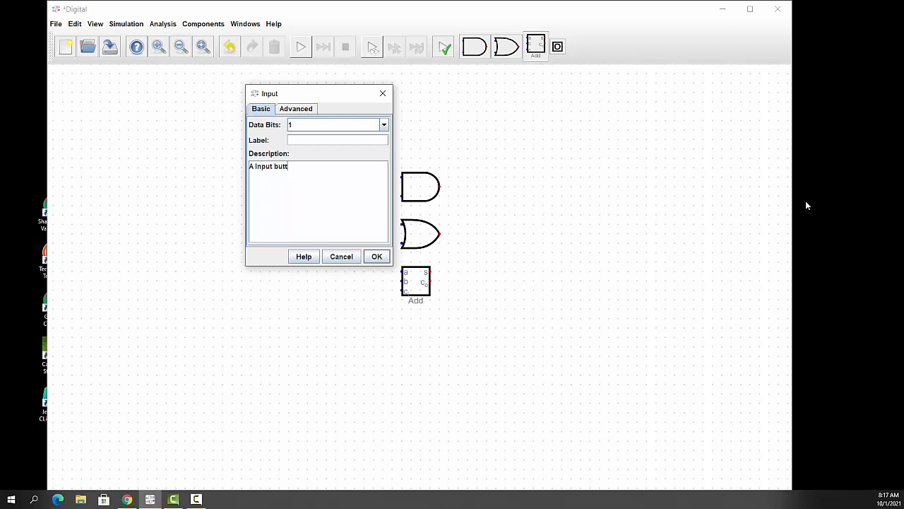
pyautogui.write('on')
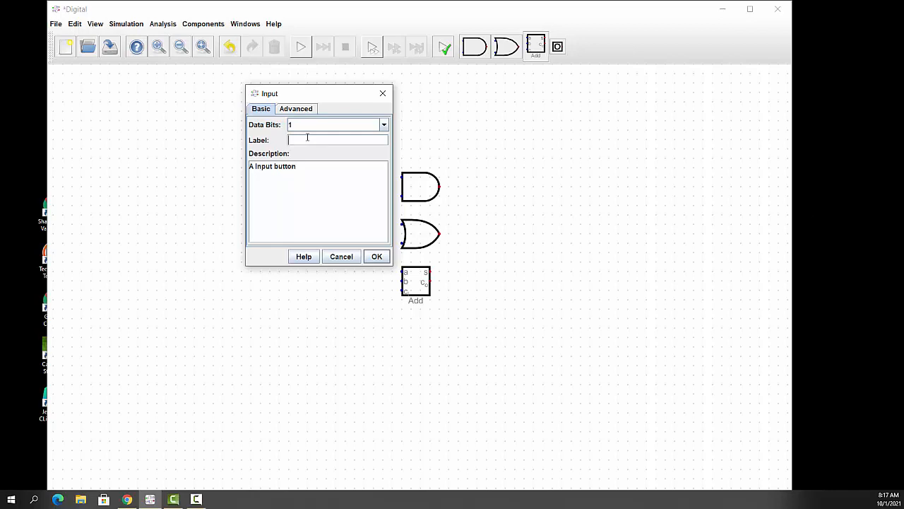
pyautogui.write('A')
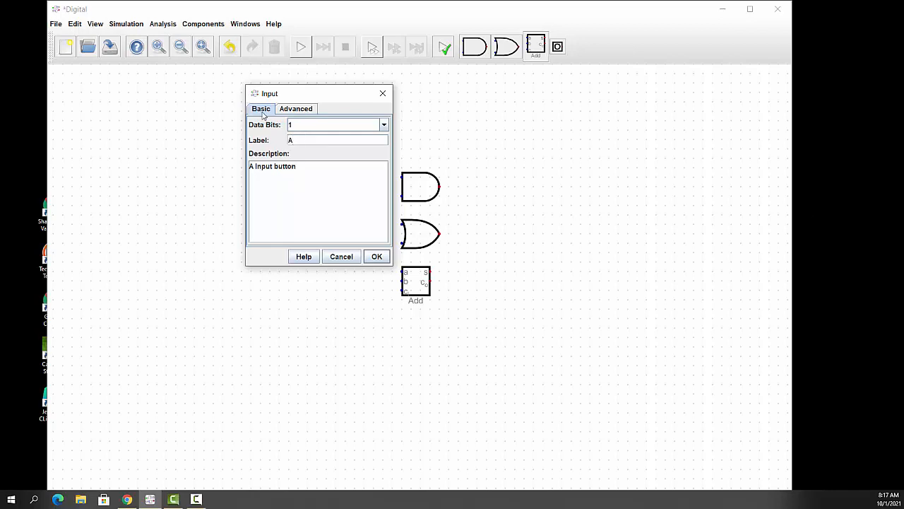
# - Set input A's number format to binary in its advanced settings and confirm
pyautogui.click(296, 107)
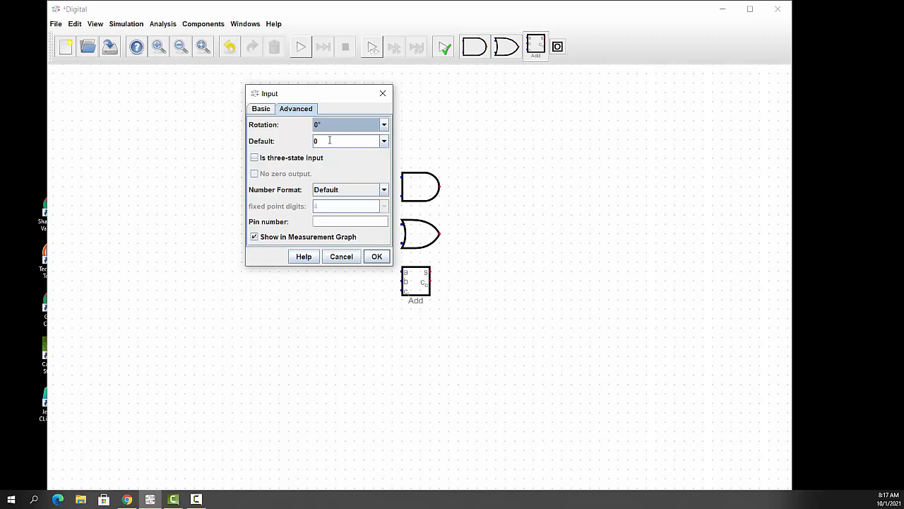
pyautogui.moveTo(359, 187)
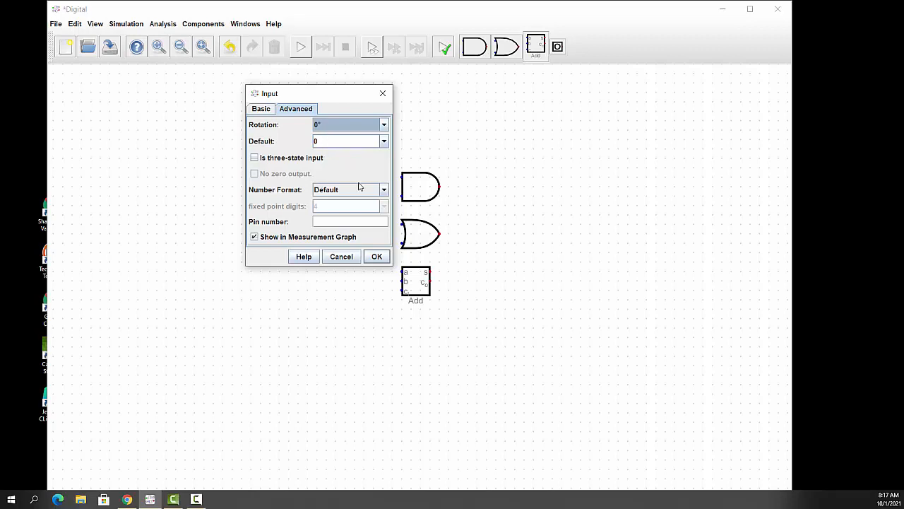
pyautogui.click(384, 190)
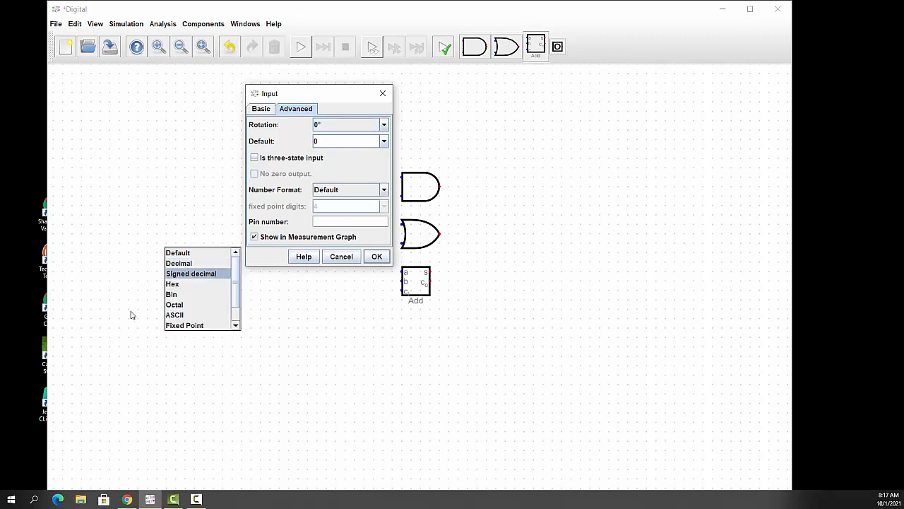
pyautogui.click(172, 294)
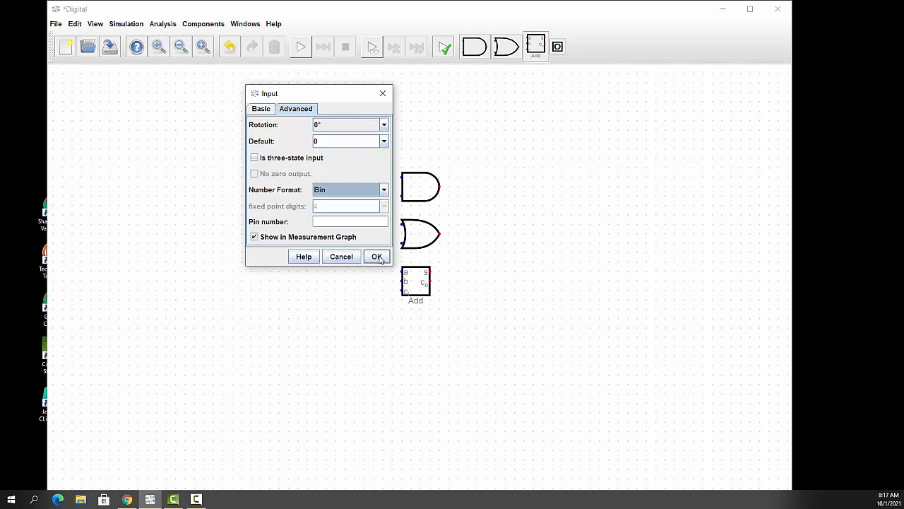
pyautogui.click(376, 256)
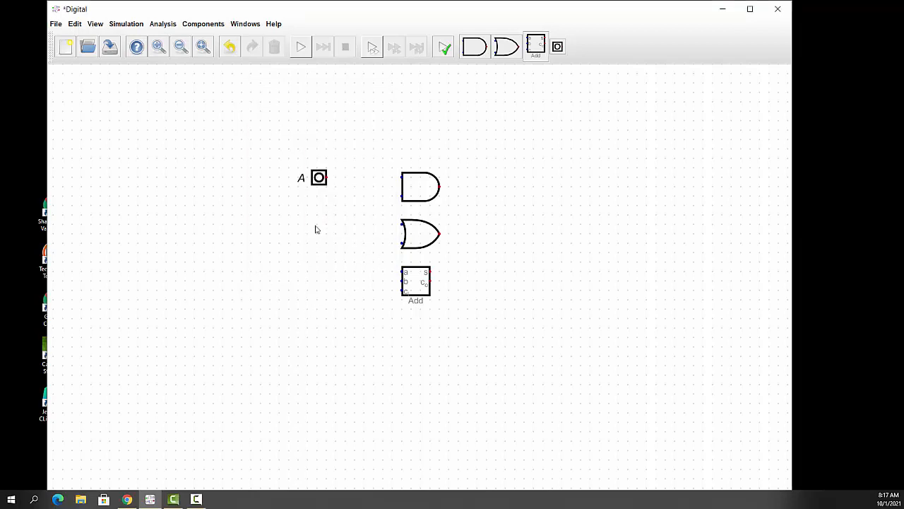
pyautogui.moveTo(328, 220)
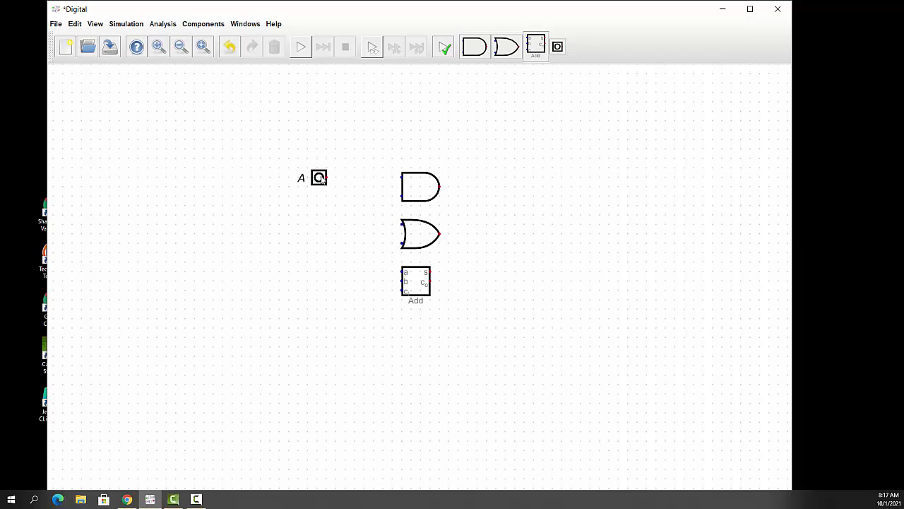
# - Drag input A a little further left
pyautogui.click(309, 178)
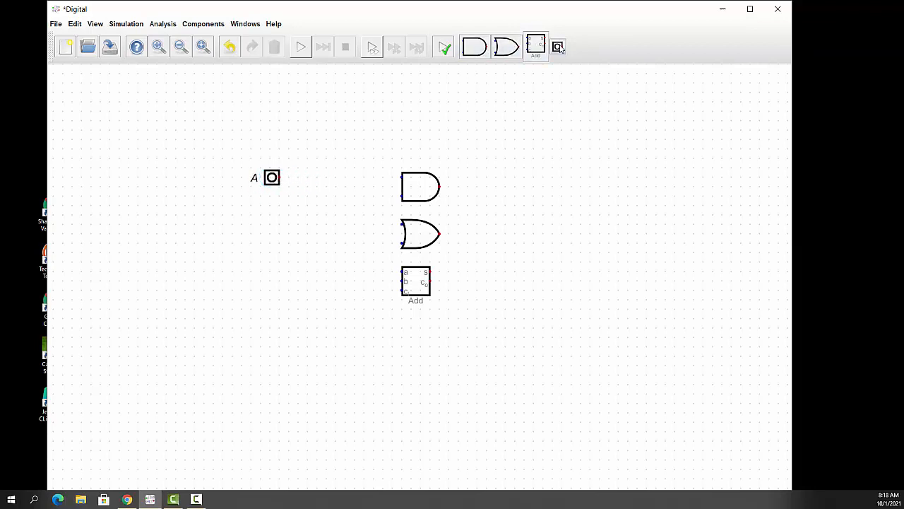
pyautogui.moveTo(558, 47)
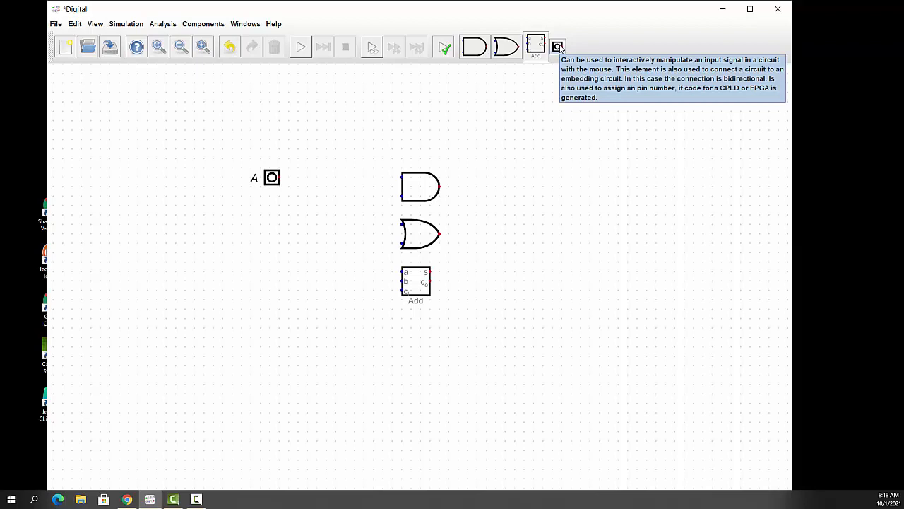
# - Place a second input below A labelled B with description 'B input'
pyautogui.click(281, 215)
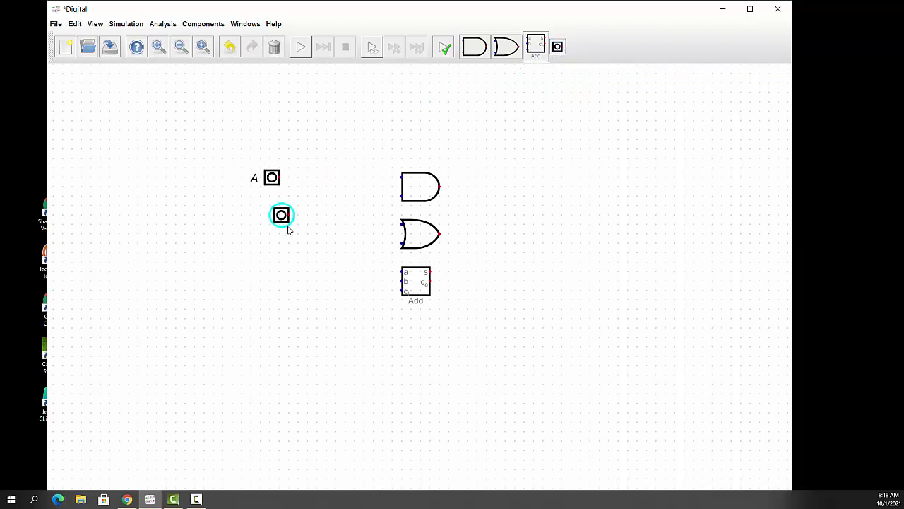
pyautogui.moveTo(281, 215); pyautogui.dragTo(271, 225)
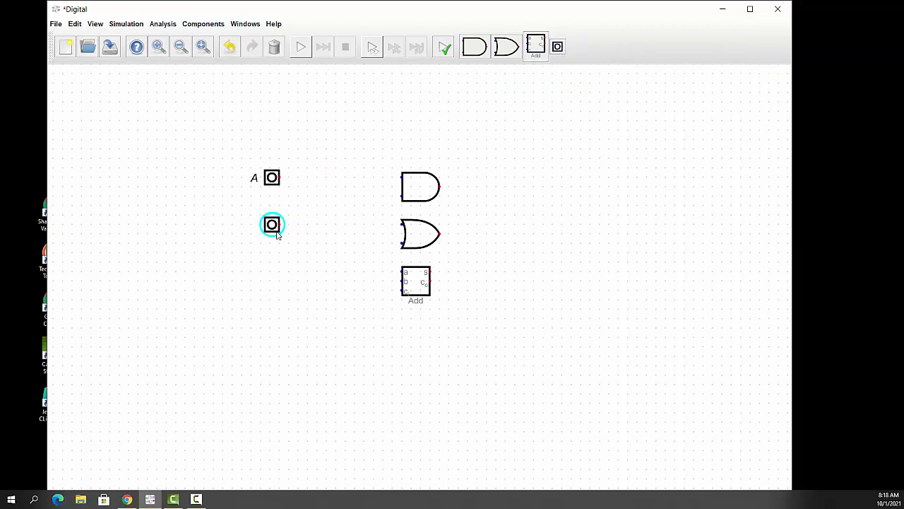
pyautogui.doubleClick(271, 225)
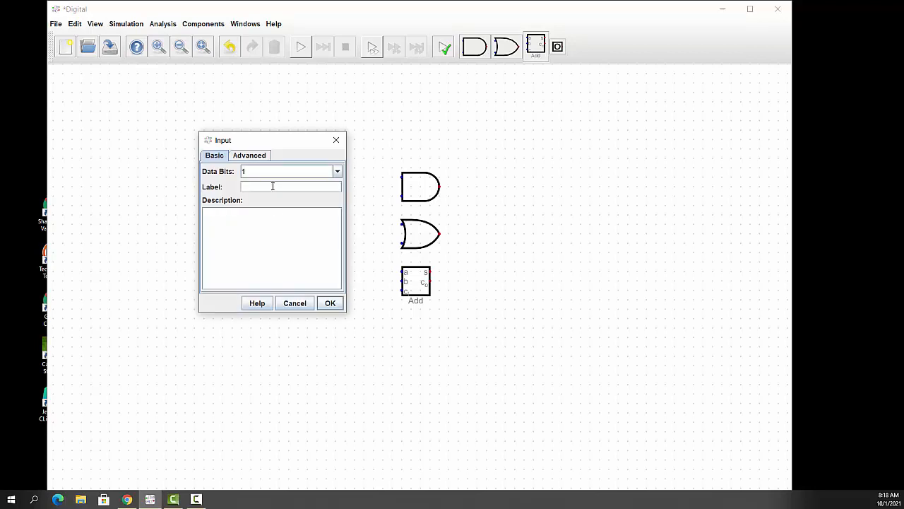
pyautogui.write('B')
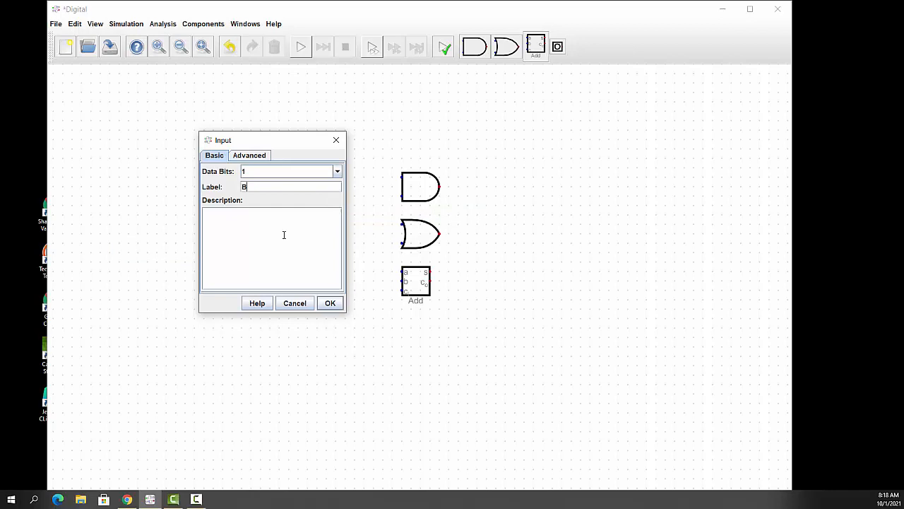
pyautogui.write('B in')
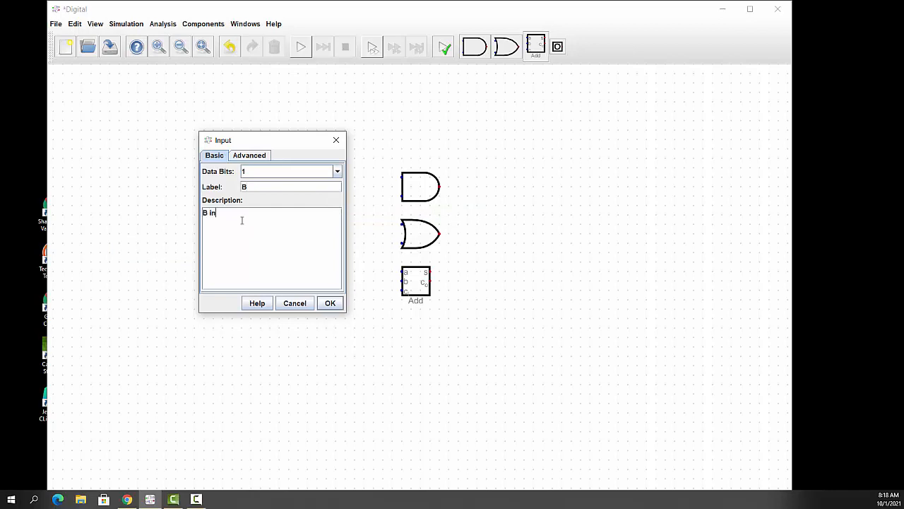
pyautogui.write('put')
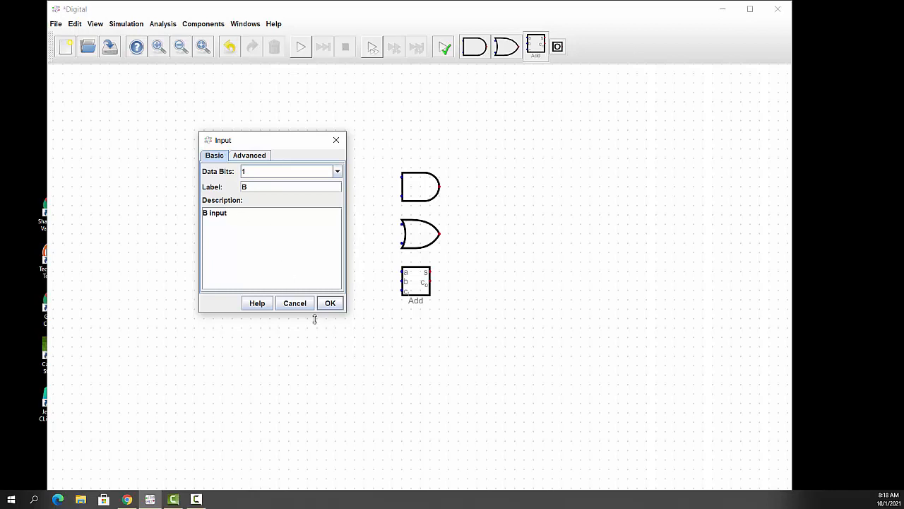
pyautogui.click(331, 302)
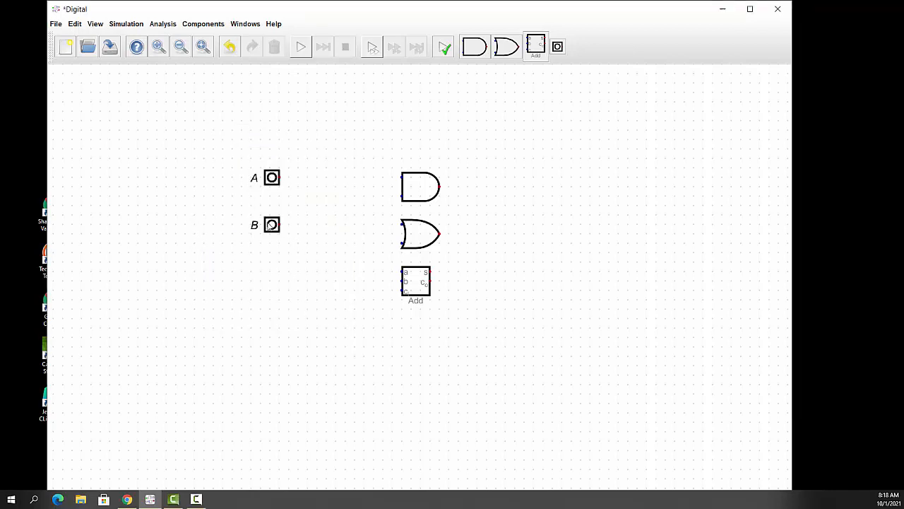
pyautogui.moveTo(271, 224)
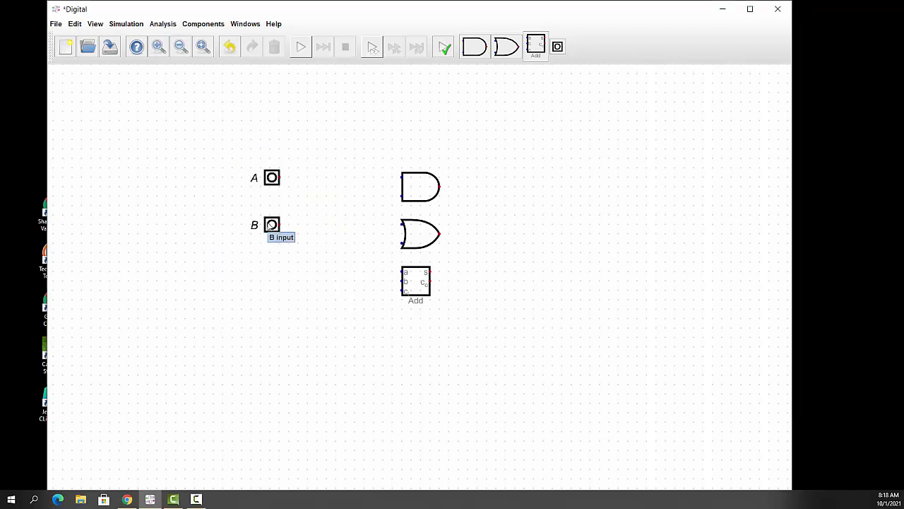
pyautogui.moveTo(287, 266)
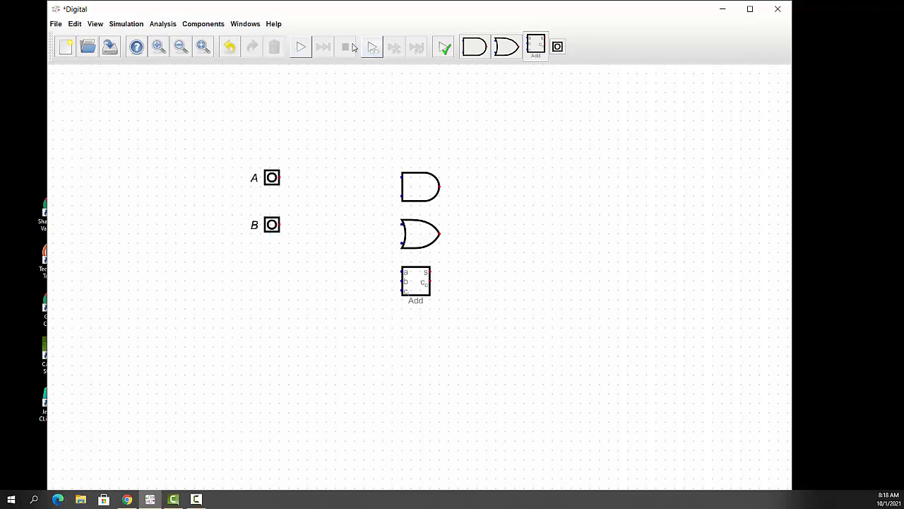
# - Place three more inputs in a row above A and B
pyautogui.click(557, 45)
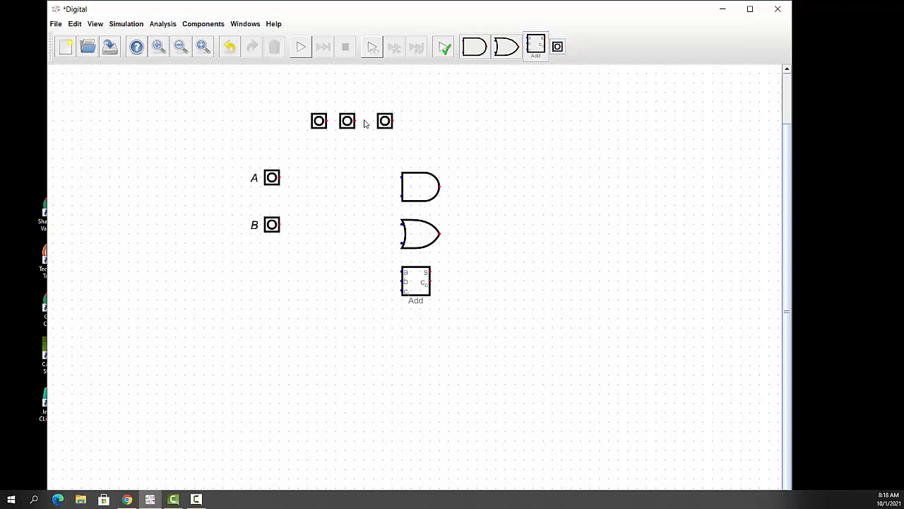
pyautogui.moveTo(348, 122)
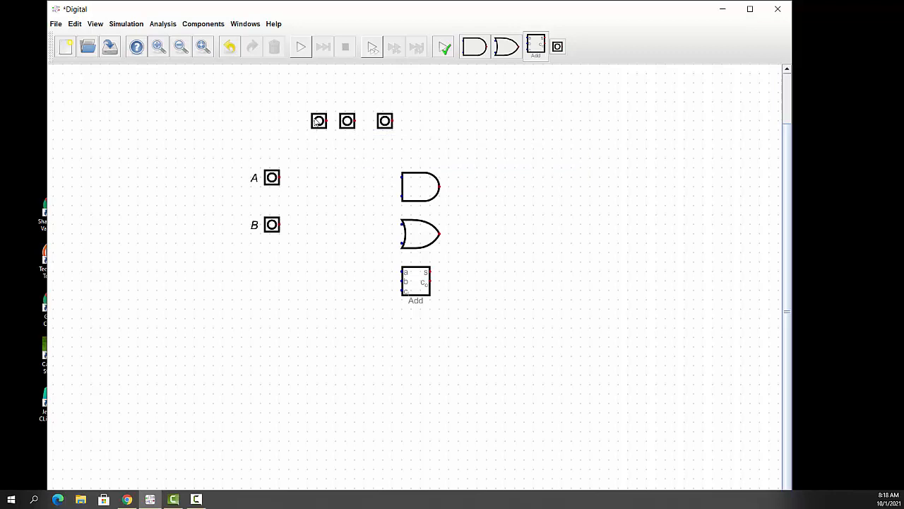
# - Label the first top input AInvert and rotate it 270 degrees
pyautogui.doubleClick(271, 178)
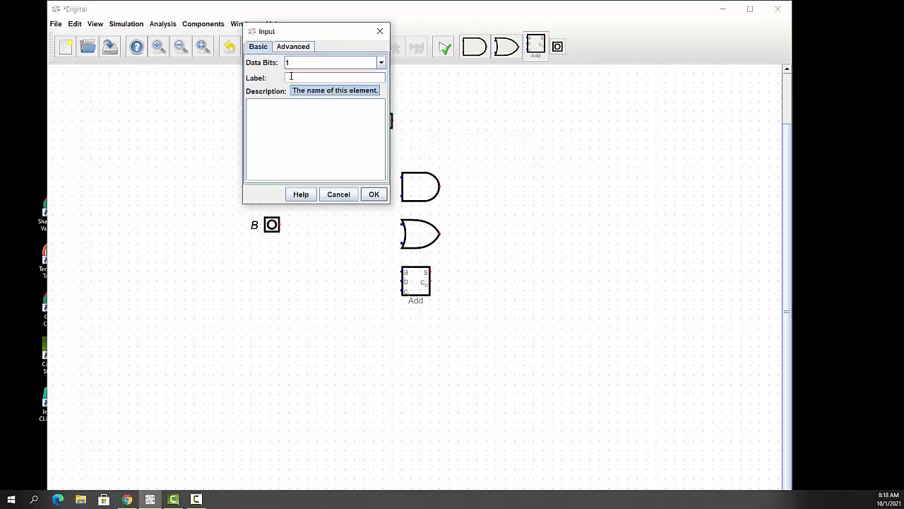
pyautogui.write('AInvert')
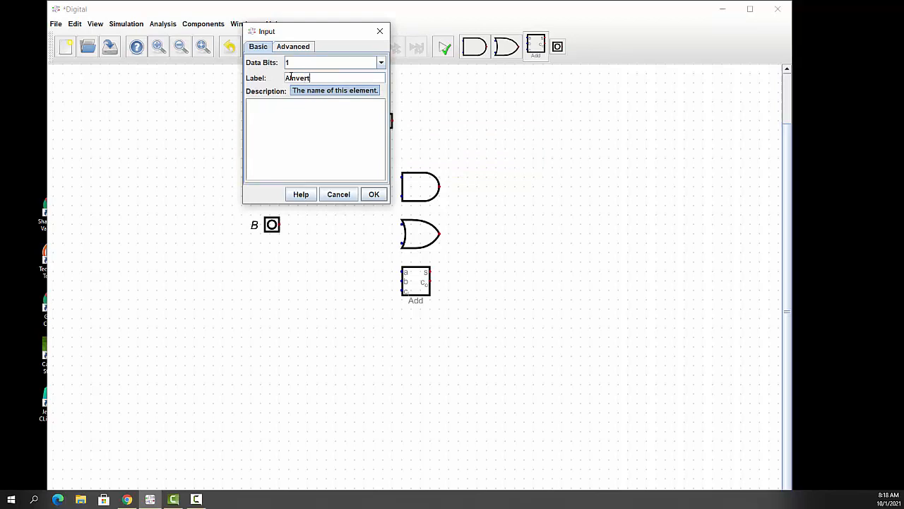
pyautogui.click(292, 45)
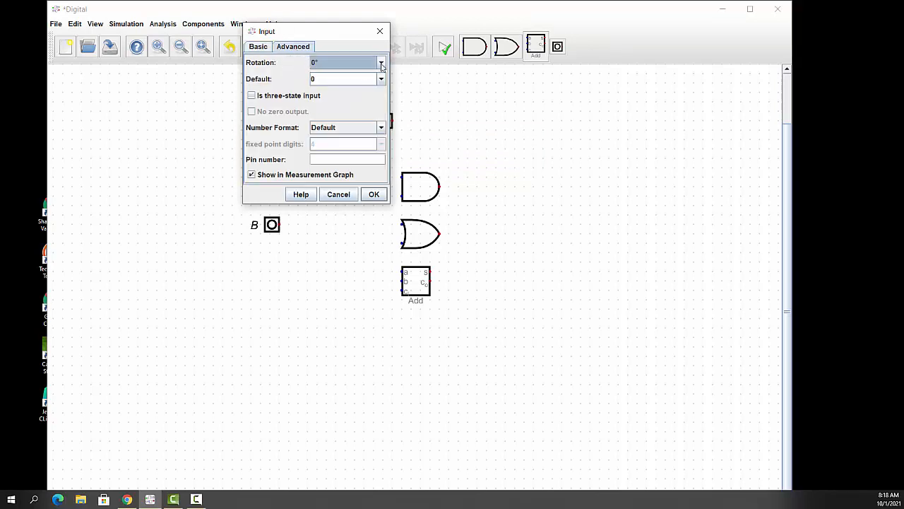
pyautogui.click(381, 62)
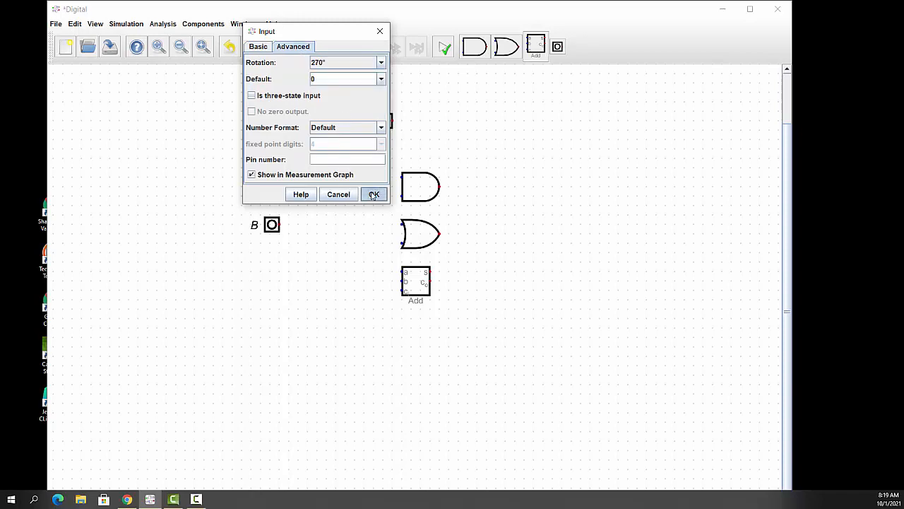
pyautogui.click(373, 193)
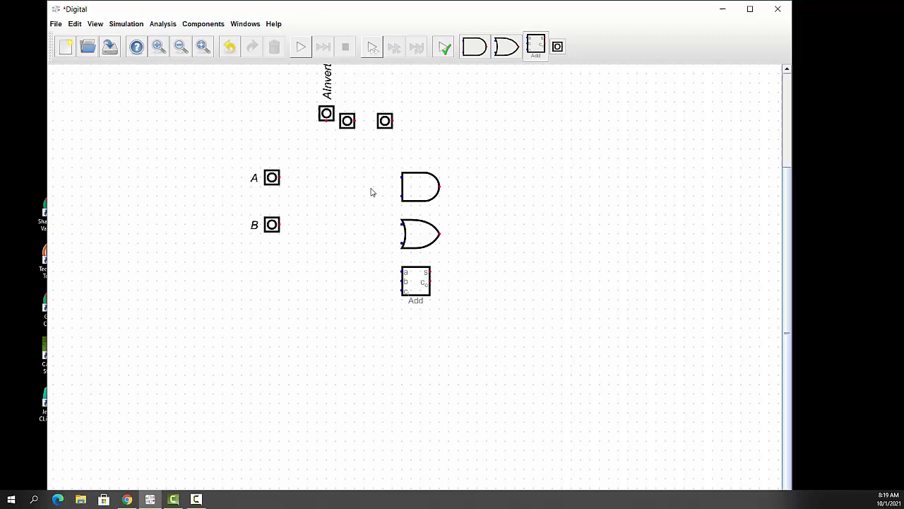
pyautogui.click(325, 113)
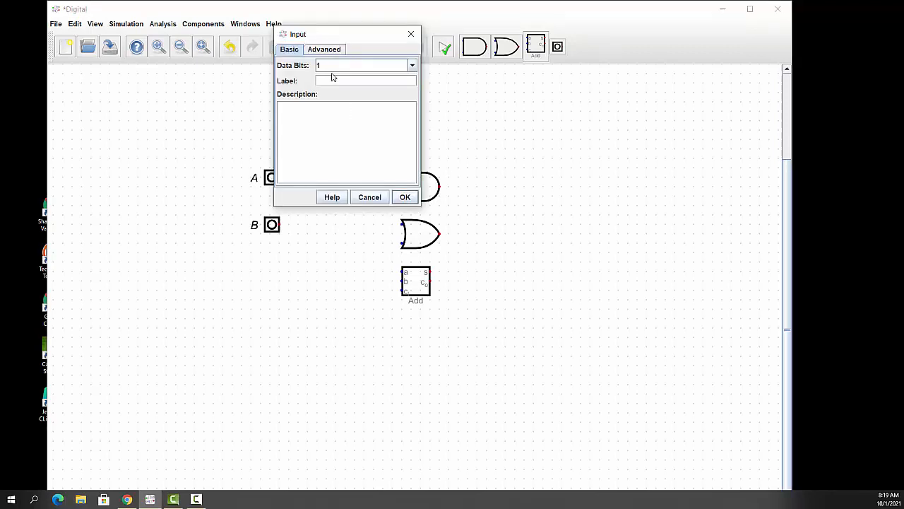
# - Label the second top input BInvert, then rotate it 270 degrees
pyautogui.write('Bin')
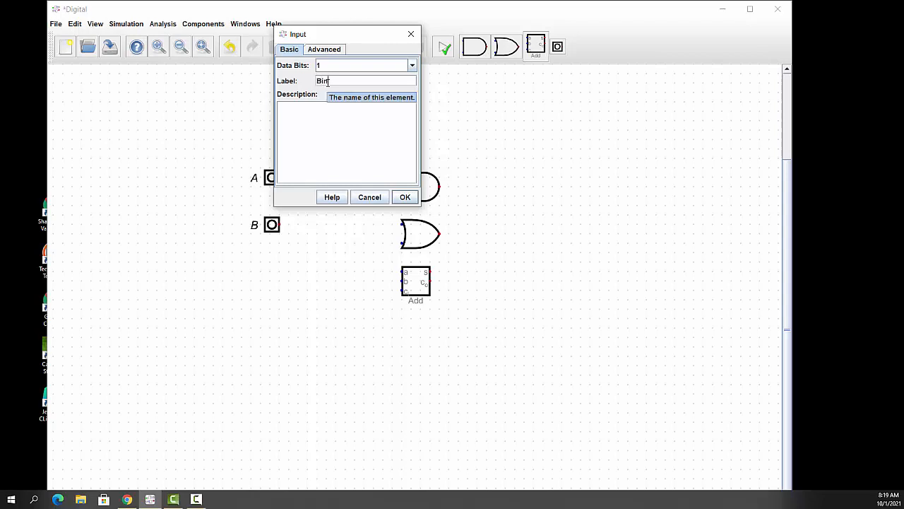
pyautogui.click(404, 197)
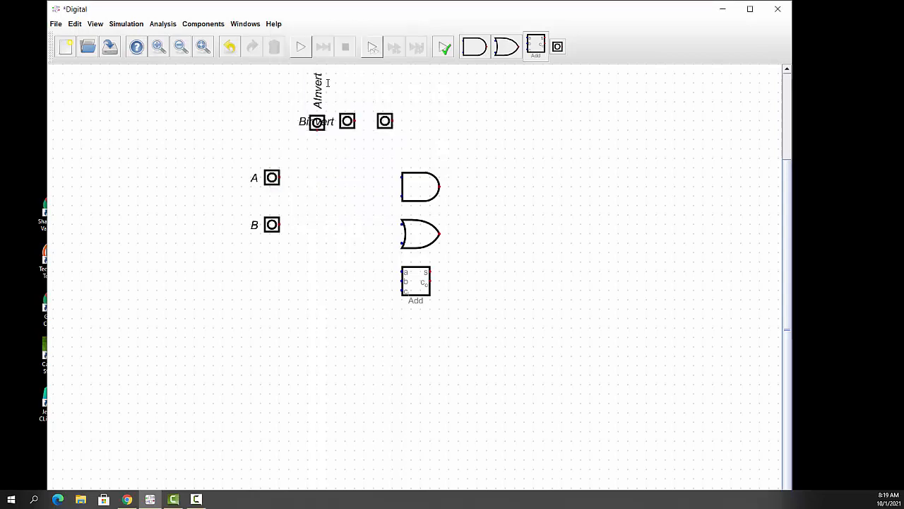
pyautogui.doubleClick(316, 121)
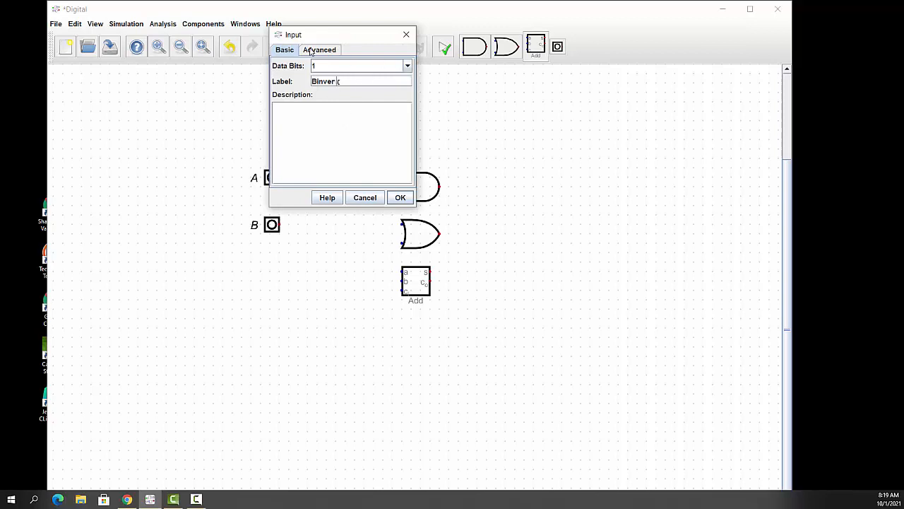
pyautogui.click(319, 49)
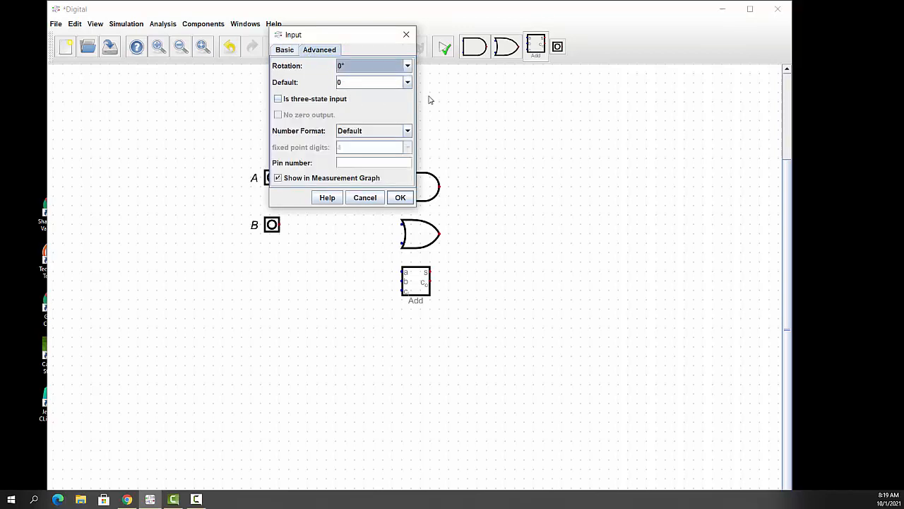
pyautogui.moveTo(407, 85)
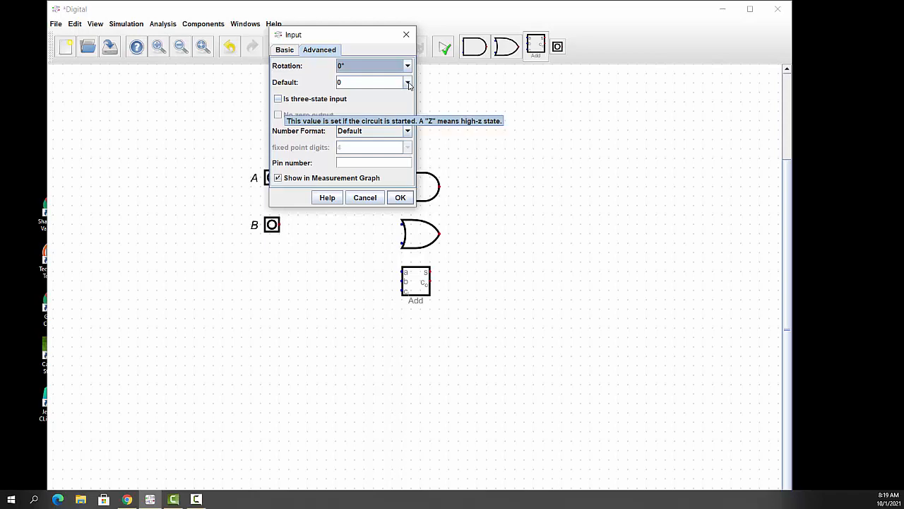
pyautogui.click(407, 65)
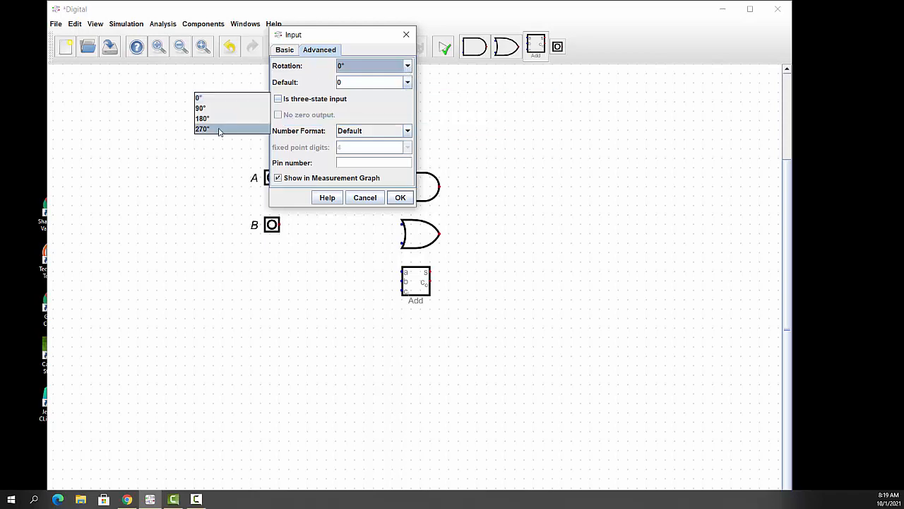
pyautogui.click(204, 128)
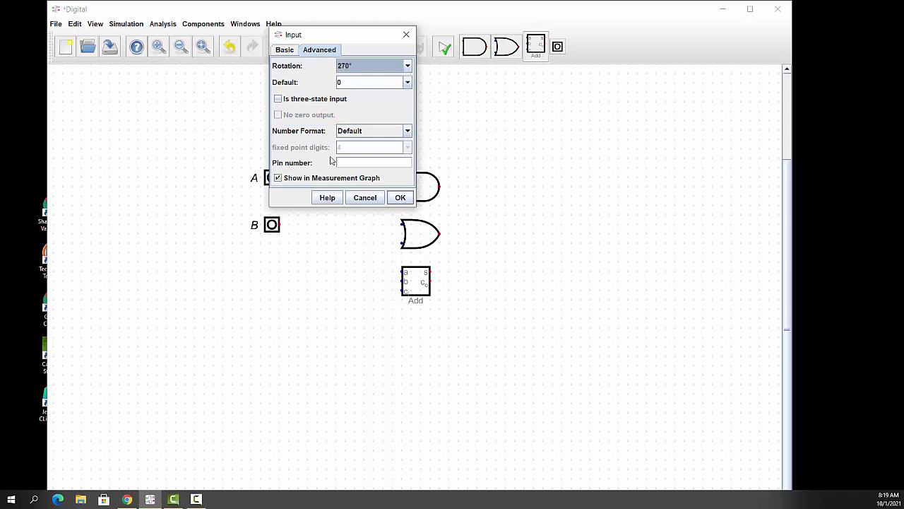
pyautogui.click(407, 130)
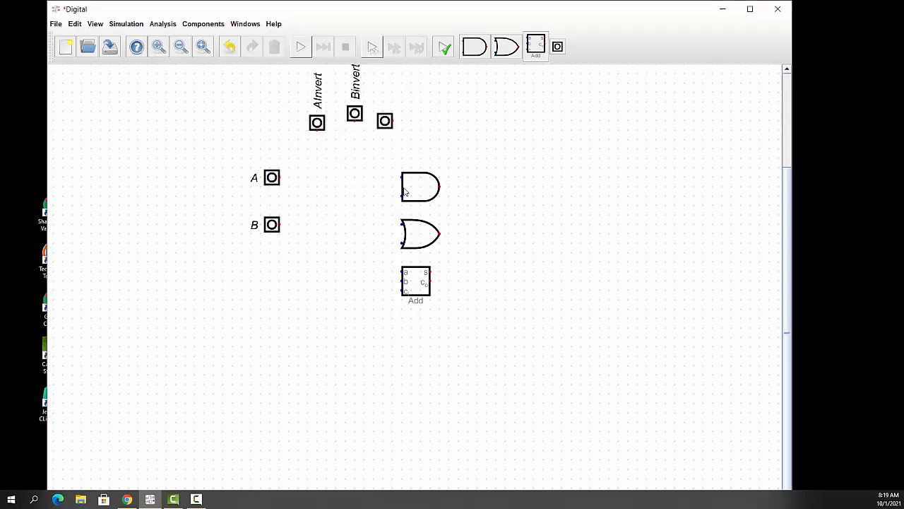
# - Set the Ainvert input's number format to binary in its advanced settings
pyautogui.doubleClick(316, 121)
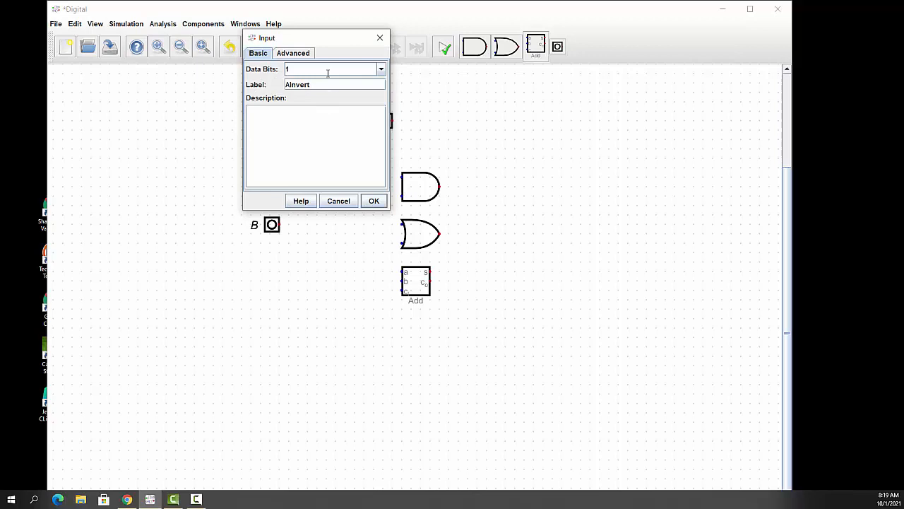
pyautogui.click(292, 54)
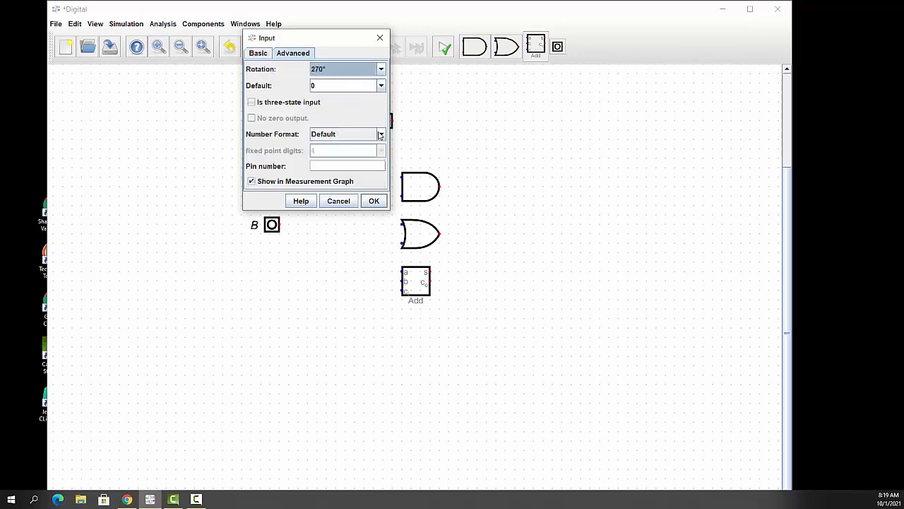
pyautogui.click(381, 132)
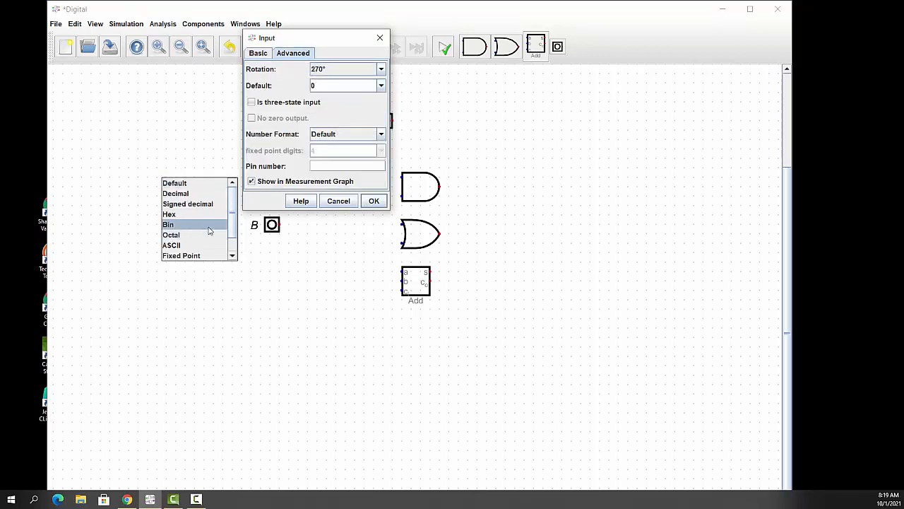
pyautogui.click(168, 225)
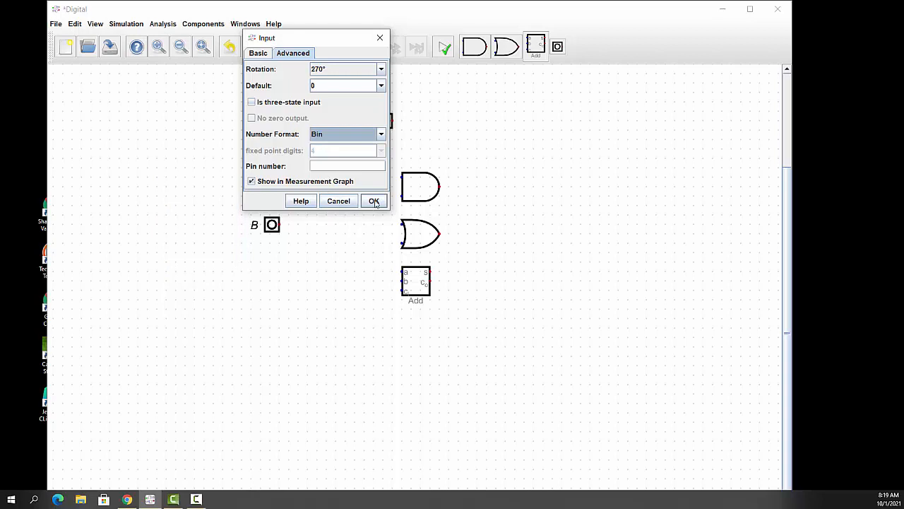
pyautogui.click(373, 200)
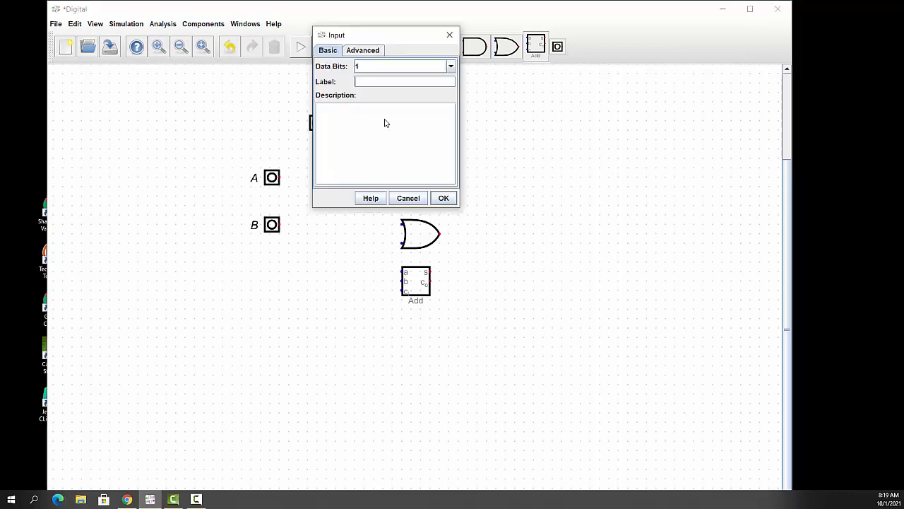
# - Label the third input Carryin, rotate it 270° and keep its default value 0
pyautogui.click(404, 80)
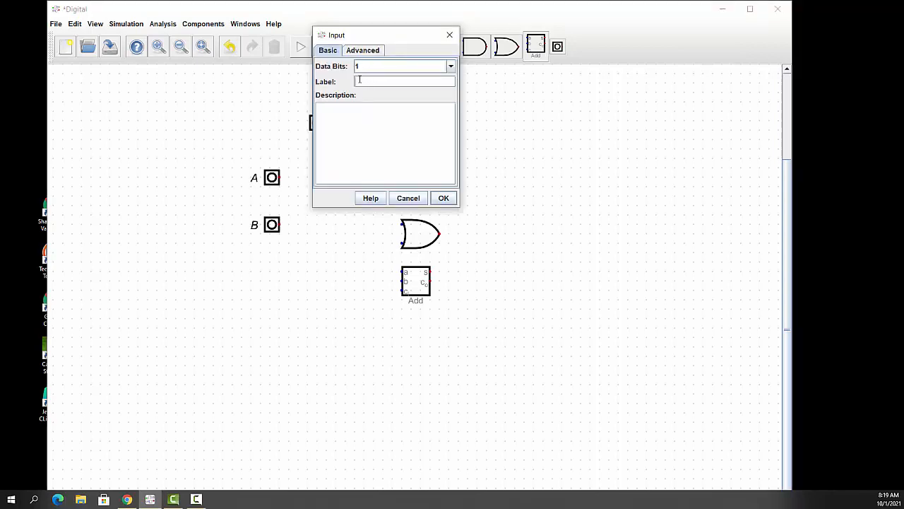
pyautogui.write('Vstty')
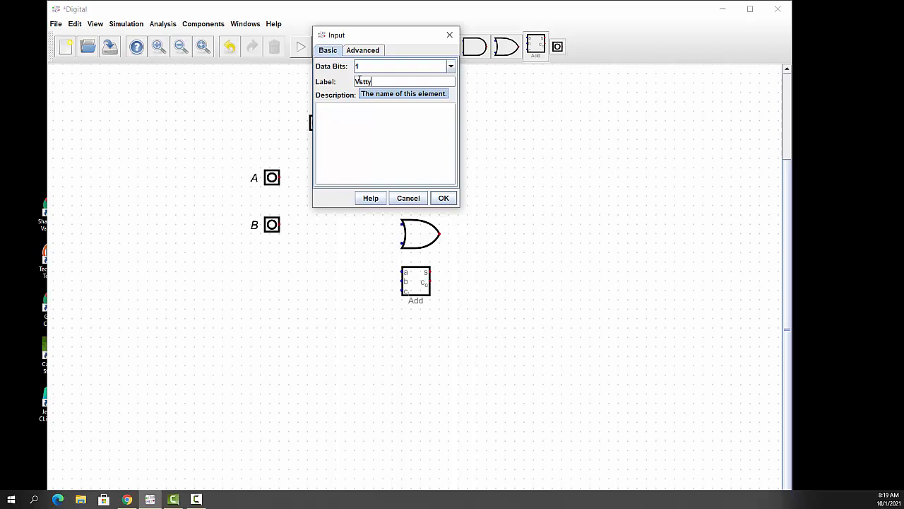
pyautogui.write('Carr')
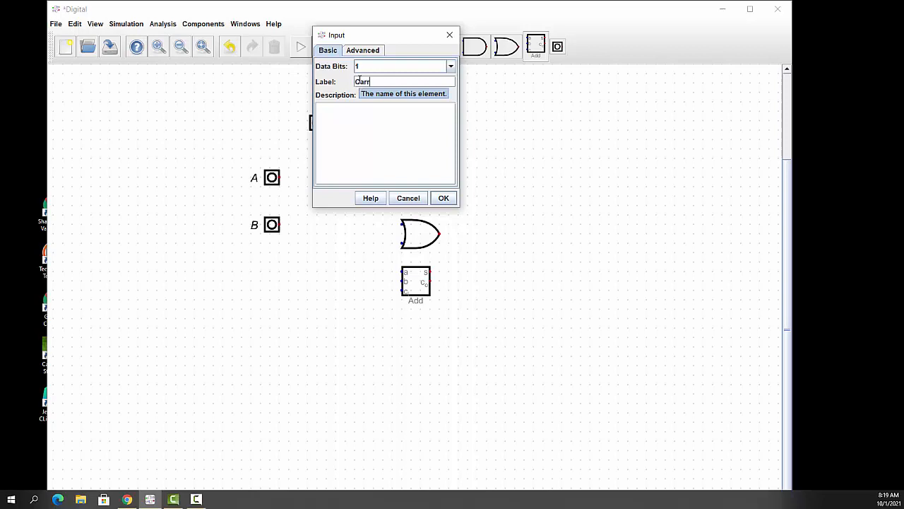
pyautogui.write('yin')
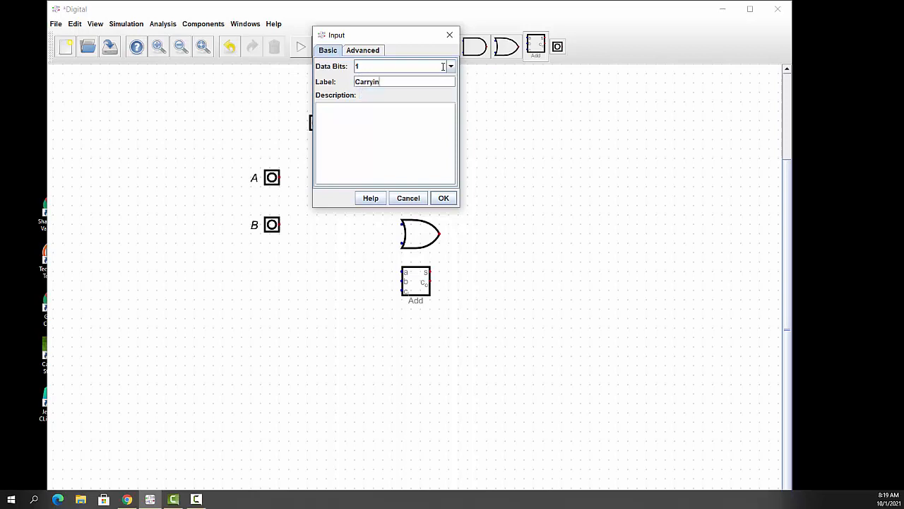
pyautogui.click(362, 51)
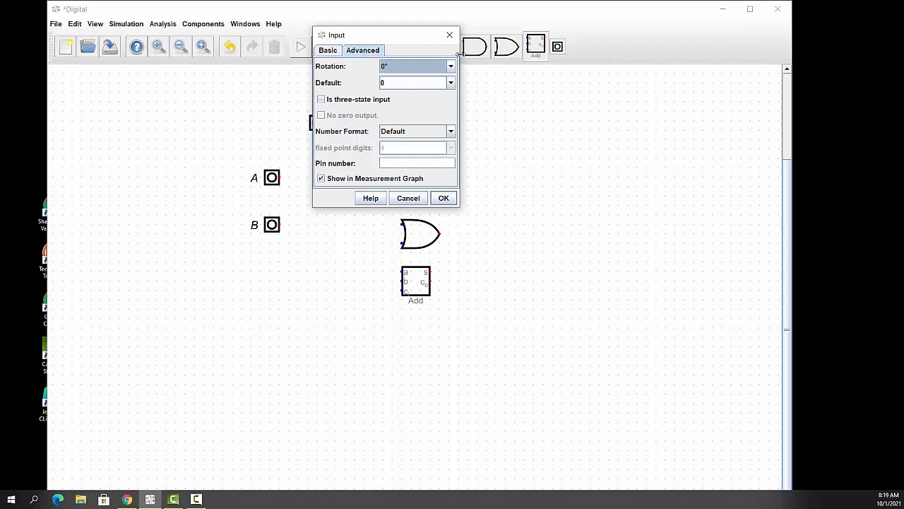
pyautogui.click(450, 67)
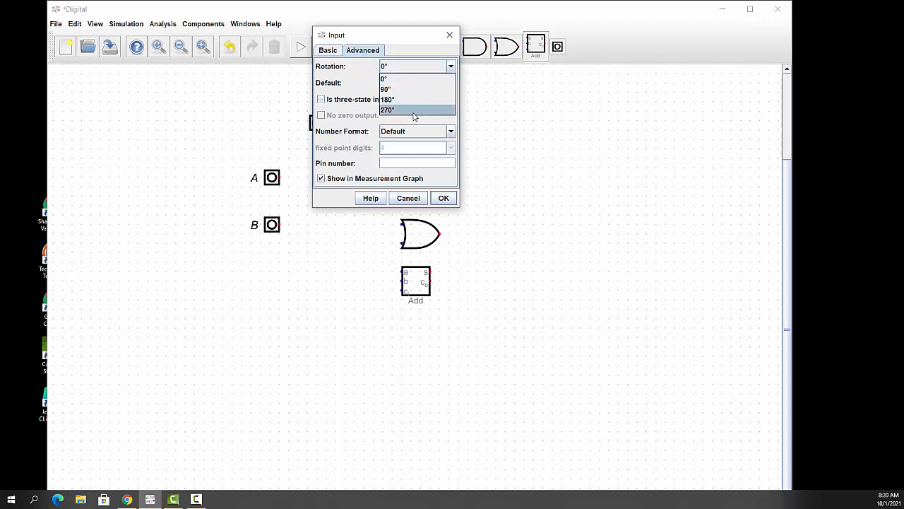
pyautogui.click(387, 110)
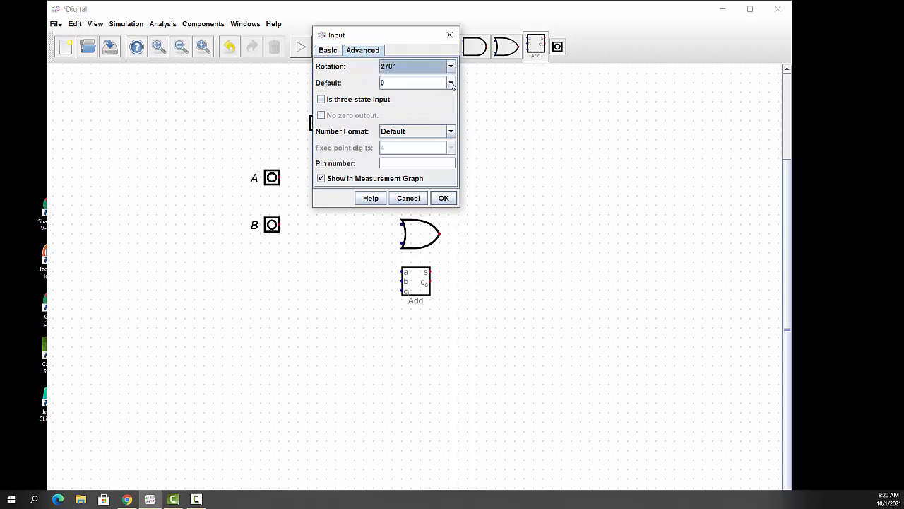
pyautogui.click(450, 82)
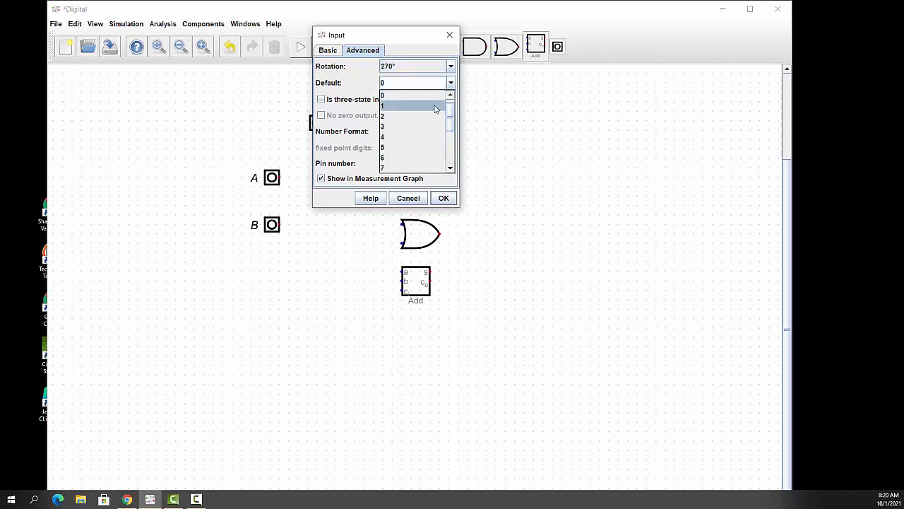
pyautogui.click(383, 96)
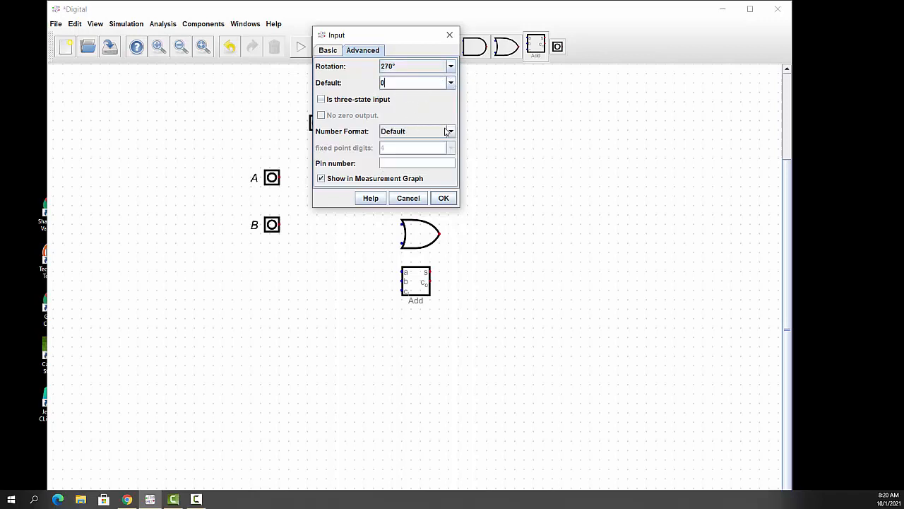
pyautogui.click(449, 130)
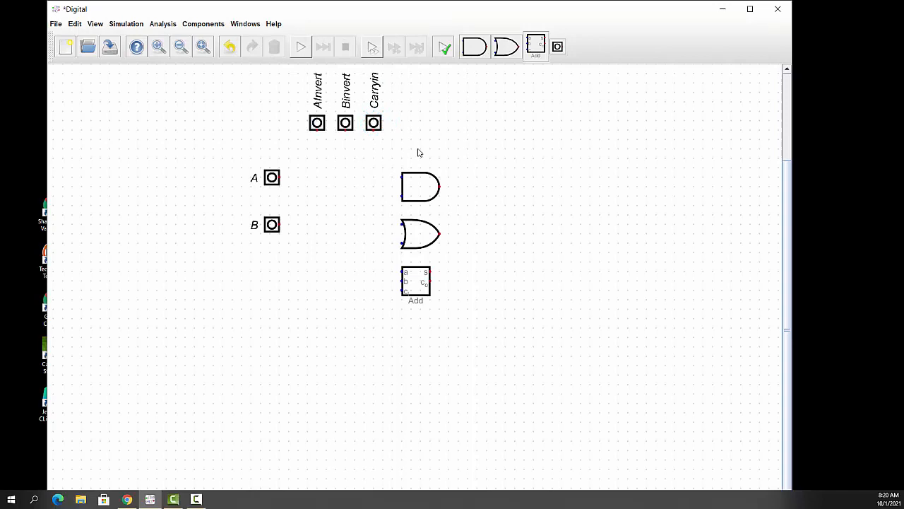
pyautogui.moveTo(435, 145)
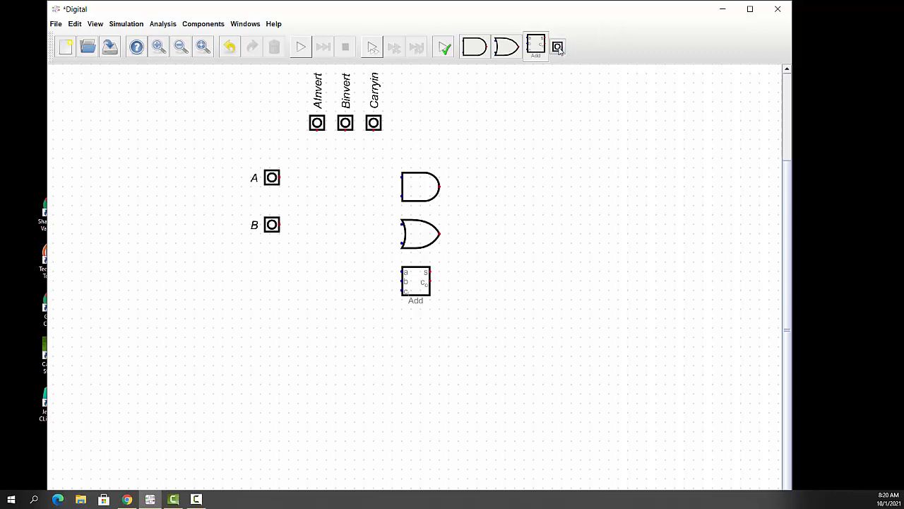
# - Place a fourth input labelled Operation, rotated 270°, right of the Carryin input
pyautogui.click(479, 120)
pyautogui.write('O')
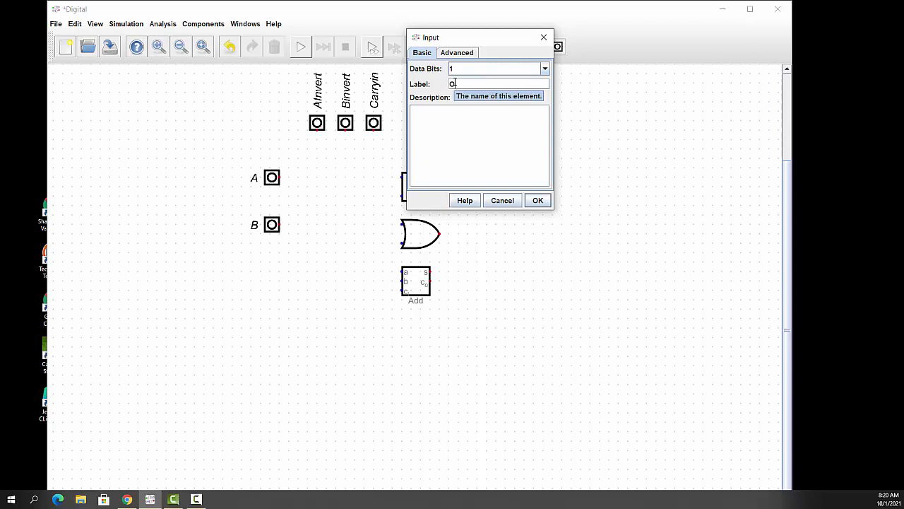
pyautogui.write('peration')
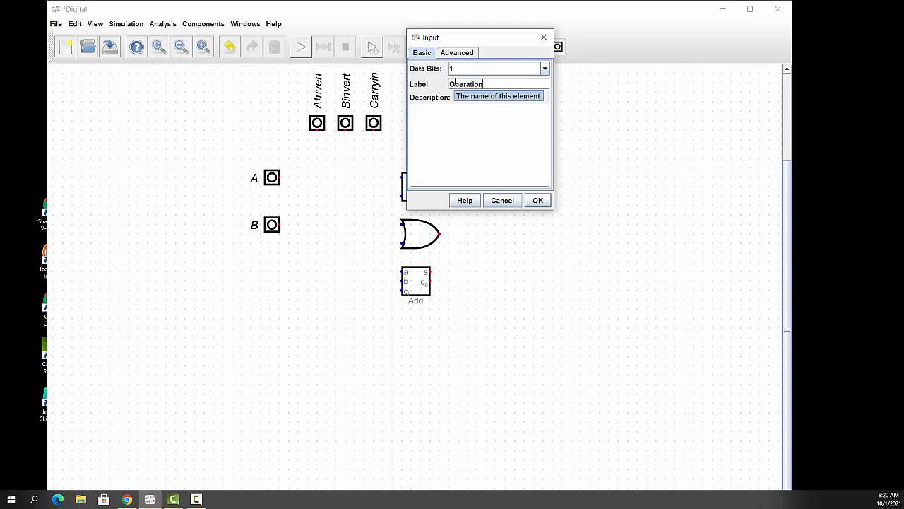
pyautogui.click(457, 52)
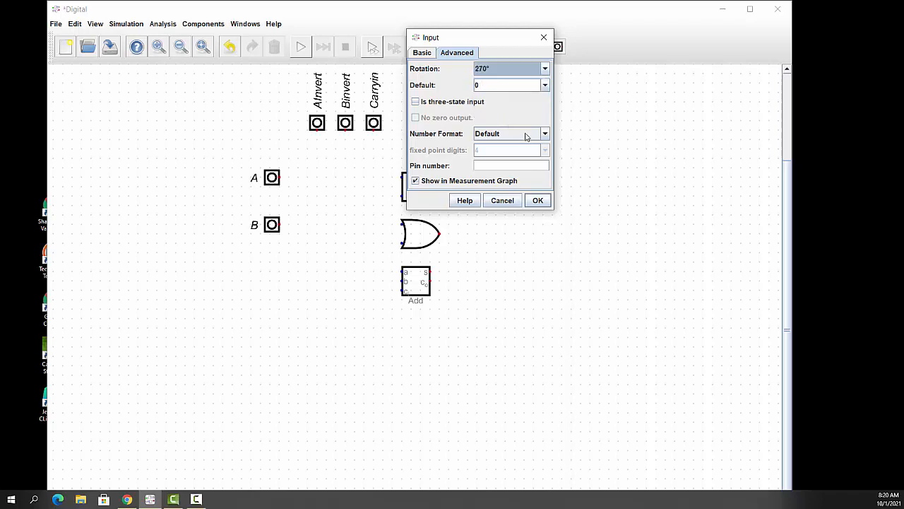
pyautogui.click(544, 133)
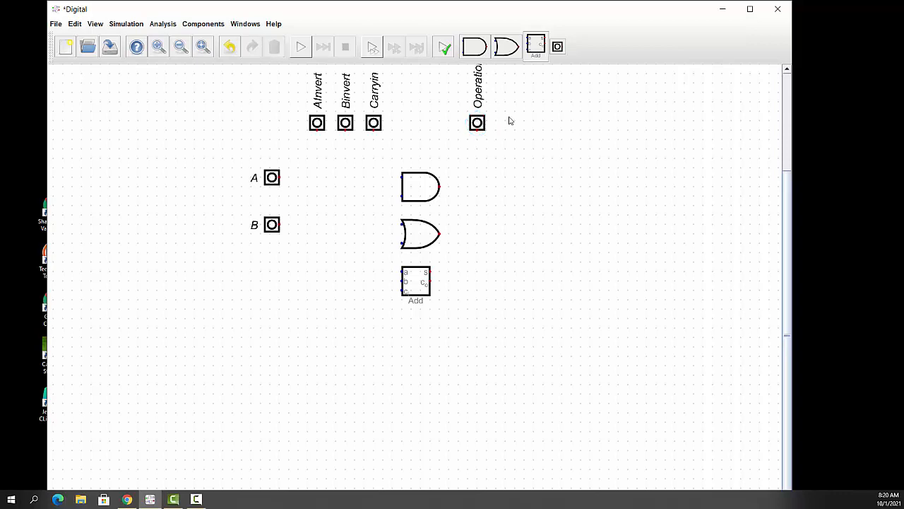
pyautogui.moveTo(300, 150)
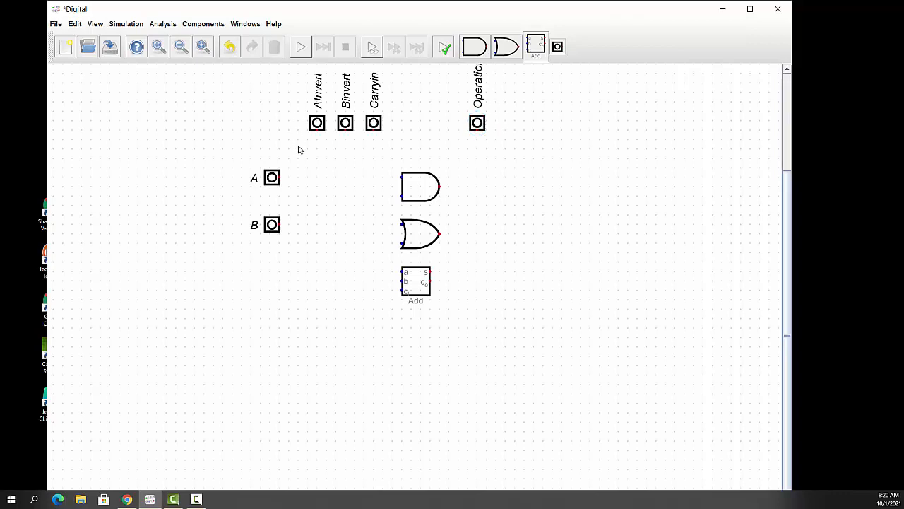
pyautogui.moveTo(320, 110)
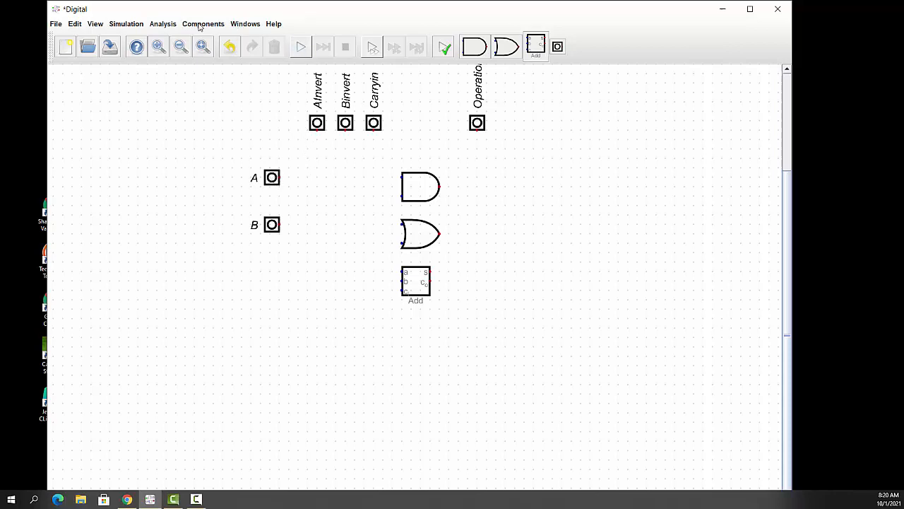
# - Place a multiplexer from Plexers right of input A with Flip selector position ticked
pyautogui.click(203, 22)
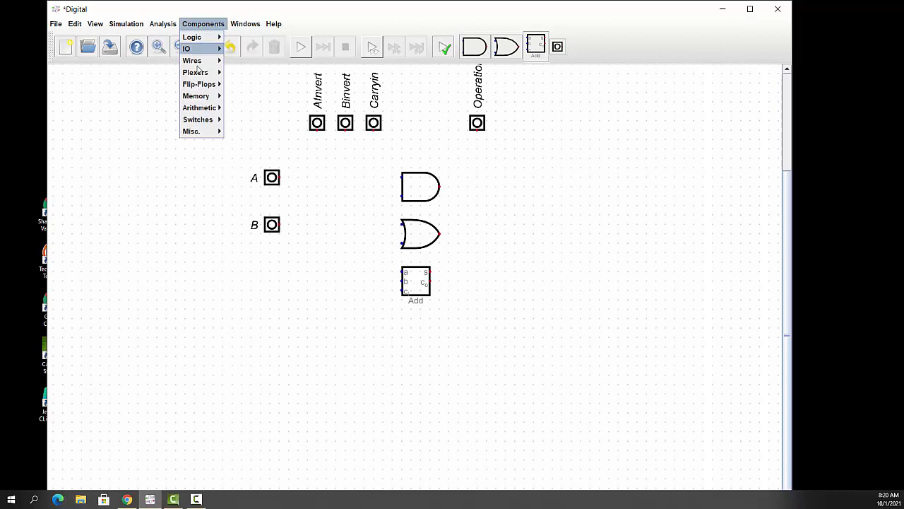
pyautogui.click(193, 37)
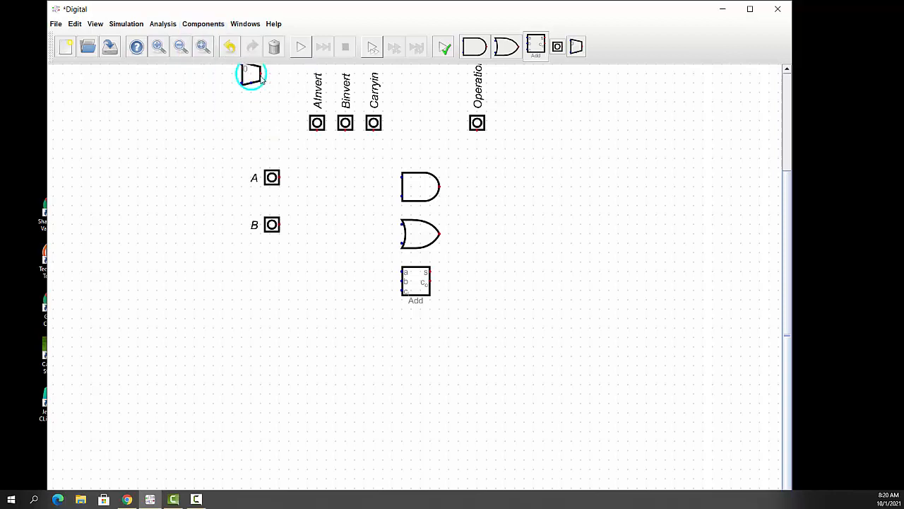
pyautogui.moveTo(251, 74); pyautogui.dragTo(317, 167)
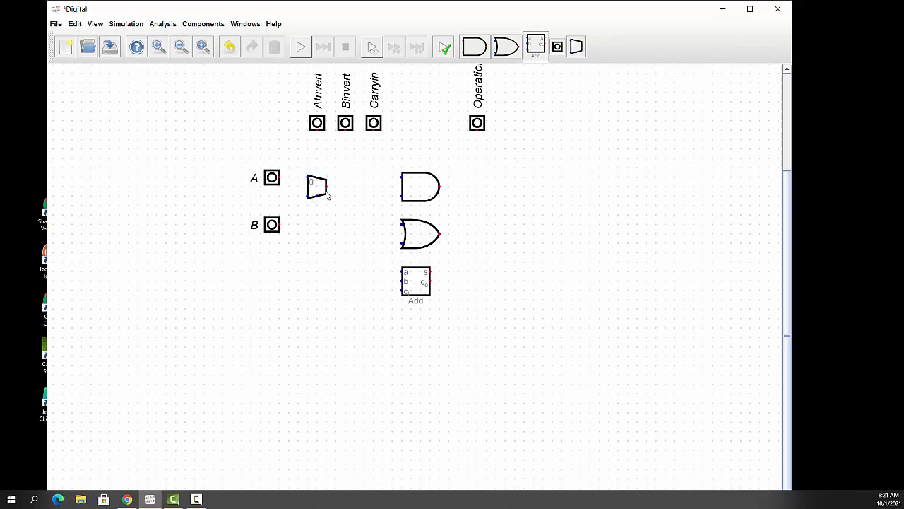
pyautogui.moveTo(317, 185)
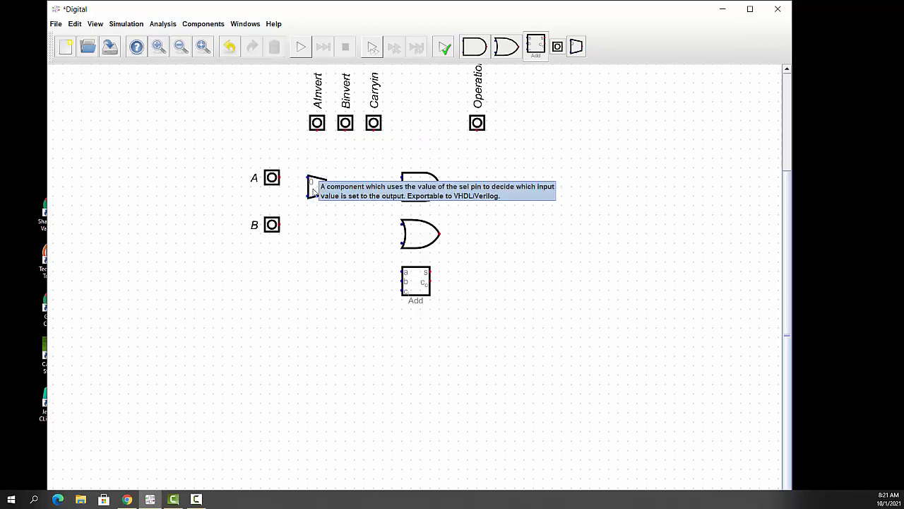
pyautogui.moveTo(311, 195)
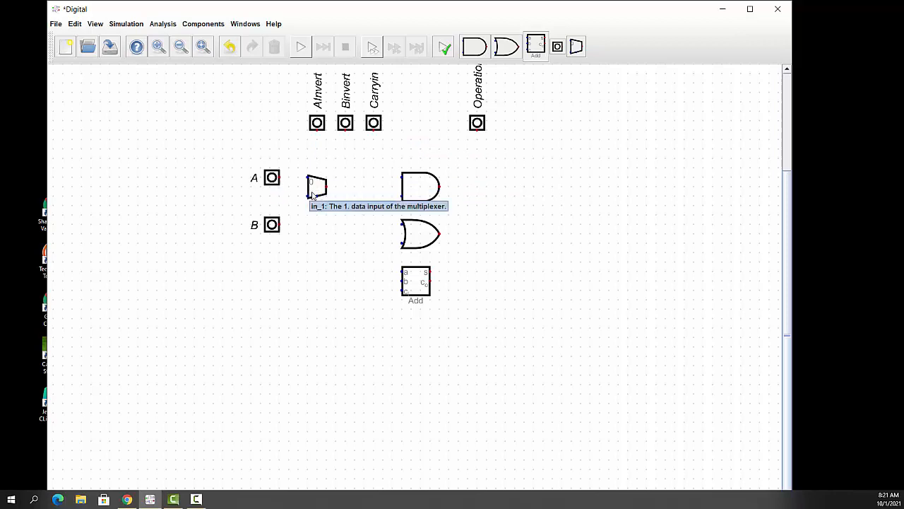
pyautogui.moveTo(271, 178)
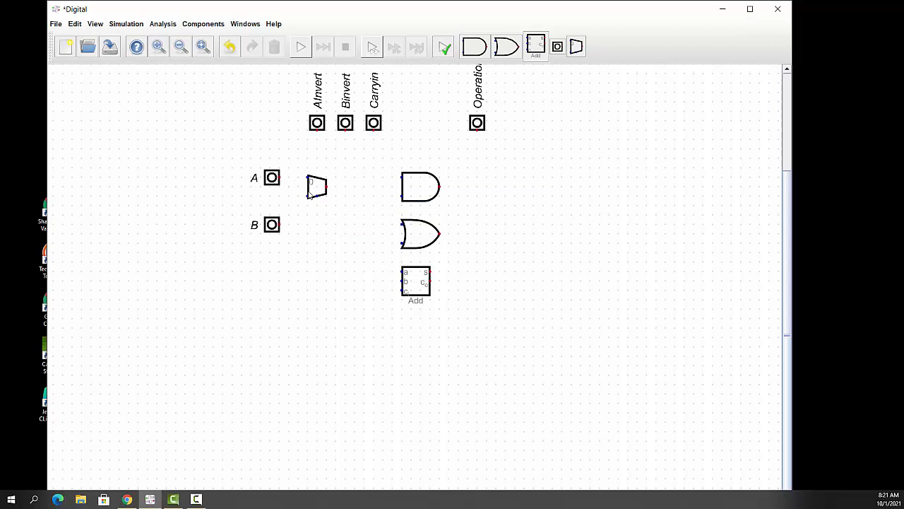
pyautogui.moveTo(310, 181)
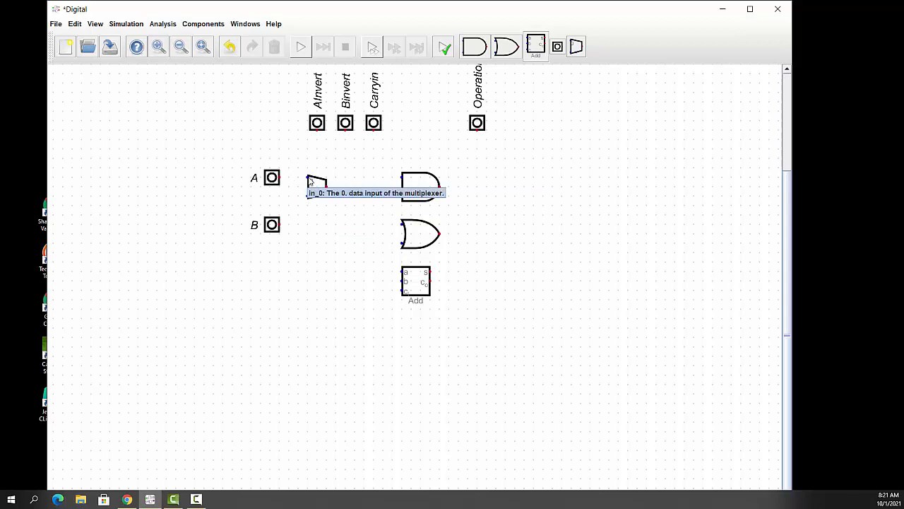
pyautogui.moveTo(316, 191)
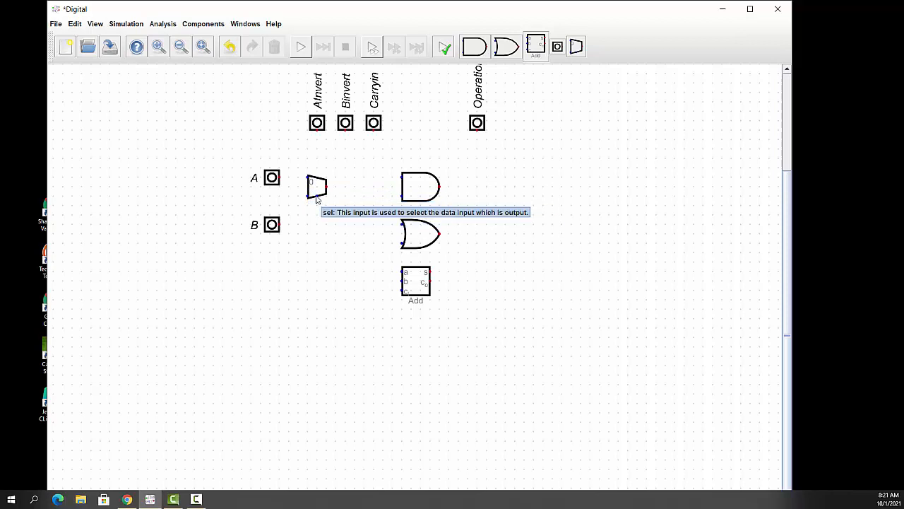
pyautogui.doubleClick(317, 186)
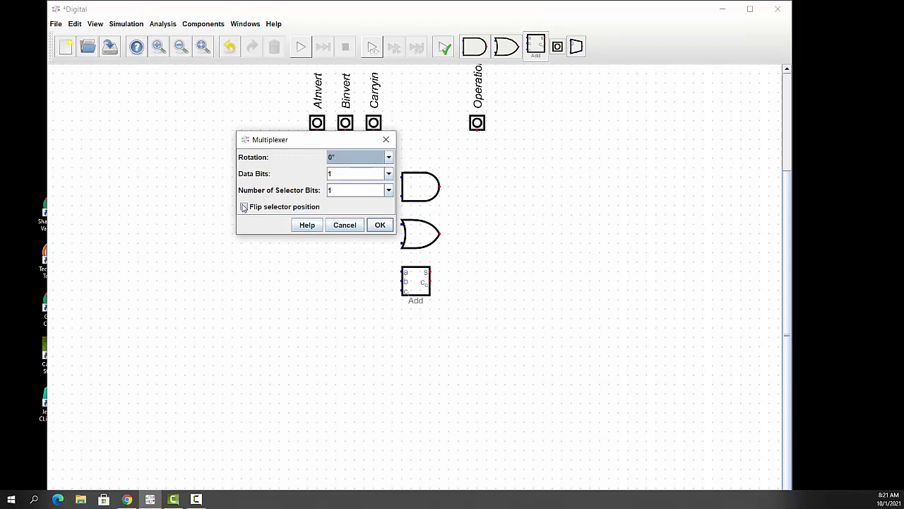
pyautogui.click(243, 207)
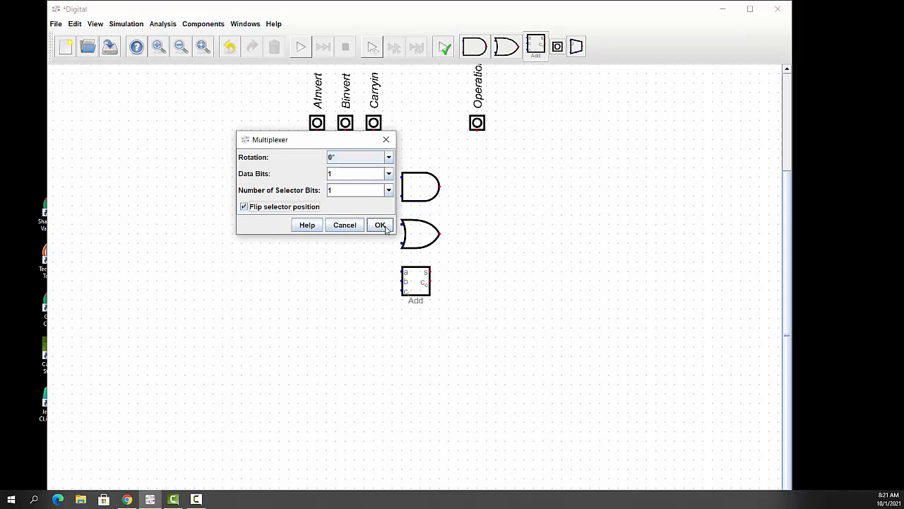
pyautogui.click(380, 224)
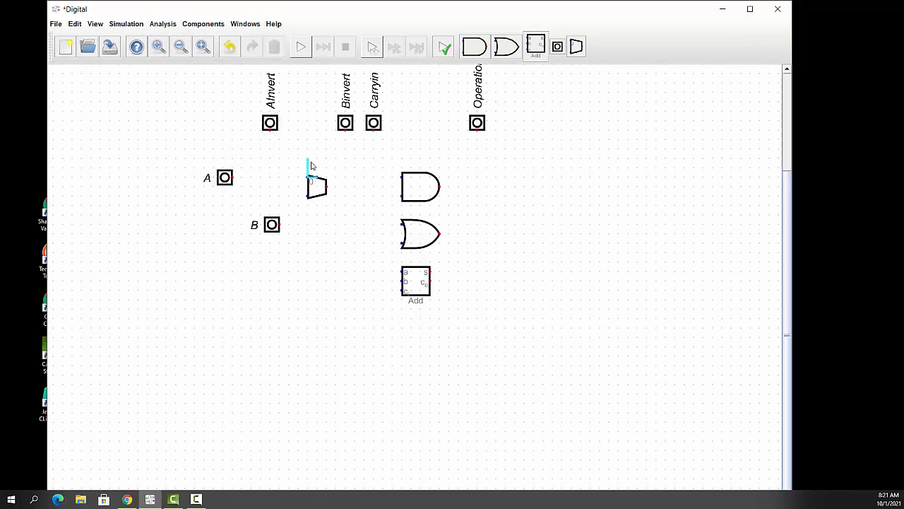
# - Move the multiplexer beside A, wire Ainvert to its selector and A to its upper data input
pyautogui.click(317, 186)
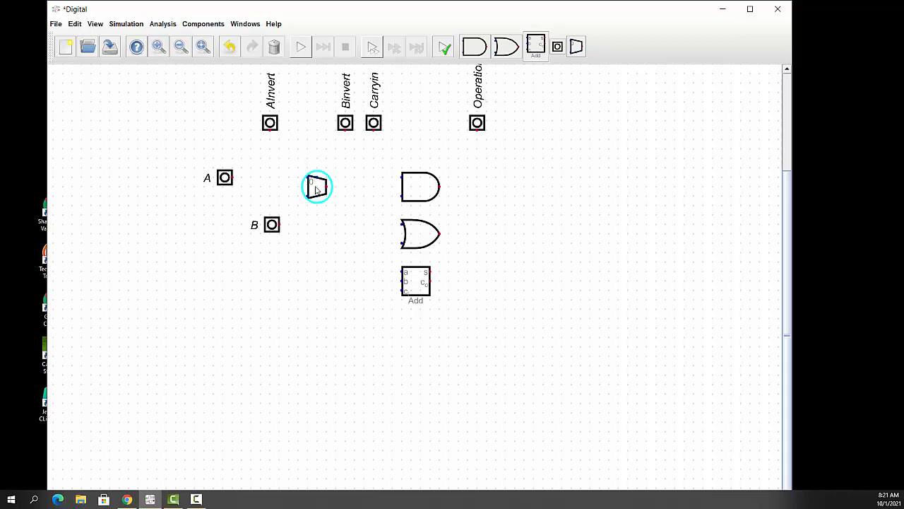
pyautogui.moveTo(317, 187); pyautogui.dragTo(270, 177)
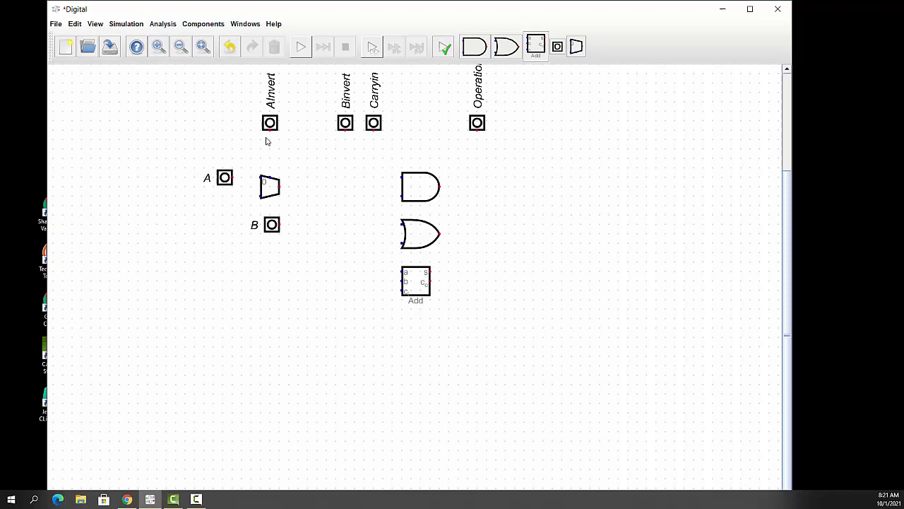
pyautogui.moveTo(267, 136)
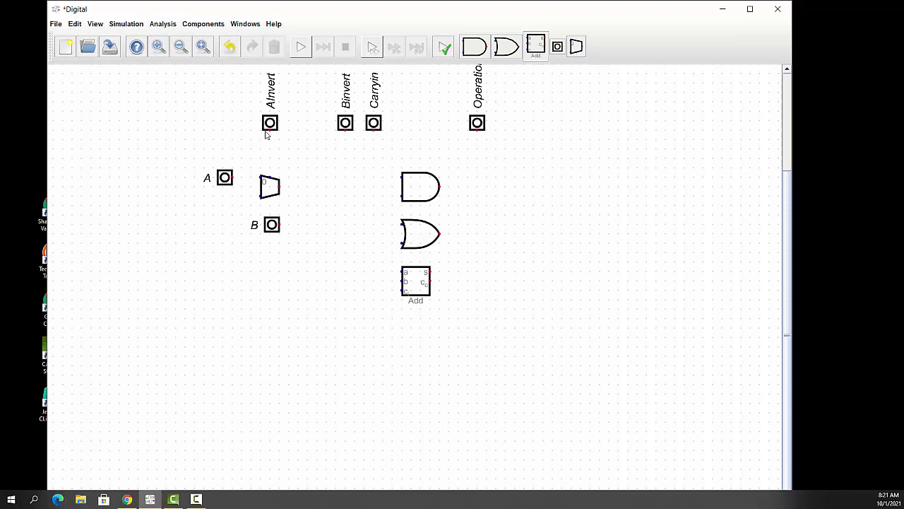
pyautogui.moveTo(270, 121)
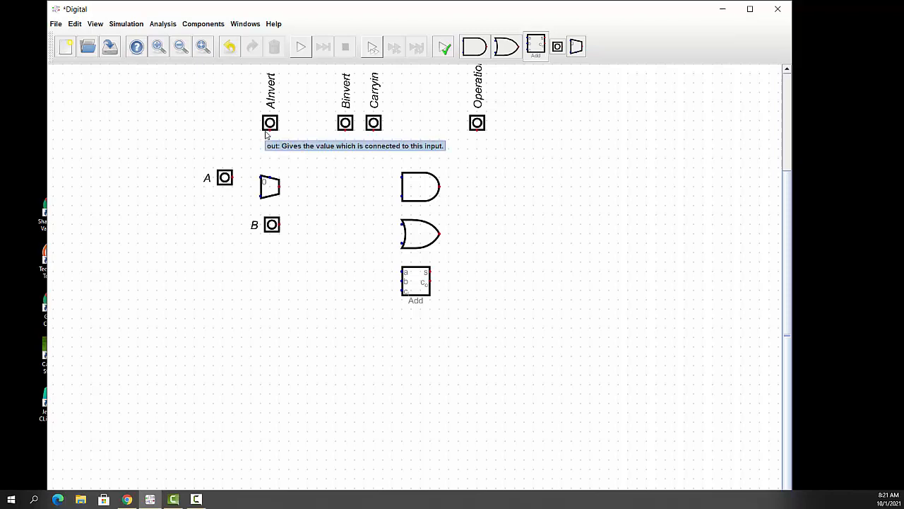
pyautogui.moveTo(266, 134)
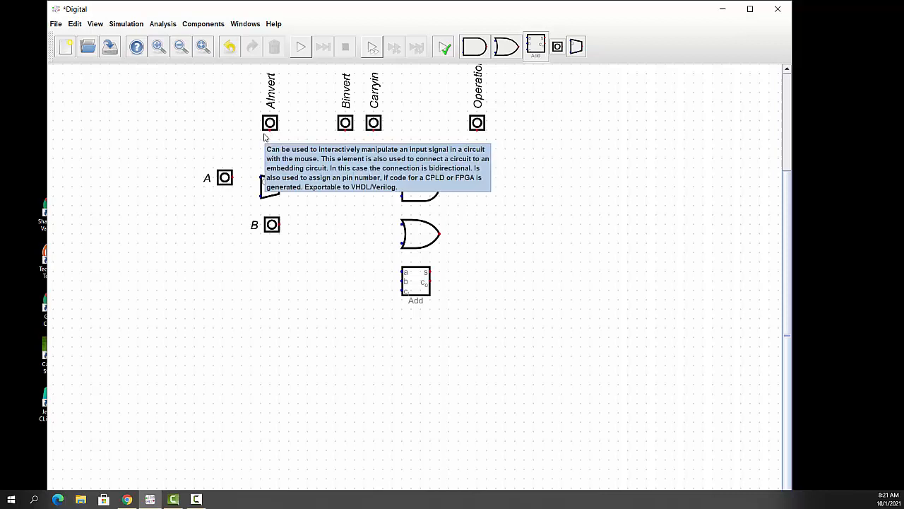
pyautogui.moveTo(271, 132)
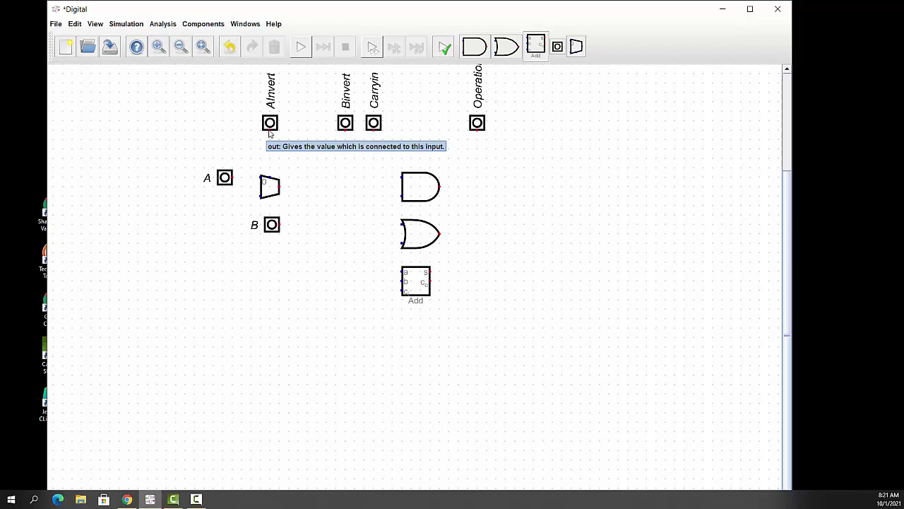
pyautogui.moveTo(271, 130)
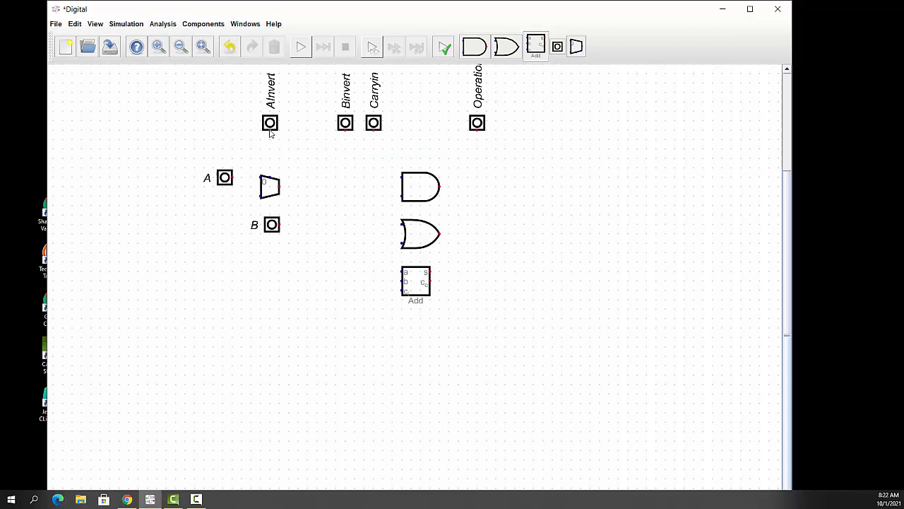
pyautogui.moveTo(270, 133); pyautogui.dragTo(269, 166)
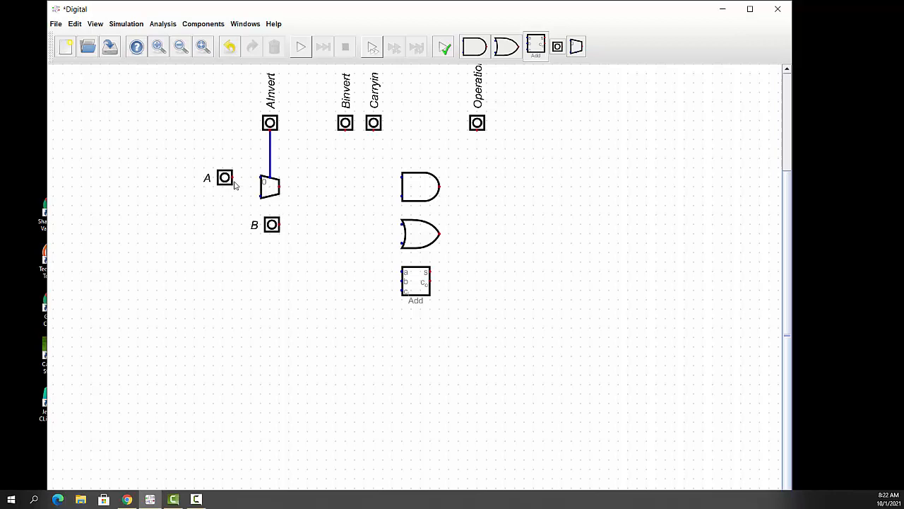
pyautogui.moveTo(224, 178)
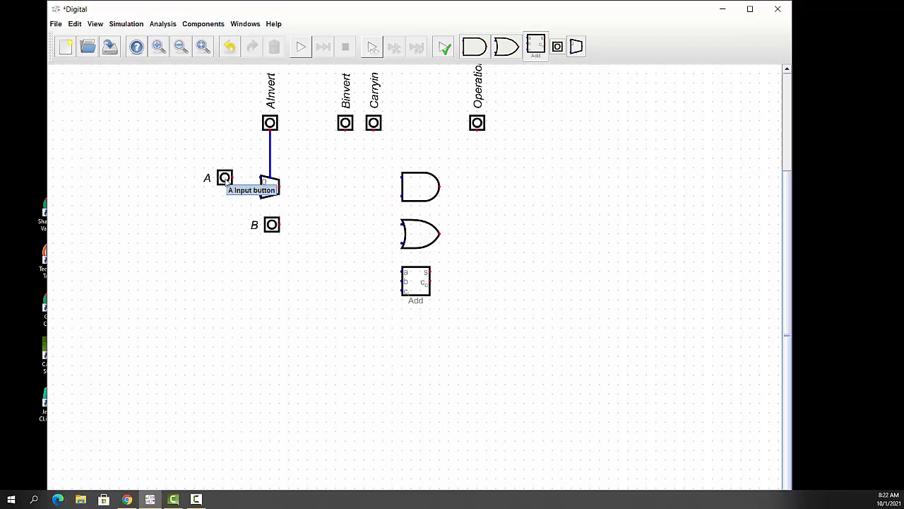
pyautogui.click(206, 178)
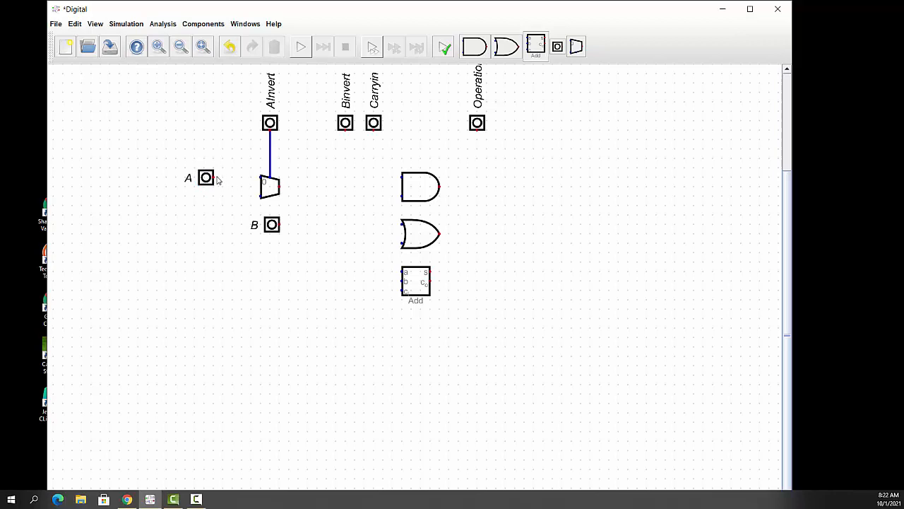
pyautogui.moveTo(214, 178); pyautogui.dragTo(251, 178)
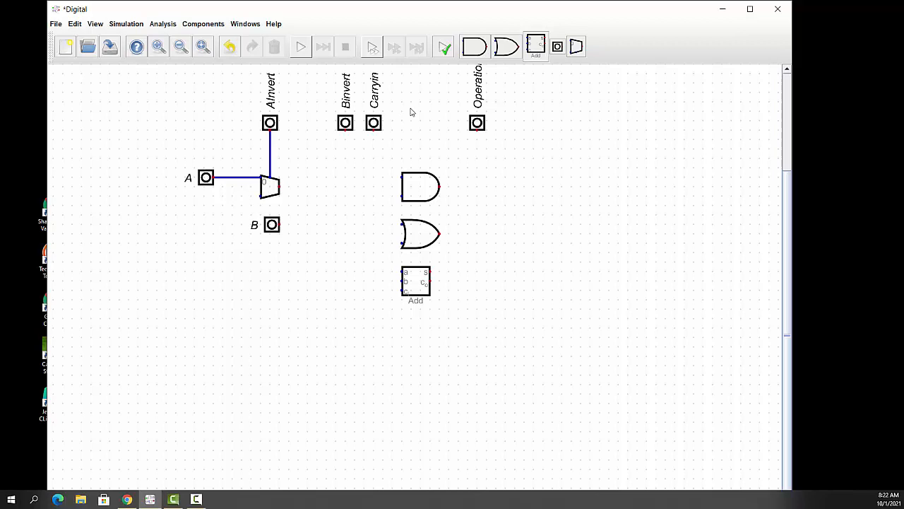
# - Place a Not gate feeding A into the mux's second input, then align B and Binvert under A and Ainvert
pyautogui.click(204, 22)
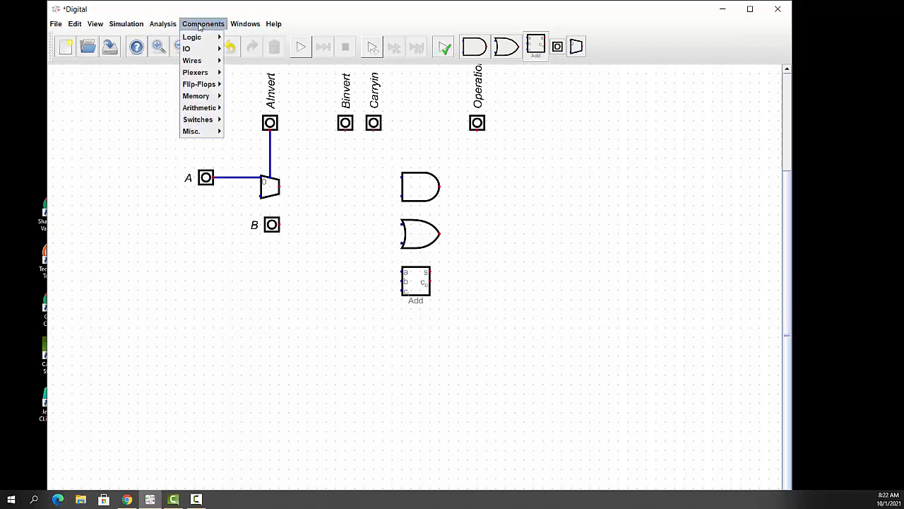
pyautogui.moveTo(186, 48)
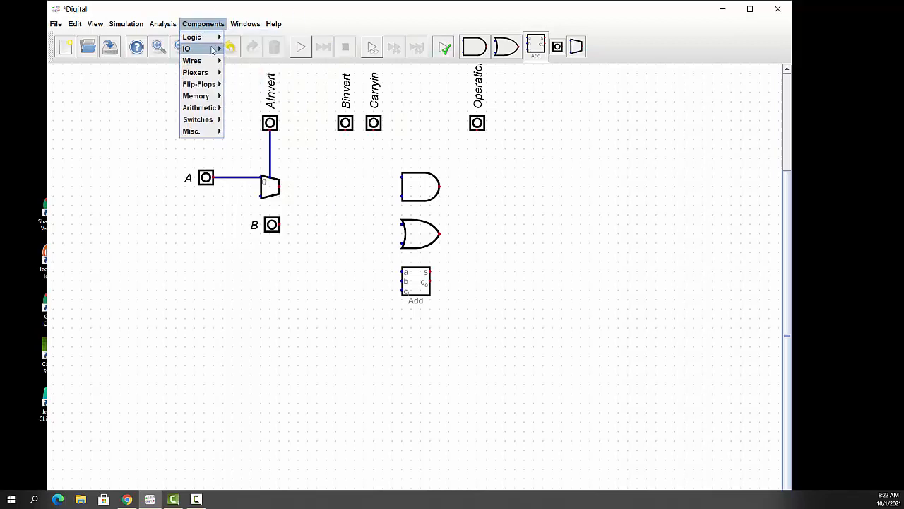
pyautogui.click(186, 48)
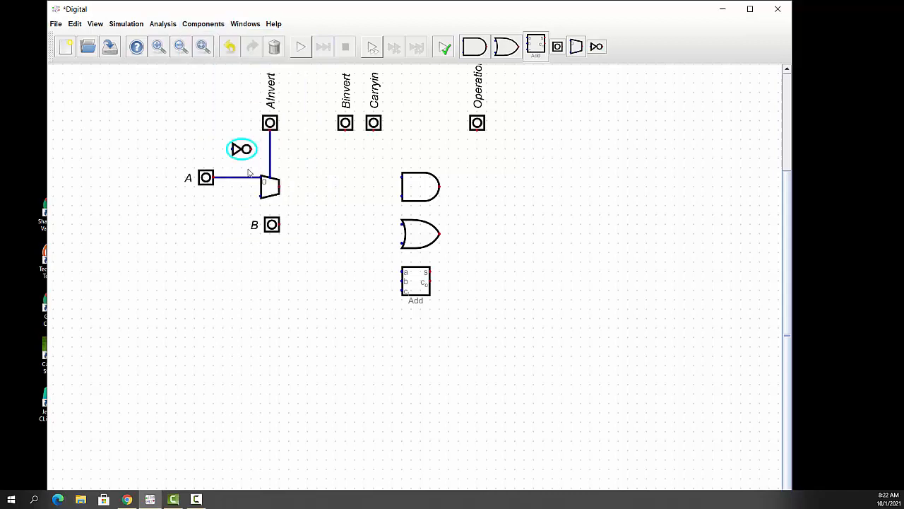
pyautogui.moveTo(241, 148); pyautogui.dragTo(242, 195)
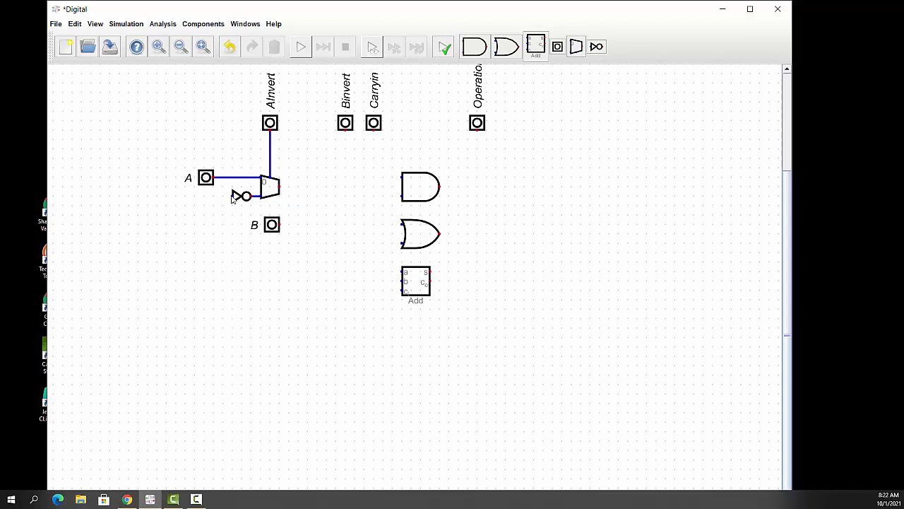
pyautogui.moveTo(226, 197)
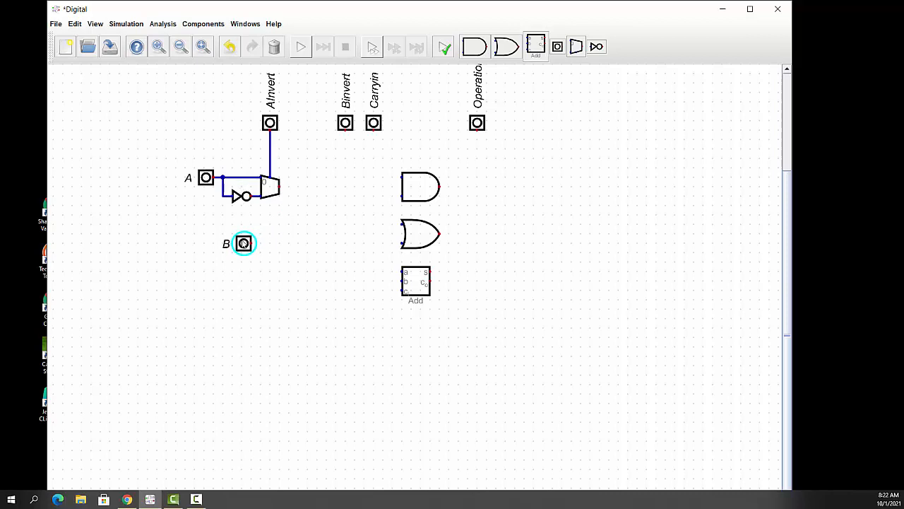
pyautogui.moveTo(243, 243); pyautogui.dragTo(206, 253)
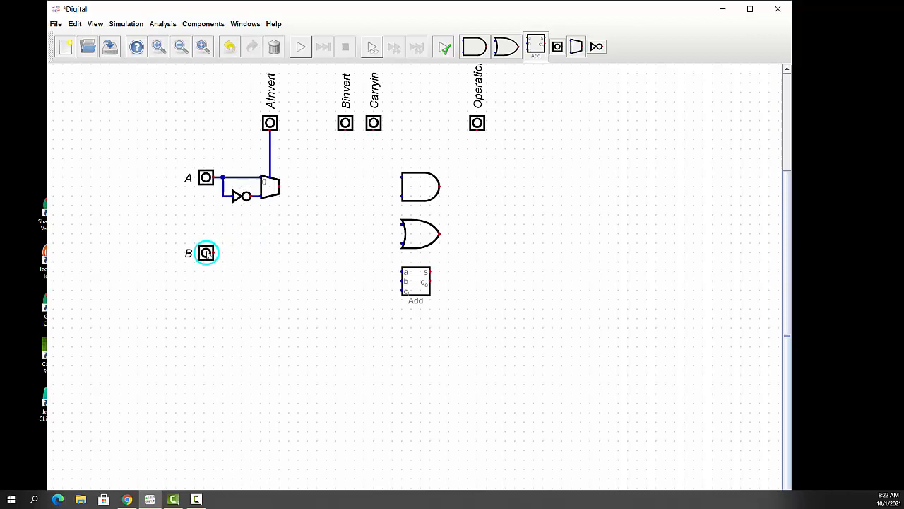
pyautogui.moveTo(206, 253); pyautogui.dragTo(224, 252)
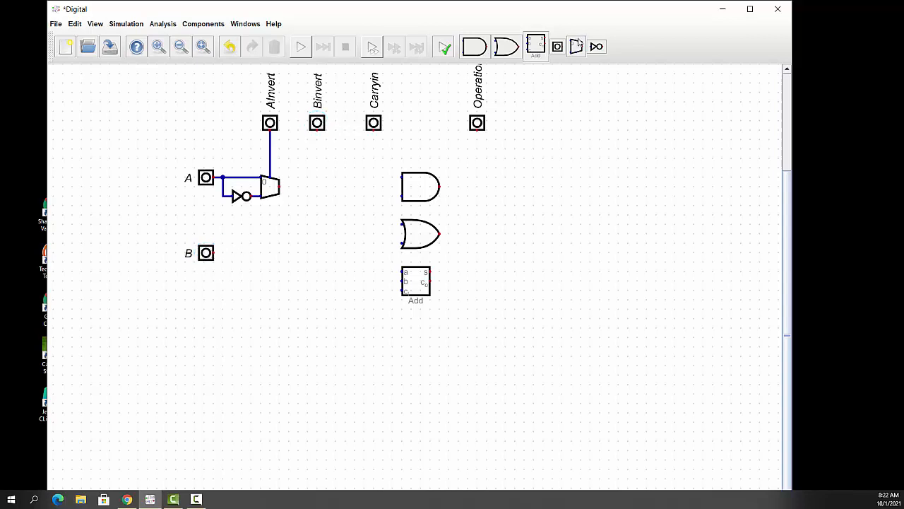
# - Place a second multiplexer right of B with Flip selector position ticked
pyautogui.click(296, 243)
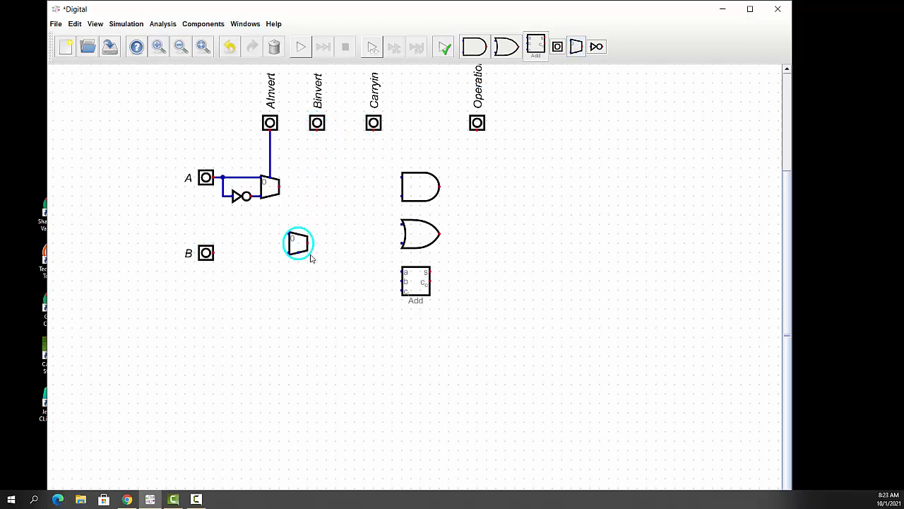
pyautogui.moveTo(298, 243); pyautogui.dragTo(298, 251)
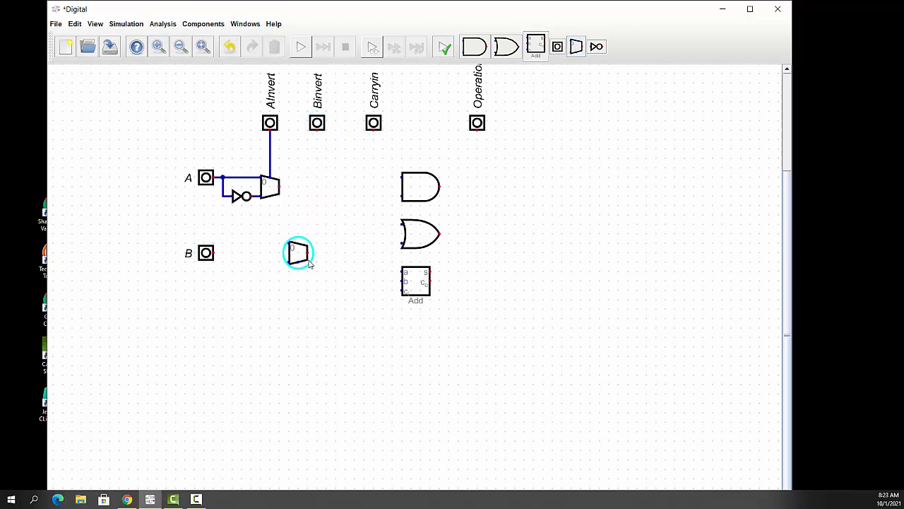
pyautogui.doubleClick(297, 251)
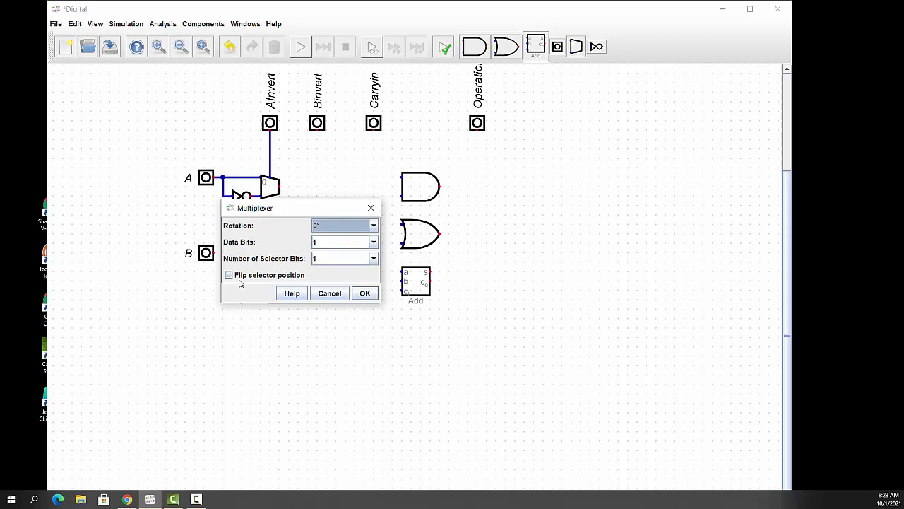
pyautogui.click(229, 274)
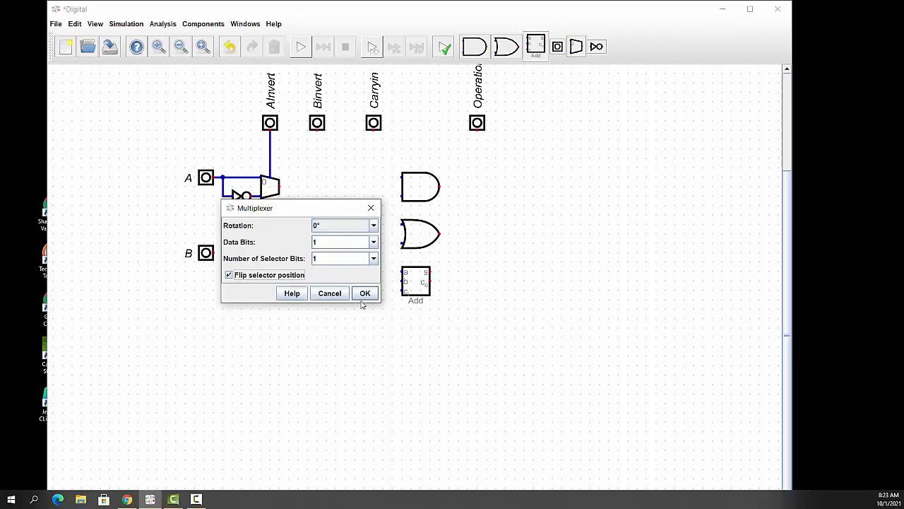
pyautogui.click(365, 292)
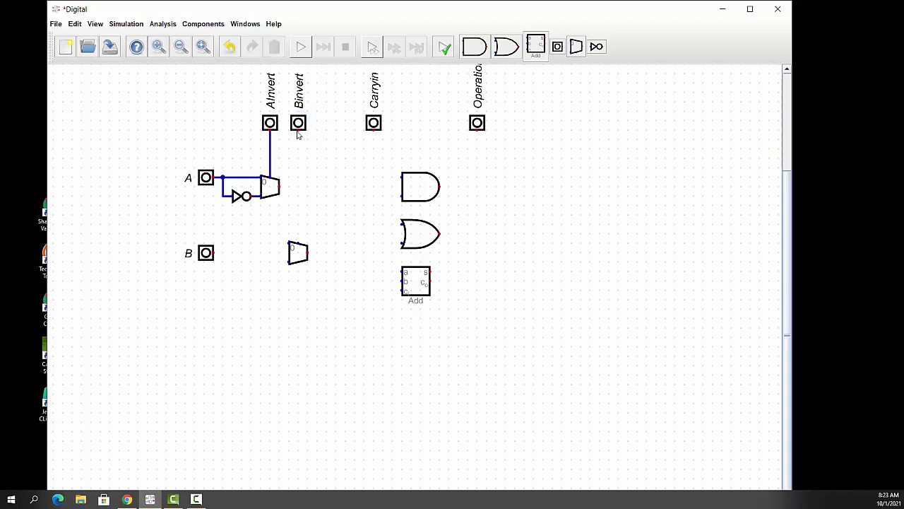
# - Wire Binvert to its selector, B to its first input, and B through a new Not gate toward the other
pyautogui.moveTo(298, 134); pyautogui.dragTo(300, 186)
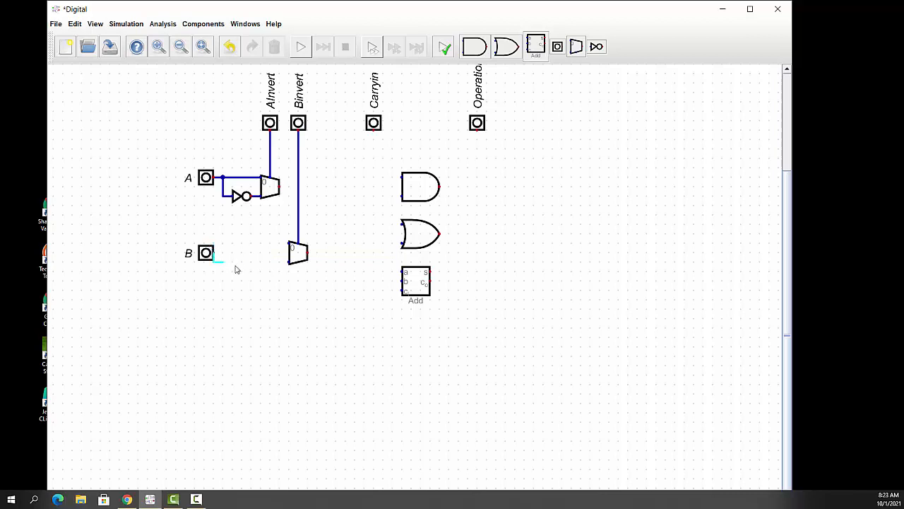
pyautogui.click(206, 251)
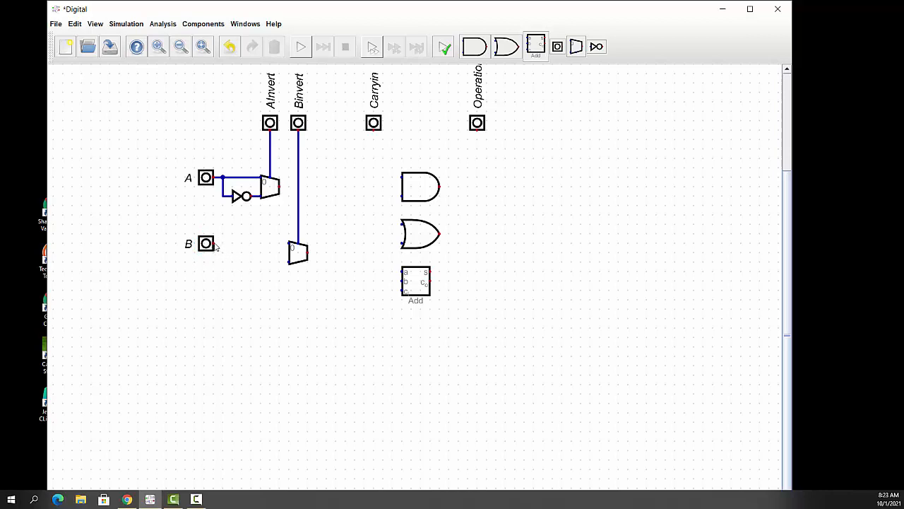
pyautogui.moveTo(215, 243); pyautogui.dragTo(290, 248)
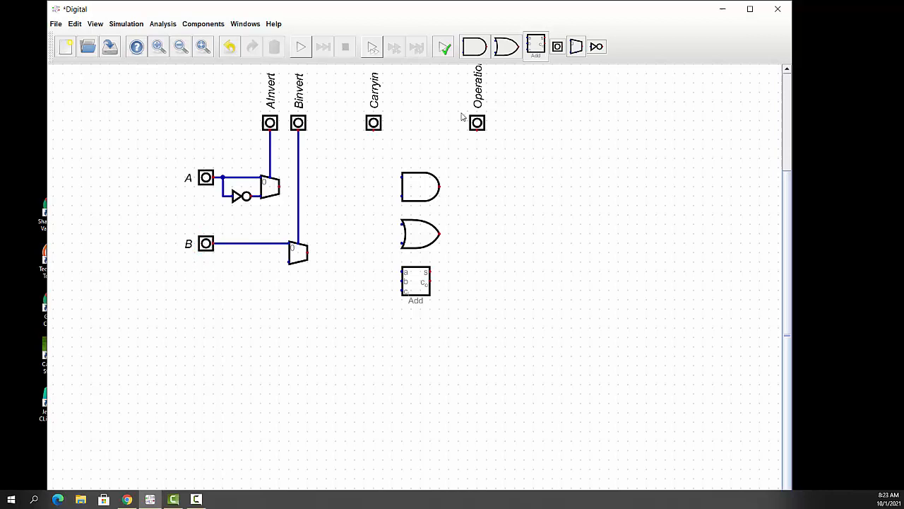
pyautogui.click(596, 47)
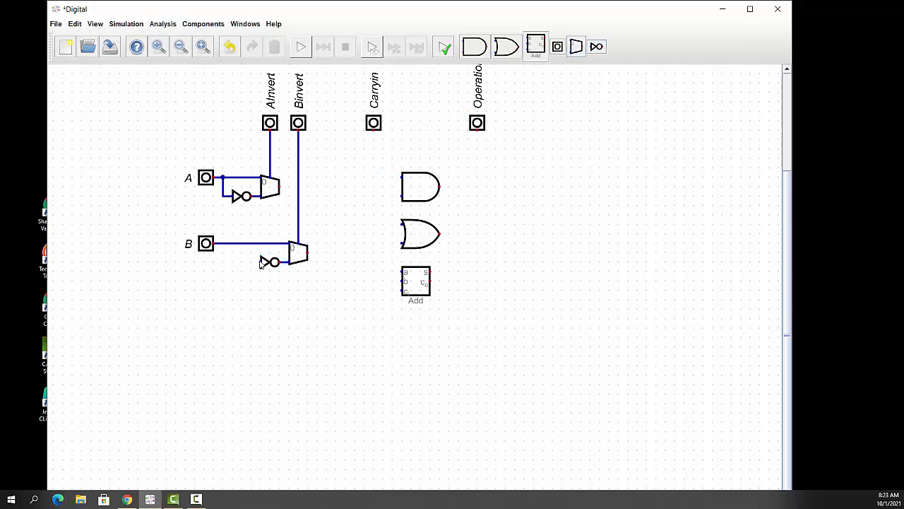
pyautogui.moveTo(246, 261)
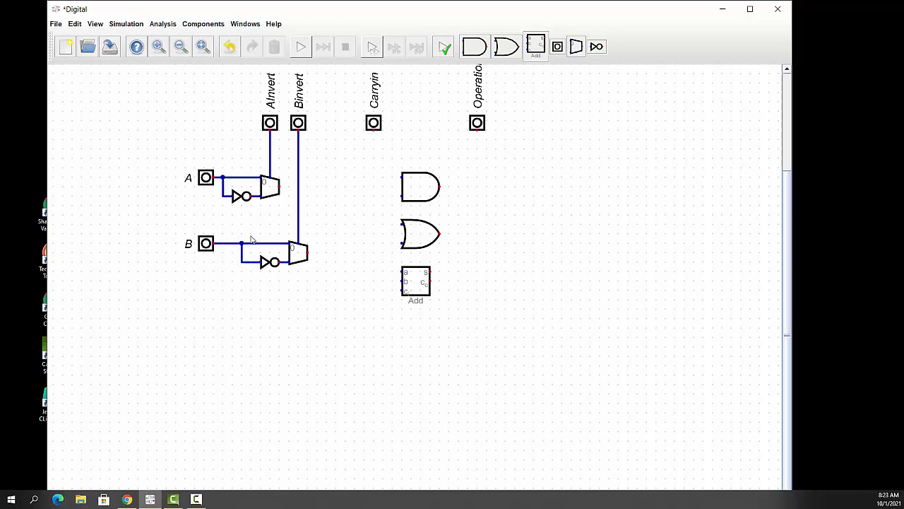
pyautogui.click(73, 23)
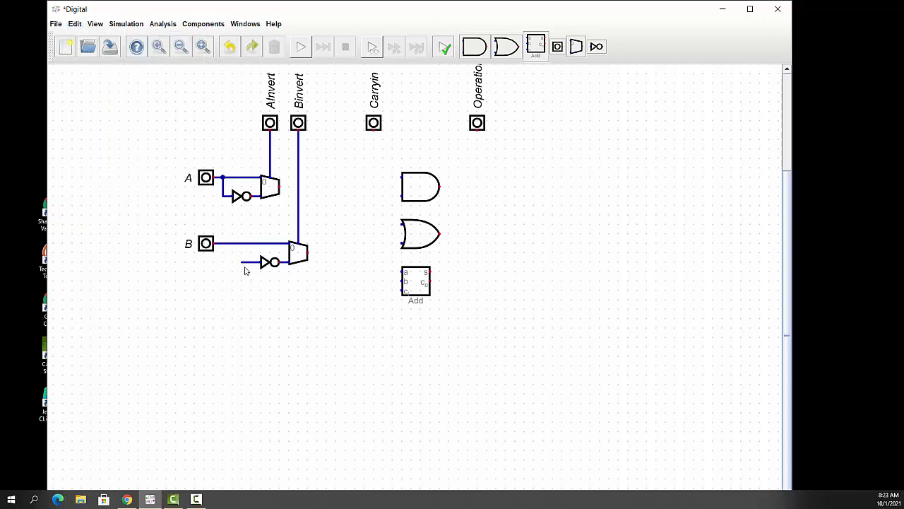
pyautogui.moveTo(243, 265)
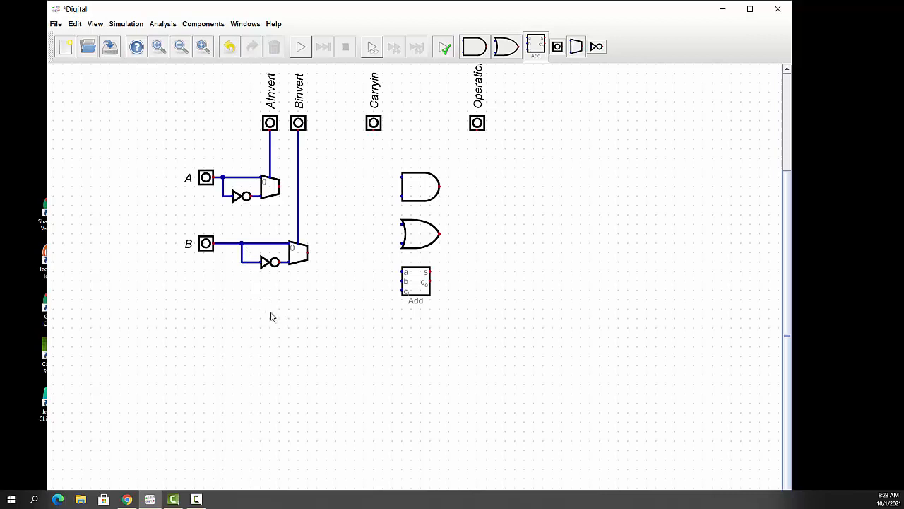
pyautogui.moveTo(261, 194)
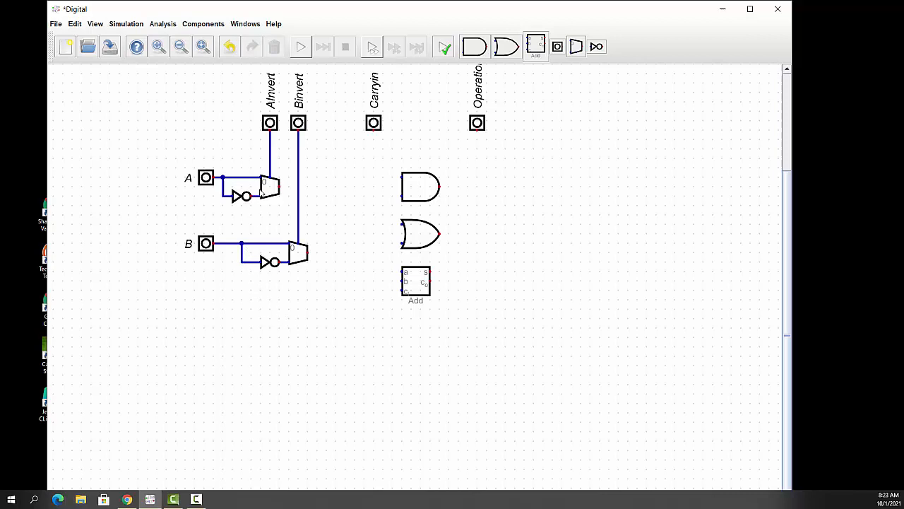
pyautogui.moveTo(279, 105)
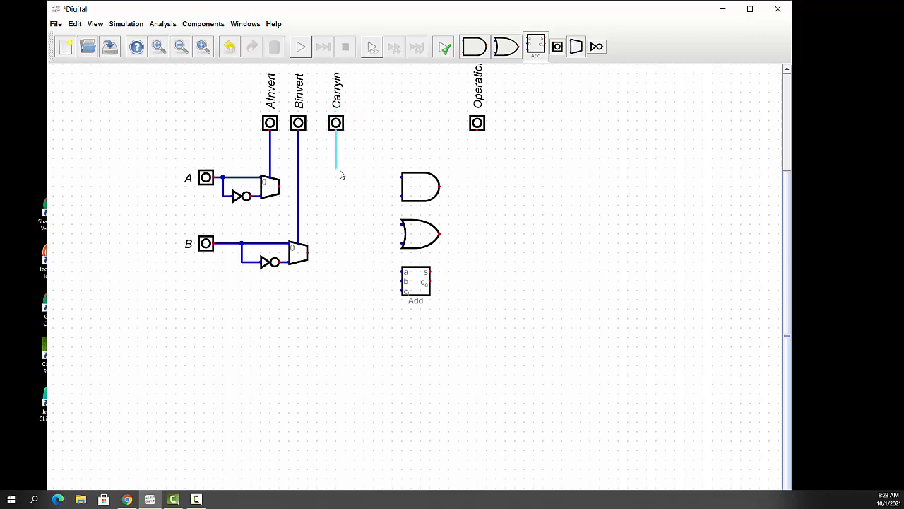
# - Wire Carryin to the adder's carry input and the A multiplexer output to the AND gate
pyautogui.moveTo(337, 162); pyautogui.dragTo(336, 289)
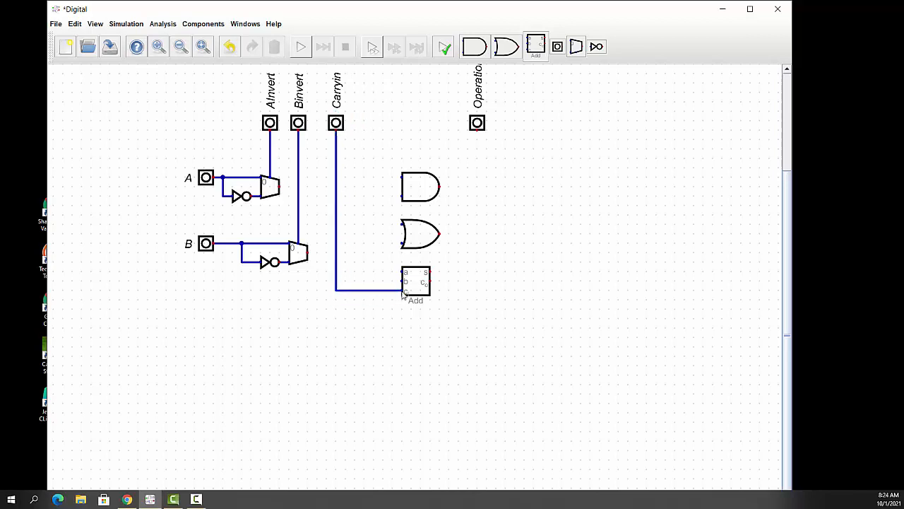
pyautogui.moveTo(319, 232)
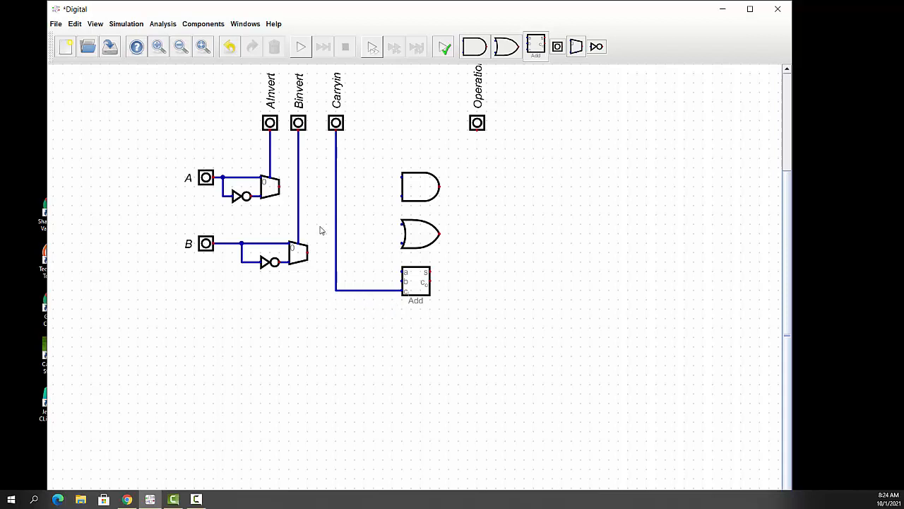
pyautogui.moveTo(325, 173)
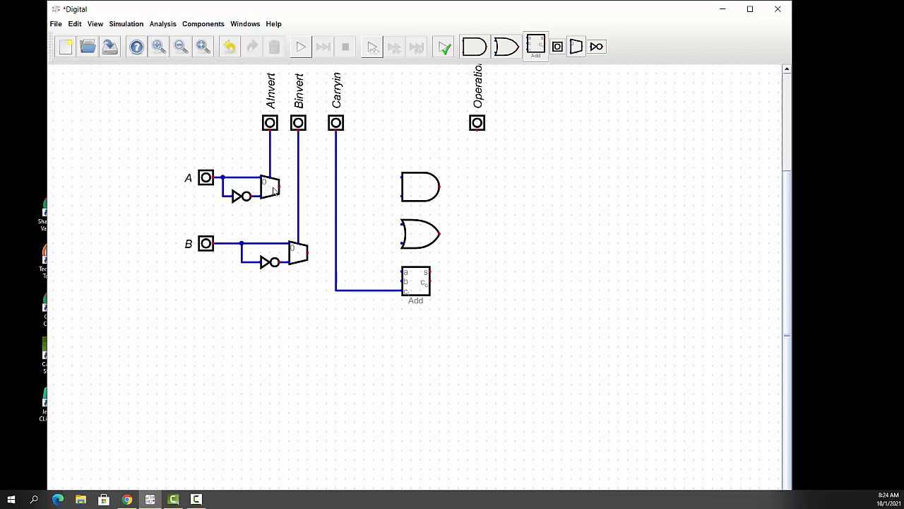
pyautogui.moveTo(426, 285)
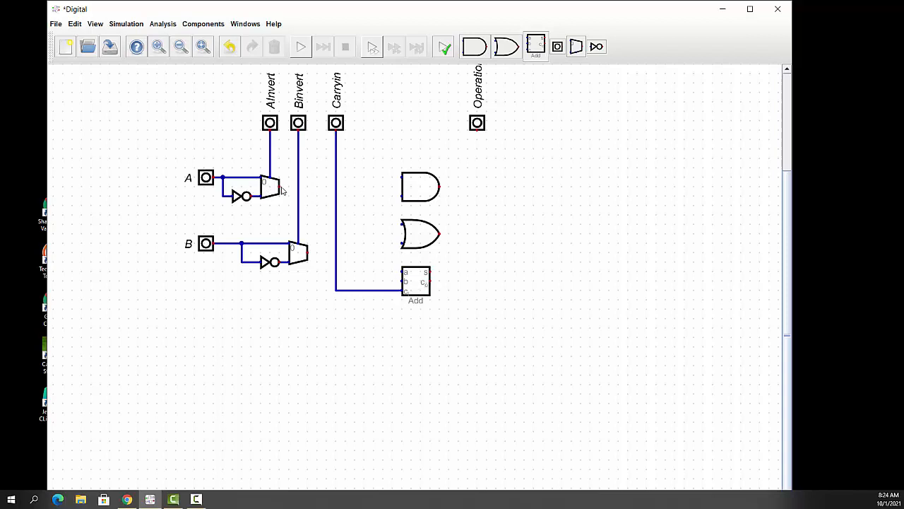
pyautogui.moveTo(281, 186); pyautogui.dragTo(317, 187)
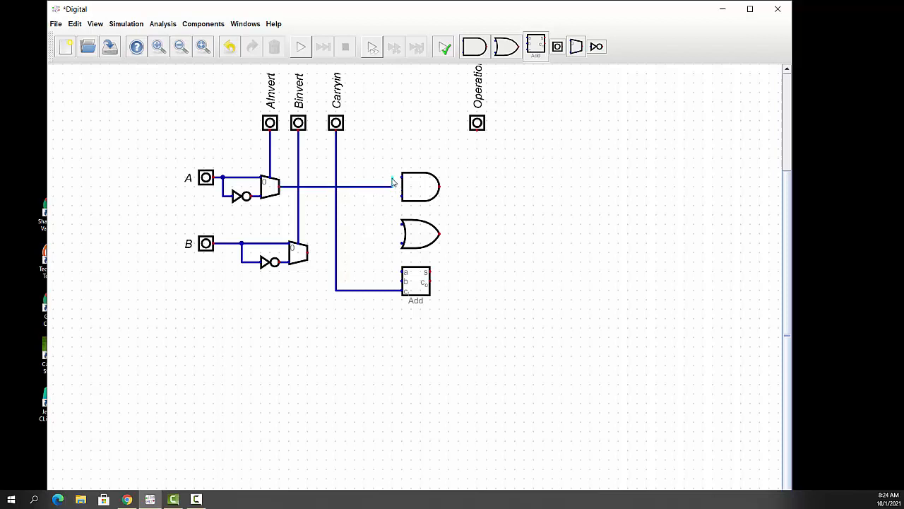
pyautogui.moveTo(398, 182)
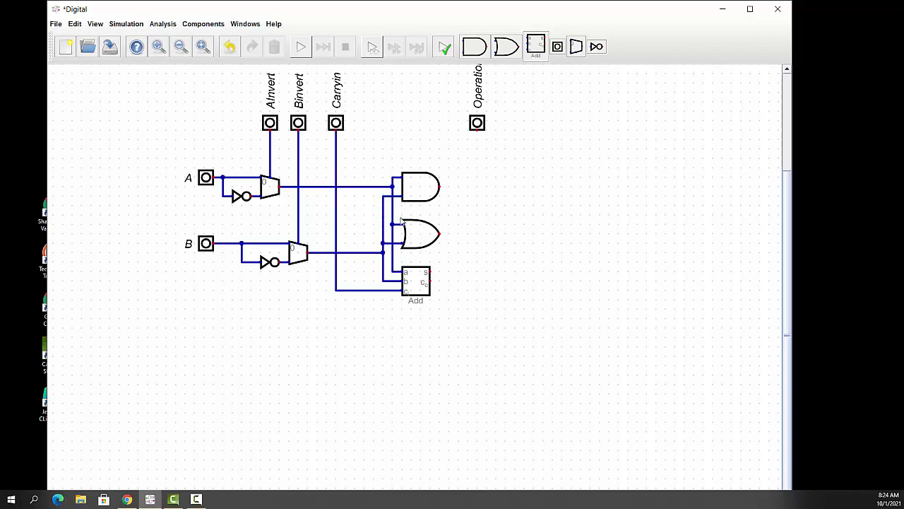
pyautogui.moveTo(402, 286)
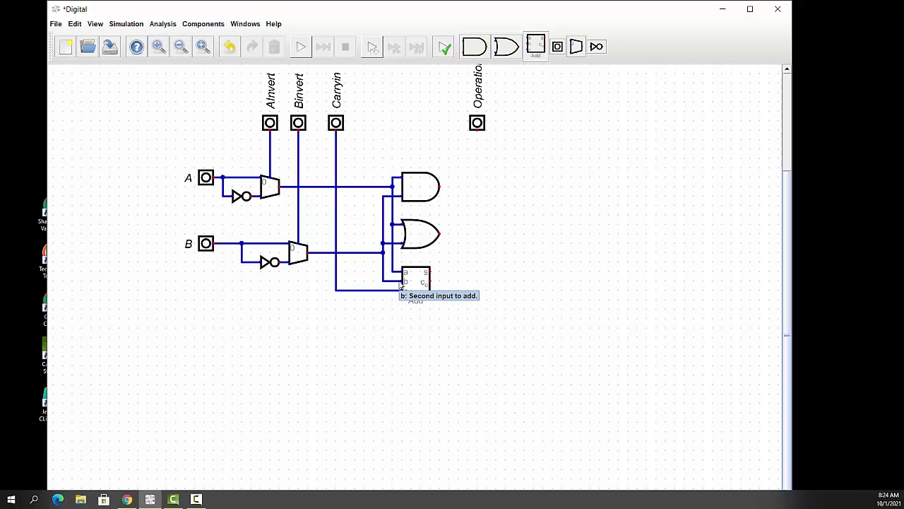
pyautogui.moveTo(556, 45)
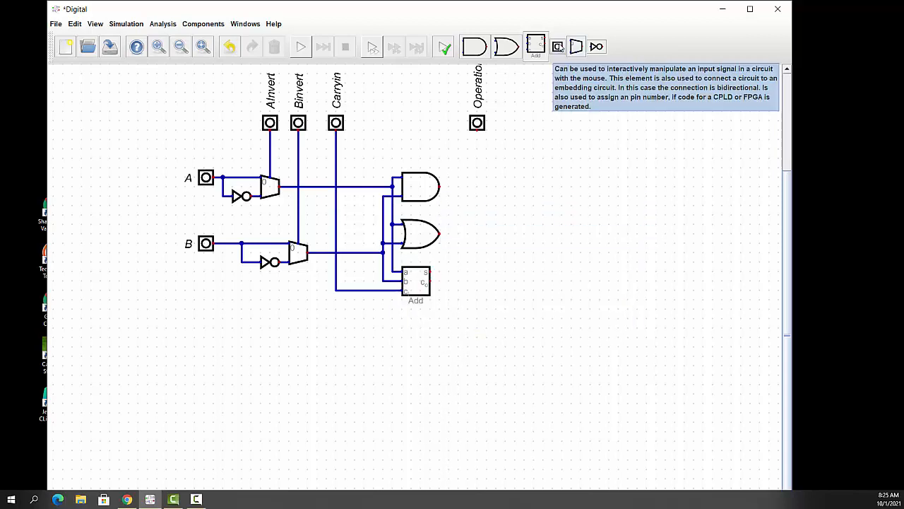
pyautogui.moveTo(575, 45)
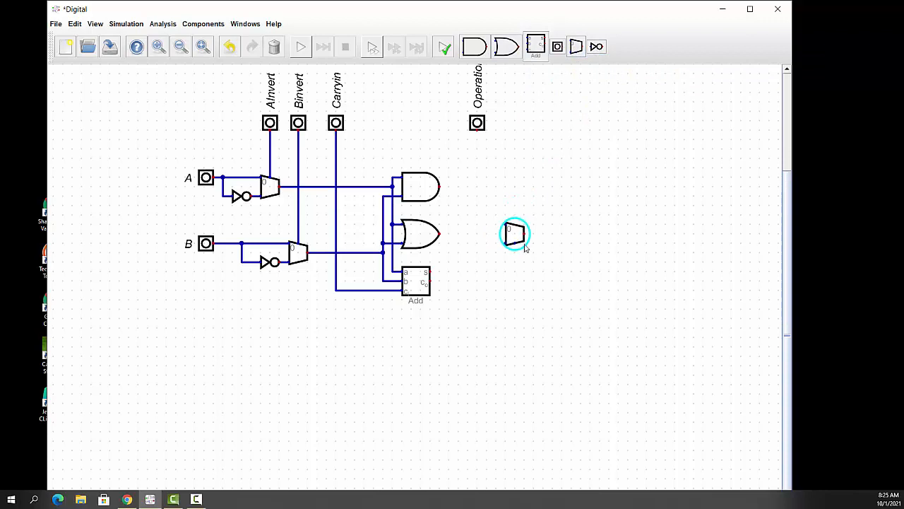
# - Place an output multiplexer right of the gates with flipped selector position and 2 selector bits
pyautogui.moveTo(515, 233); pyautogui.dragTo(494, 225)
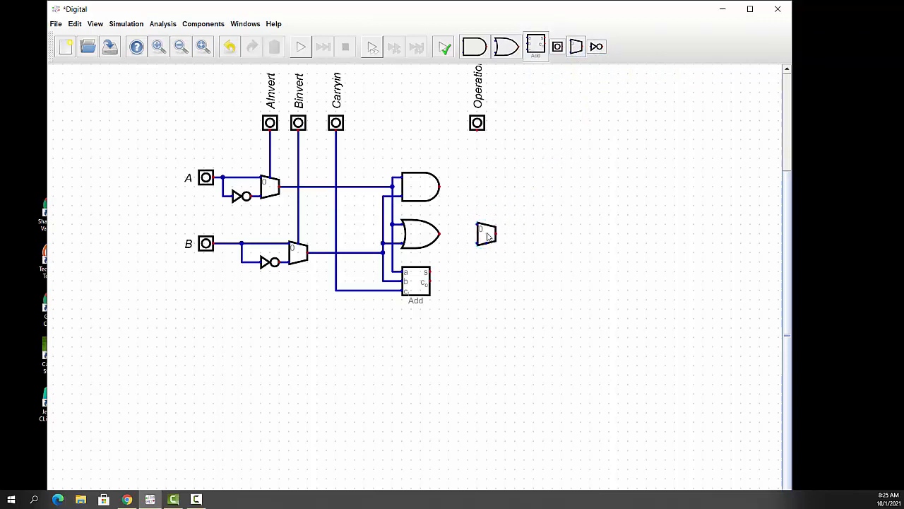
pyautogui.doubleClick(485, 235)
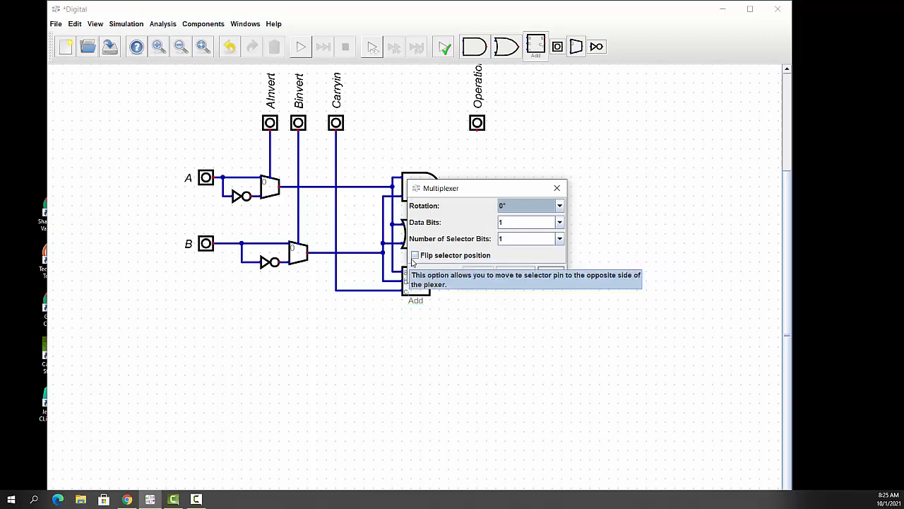
pyautogui.click(416, 254)
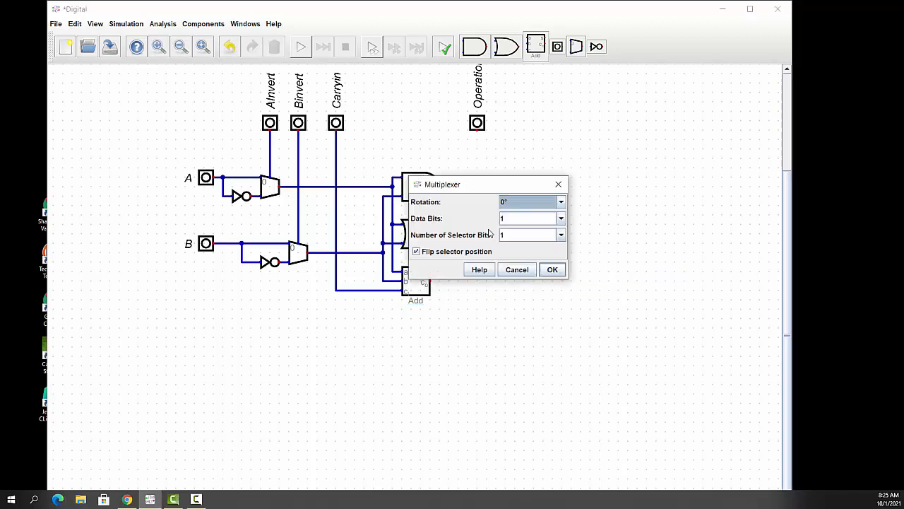
pyautogui.moveTo(487, 235)
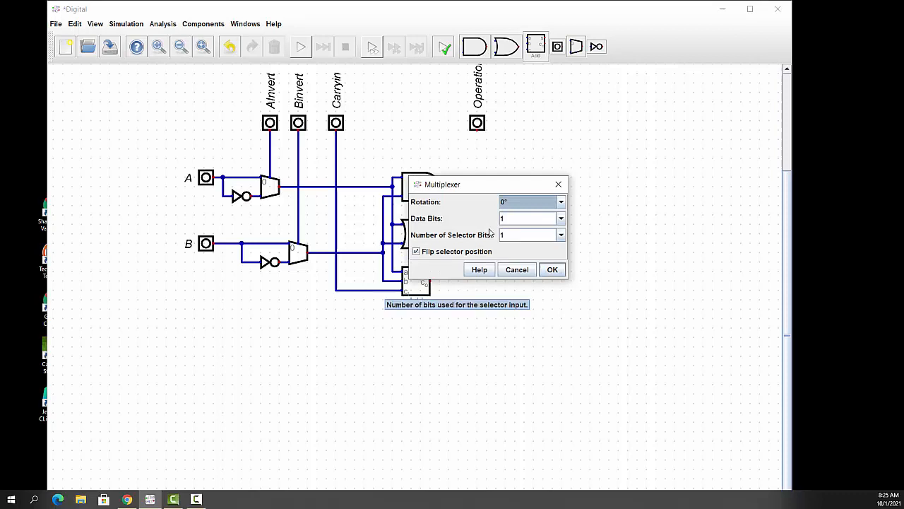
pyautogui.moveTo(564, 240)
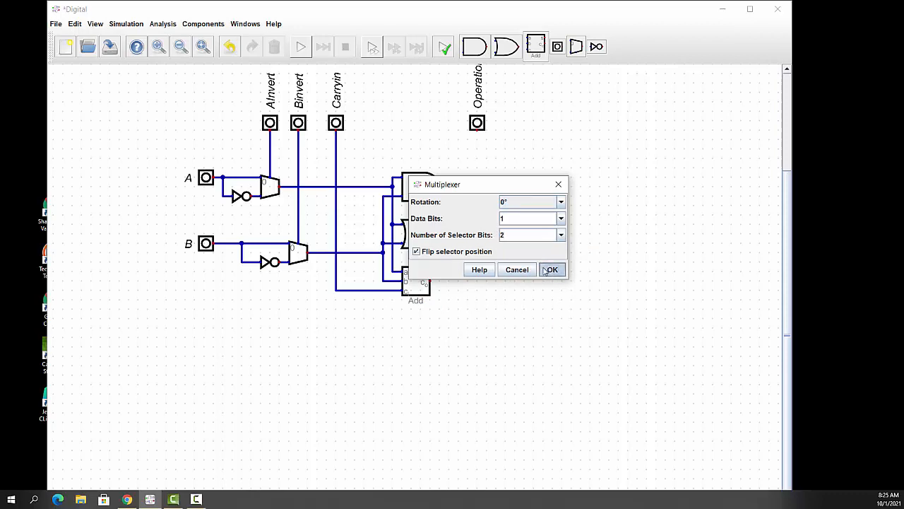
pyautogui.click(550, 269)
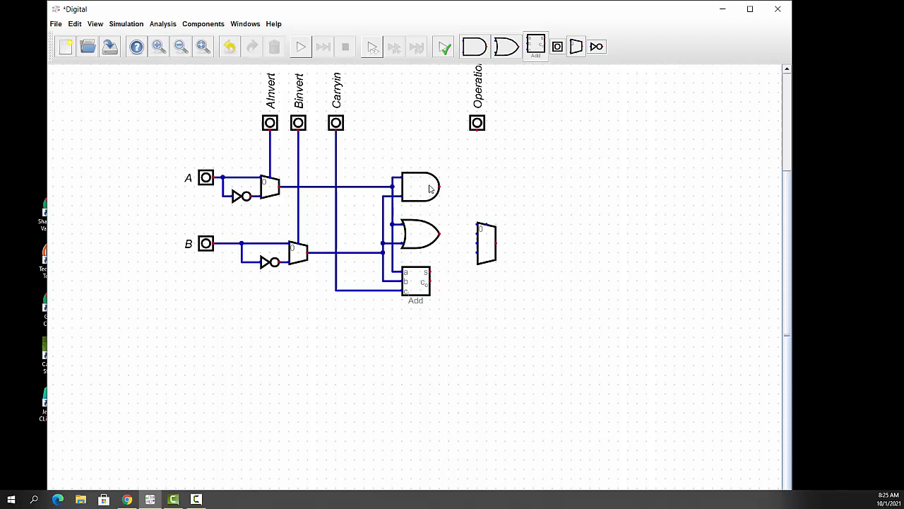
pyautogui.moveTo(421, 291)
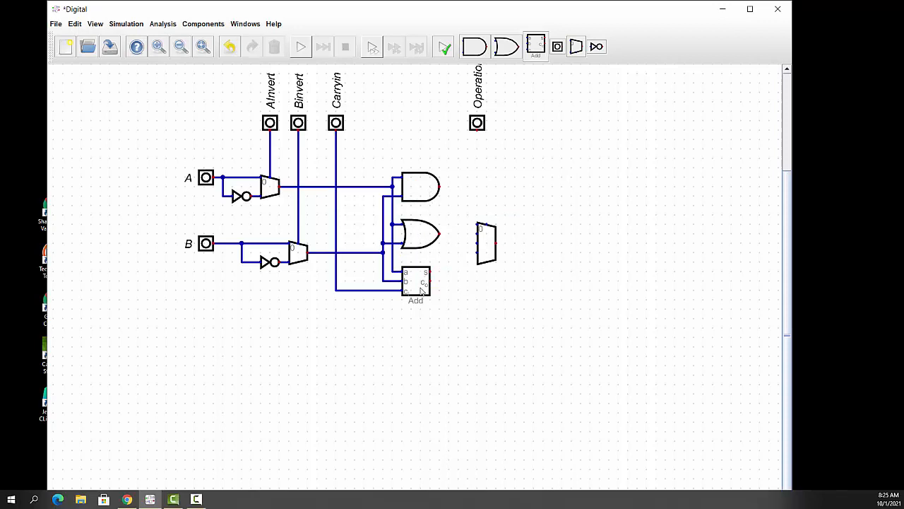
pyautogui.moveTo(415, 283)
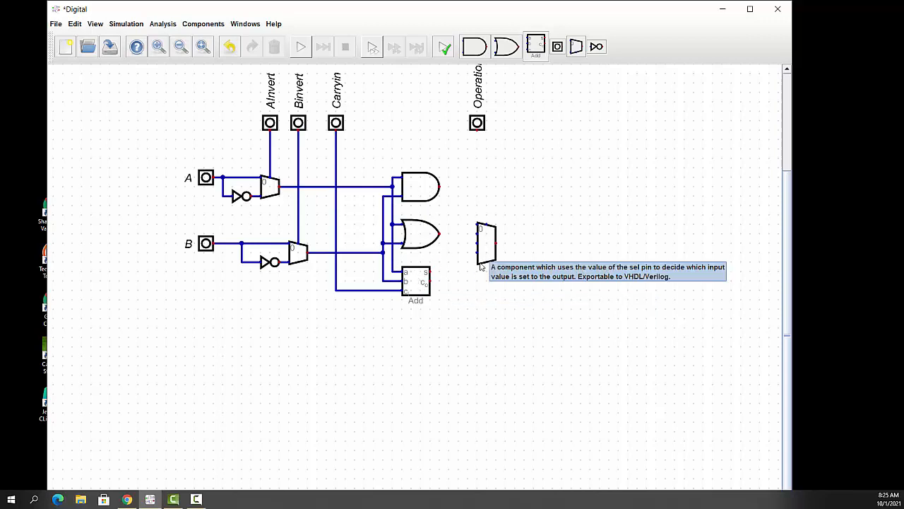
pyautogui.doubleClick(486, 243)
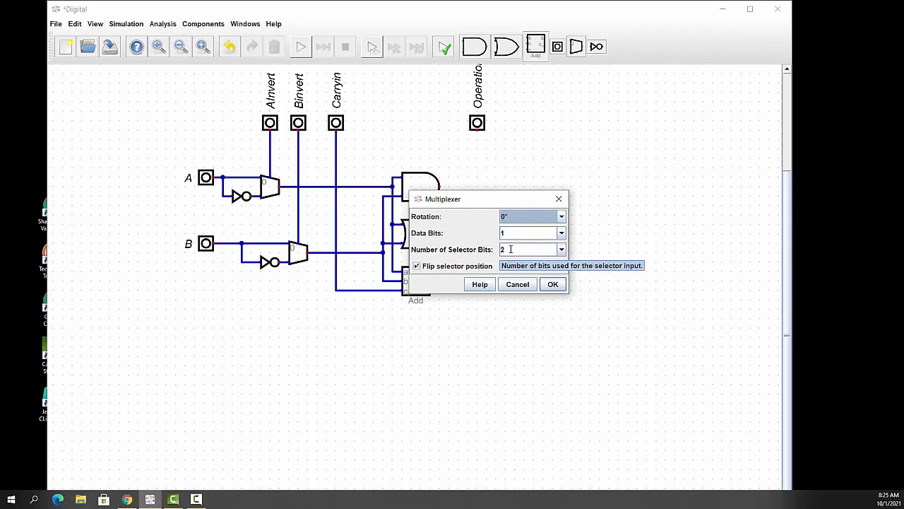
pyautogui.moveTo(506, 249)
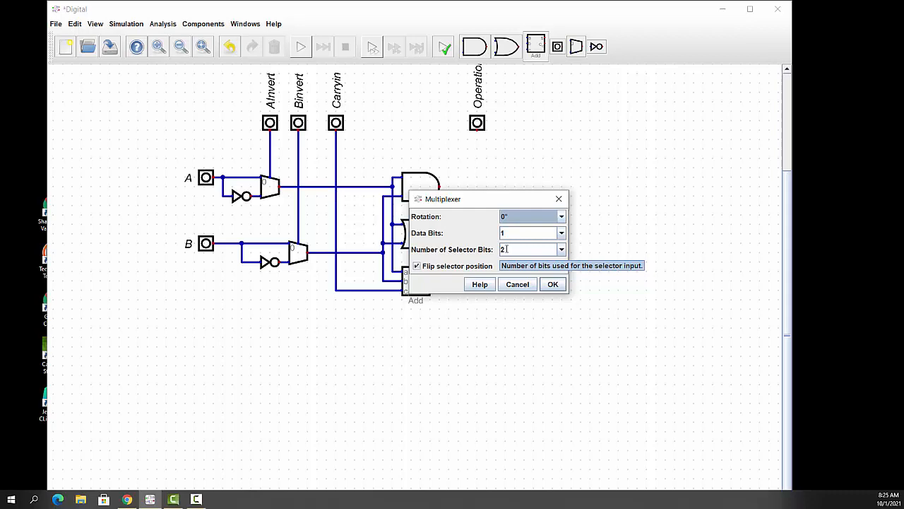
pyautogui.moveTo(554, 218)
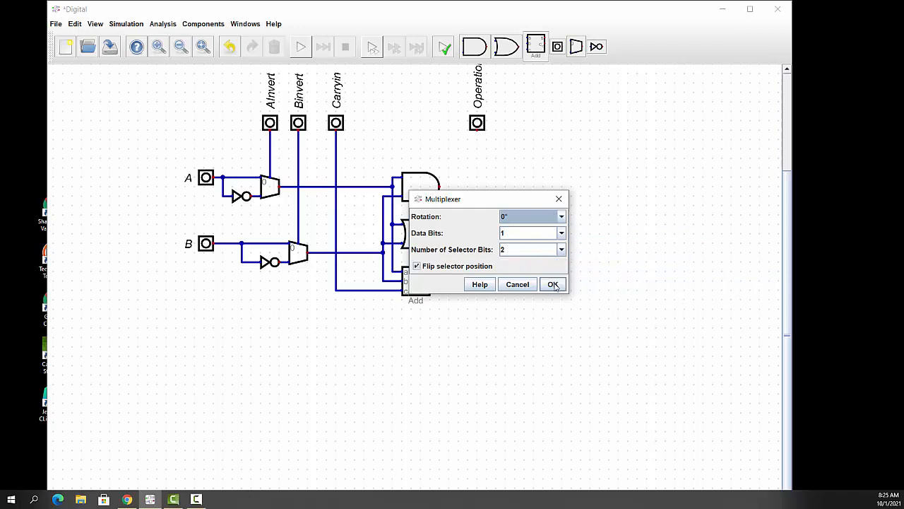
pyautogui.click(554, 284)
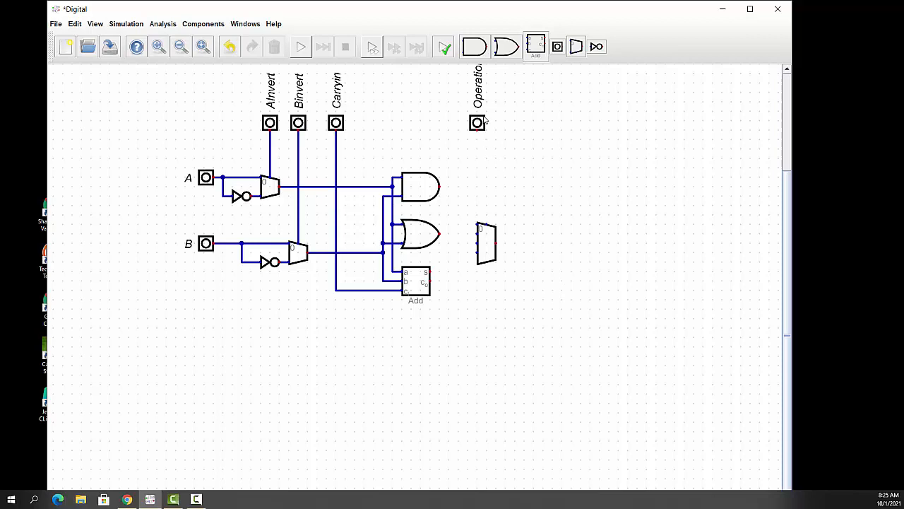
# - Set Operation to 2 data bits, then wire the OR output and adder sum into the output multiplexer
pyautogui.click(477, 121)
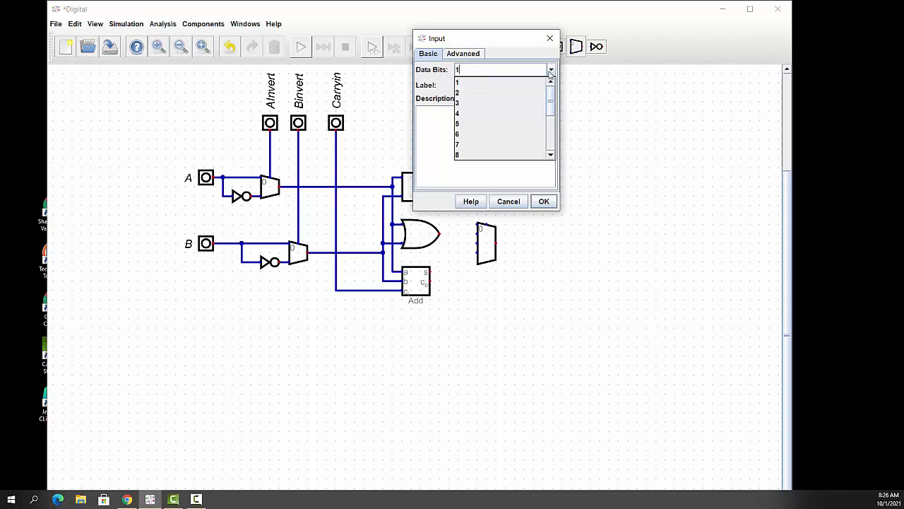
pyautogui.click(457, 93)
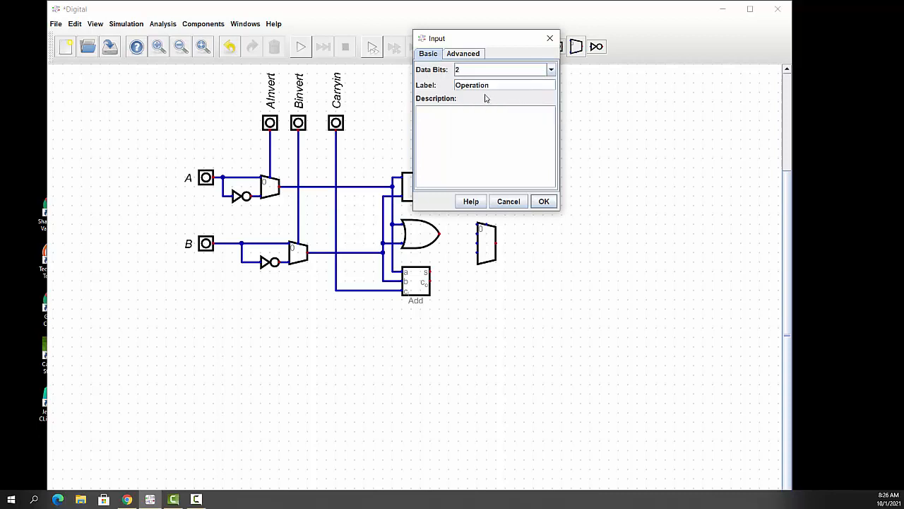
pyautogui.click(463, 54)
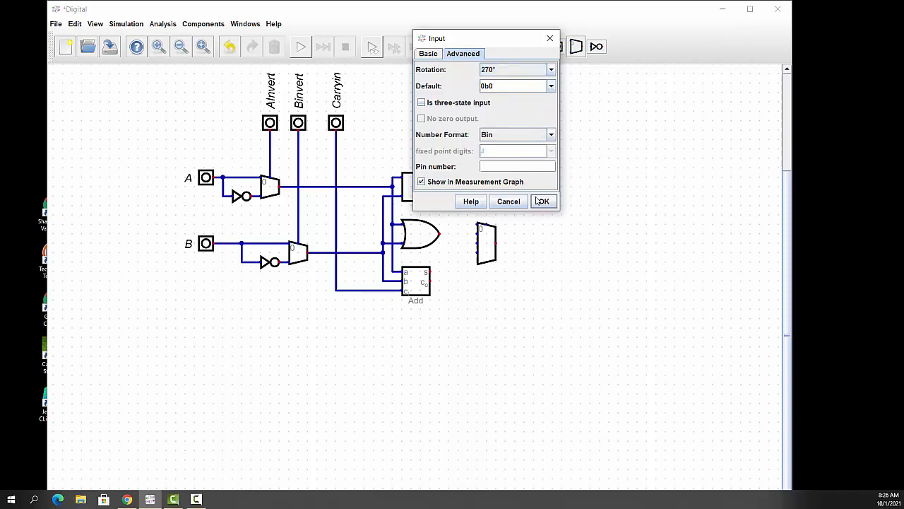
pyautogui.click(543, 201)
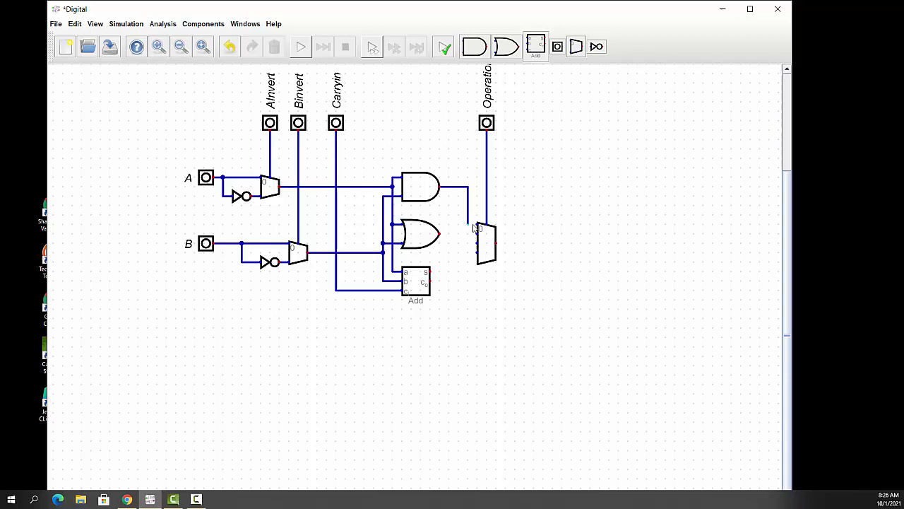
pyautogui.moveTo(441, 238)
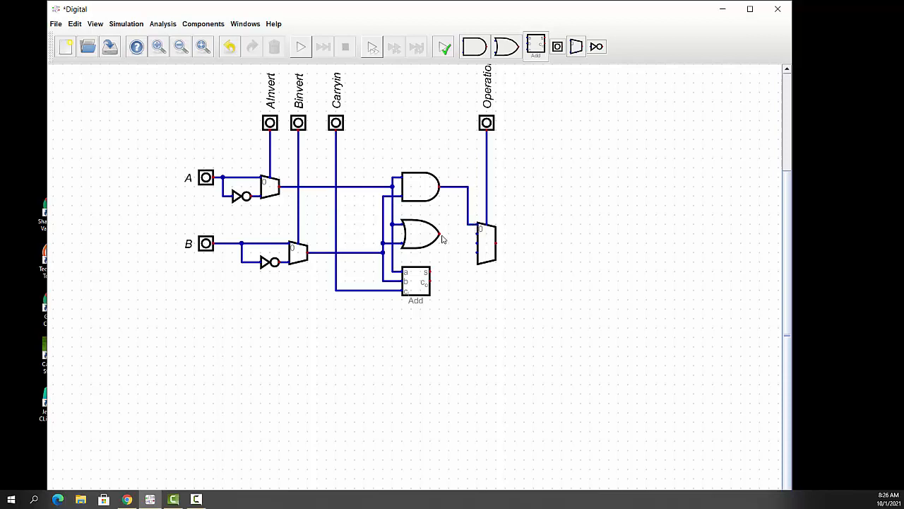
pyautogui.moveTo(441, 233); pyautogui.dragTo(475, 233)
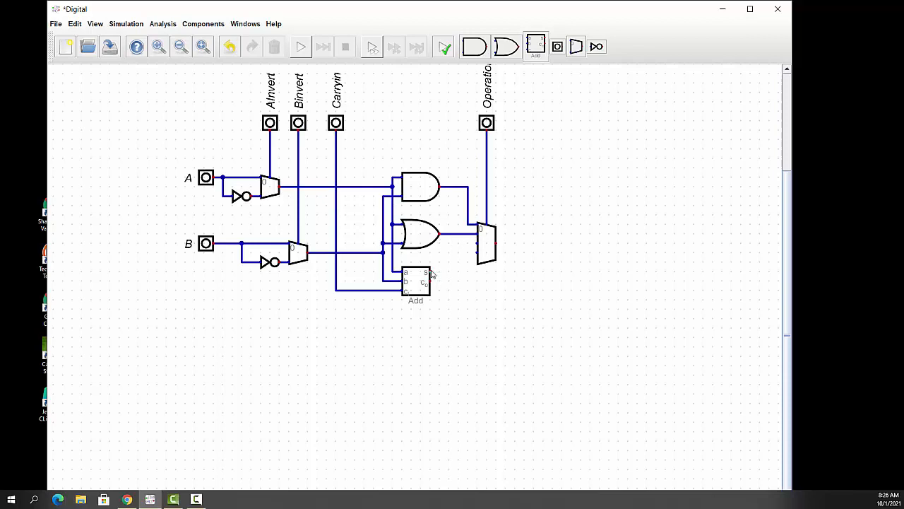
pyautogui.moveTo(426, 272); pyautogui.dragTo(465, 259)
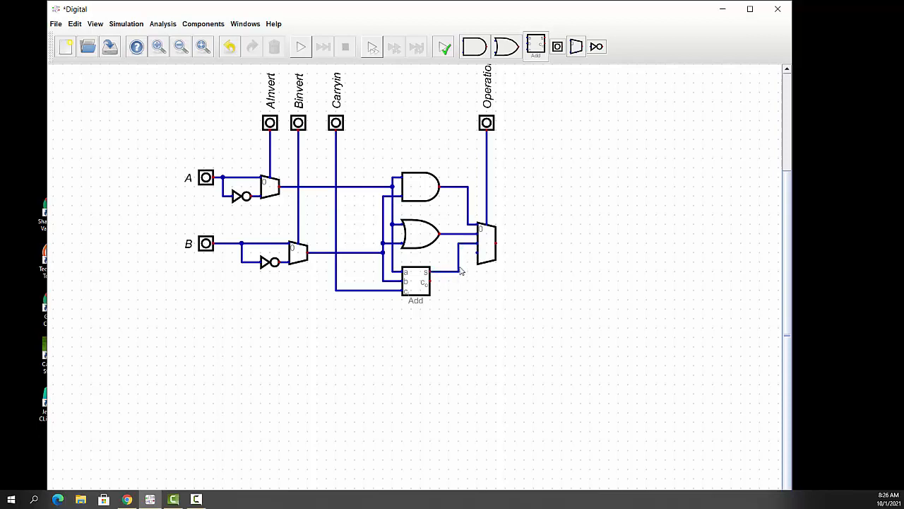
pyautogui.moveTo(458, 254)
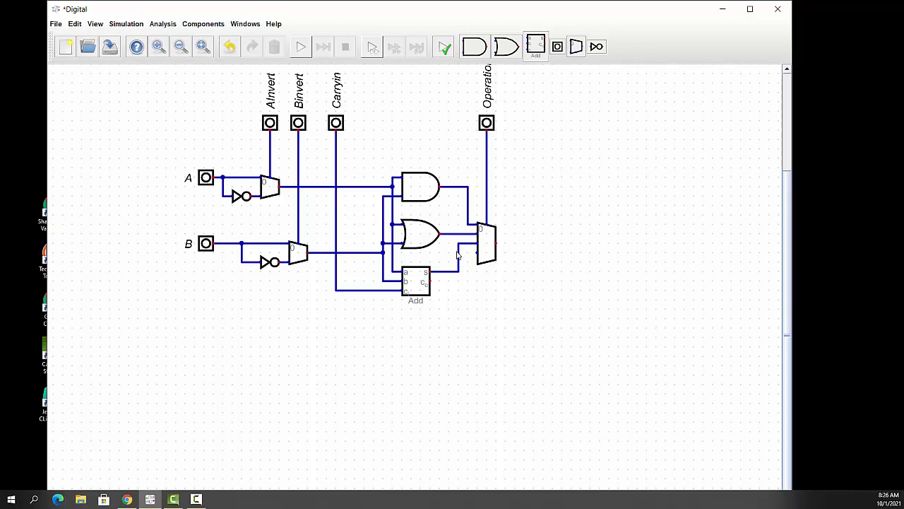
pyautogui.moveTo(445, 274)
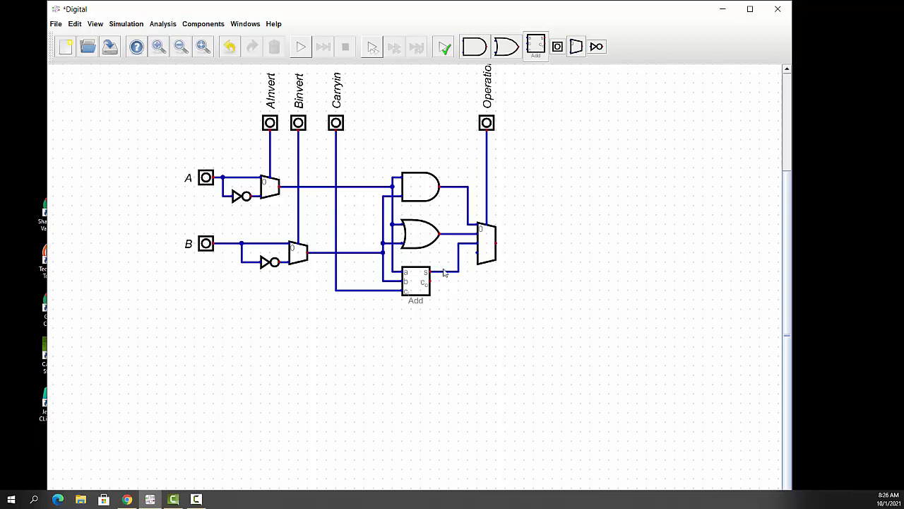
pyautogui.moveTo(432, 283)
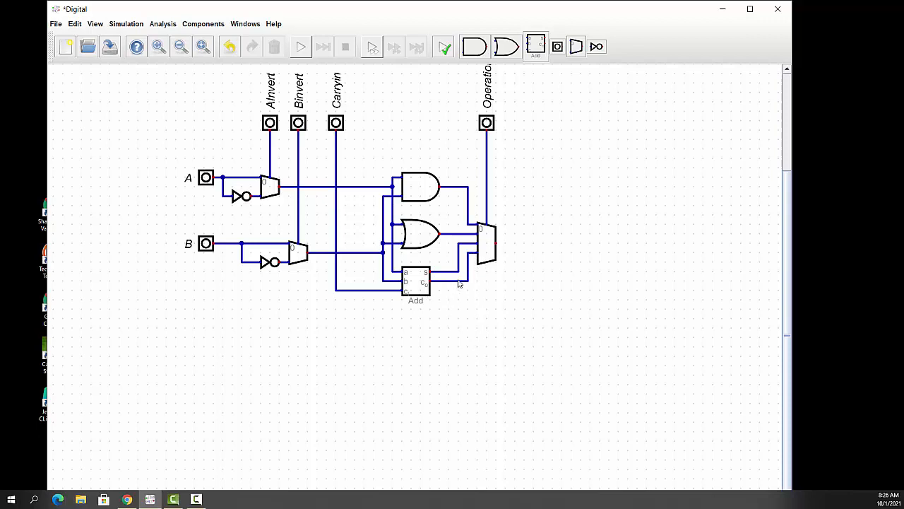
pyautogui.moveTo(354, 20)
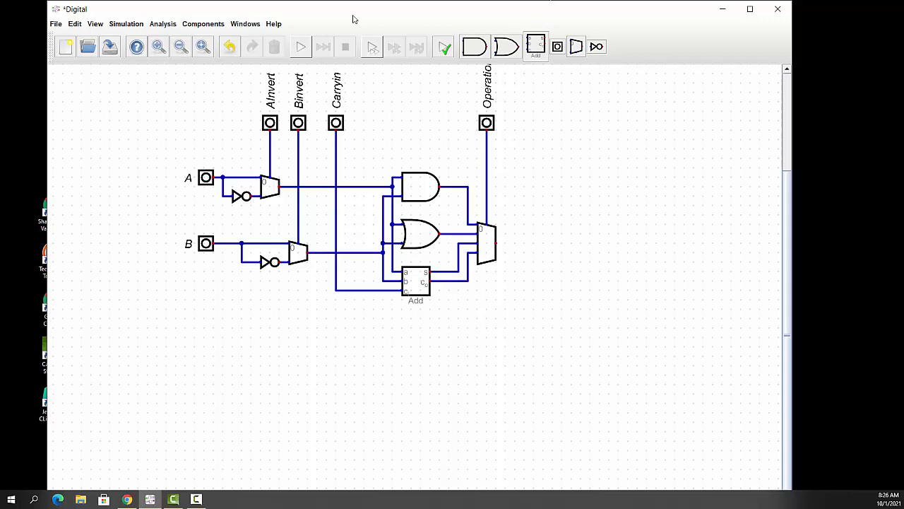
pyautogui.moveTo(204, 22)
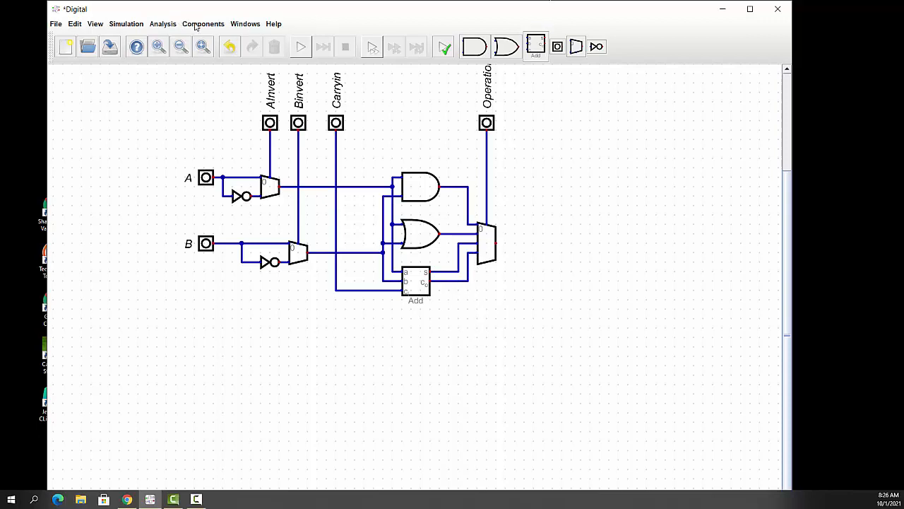
# - Place LED outputs on the output multiplexer and on the adder's carry-out
pyautogui.click(204, 23)
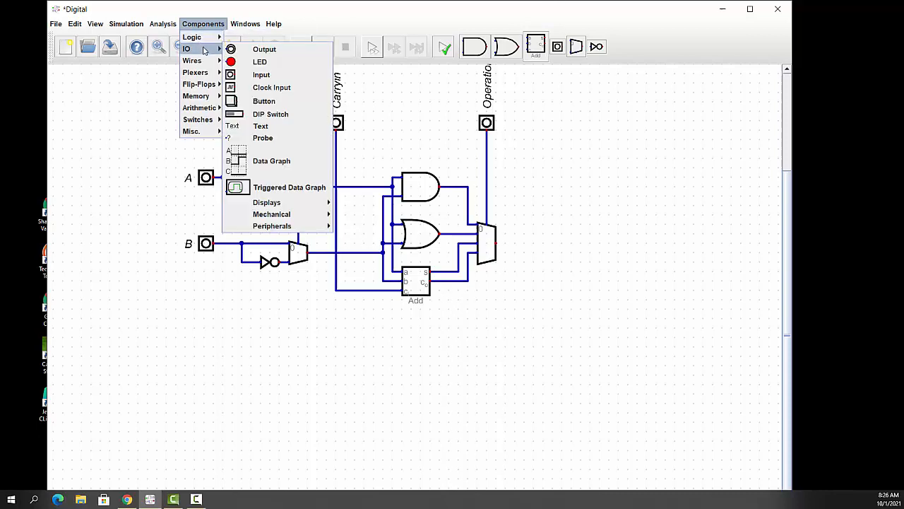
pyautogui.click(260, 62)
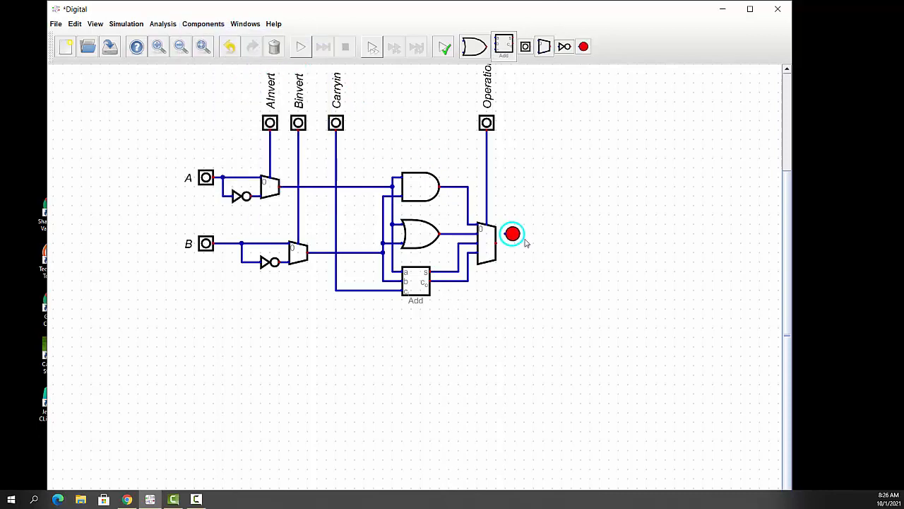
pyautogui.moveTo(513, 234); pyautogui.dragTo(540, 243)
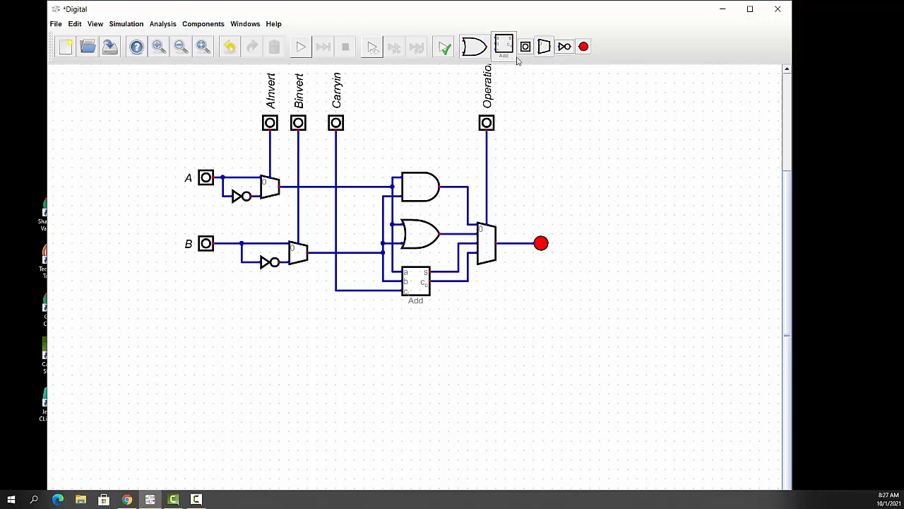
pyautogui.click(521, 289)
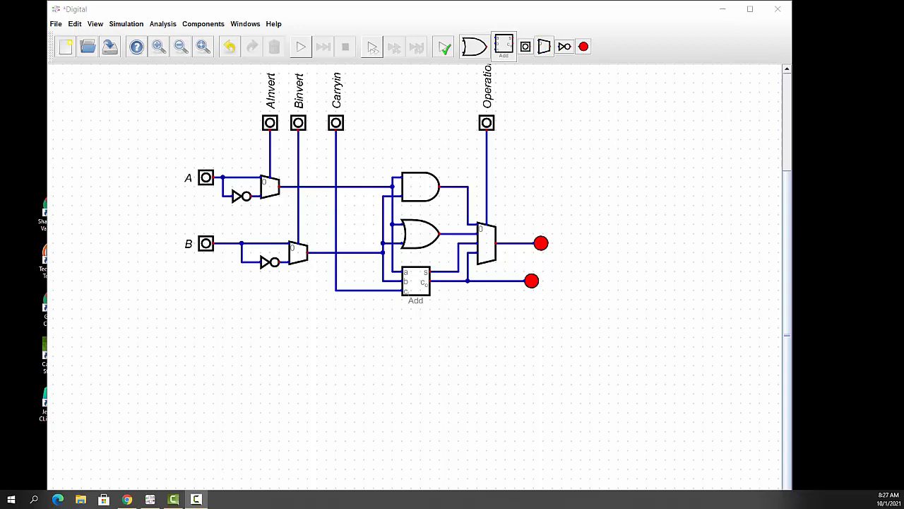
pyautogui.moveTo(819, 34)
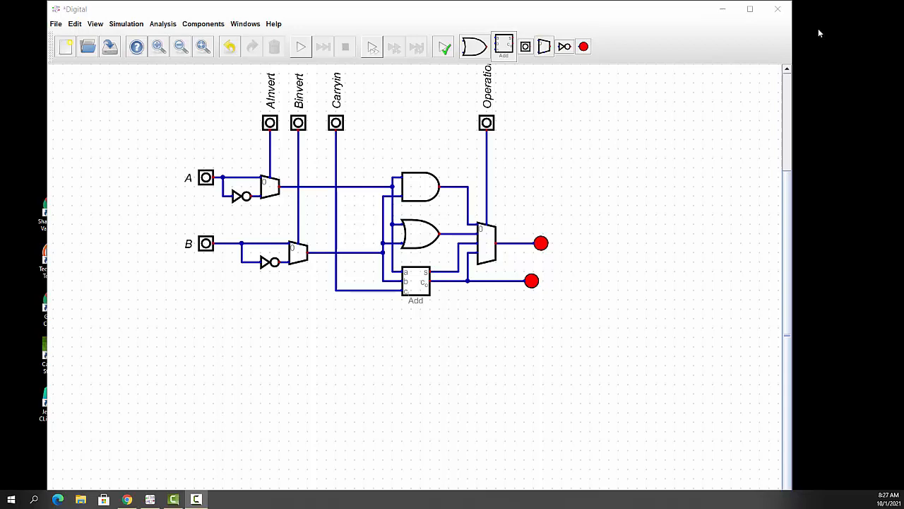
pyautogui.moveTo(212, 198)
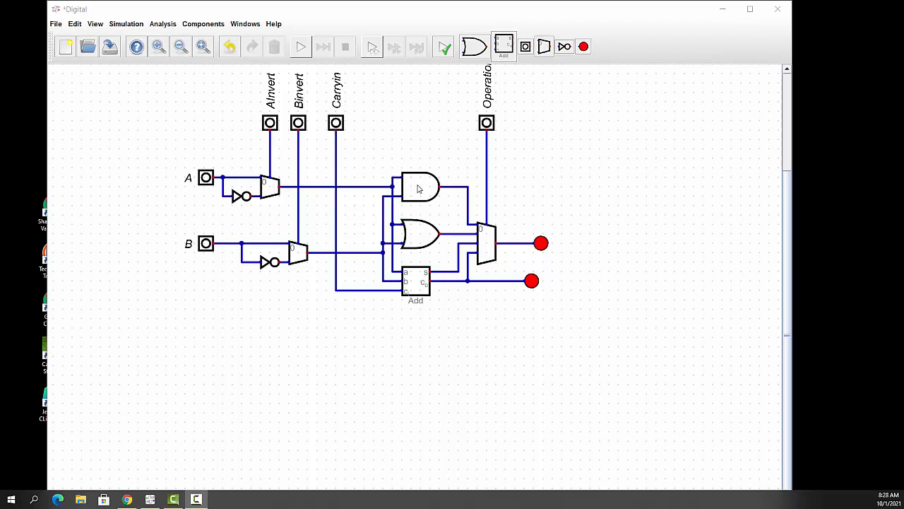
pyautogui.moveTo(457, 168)
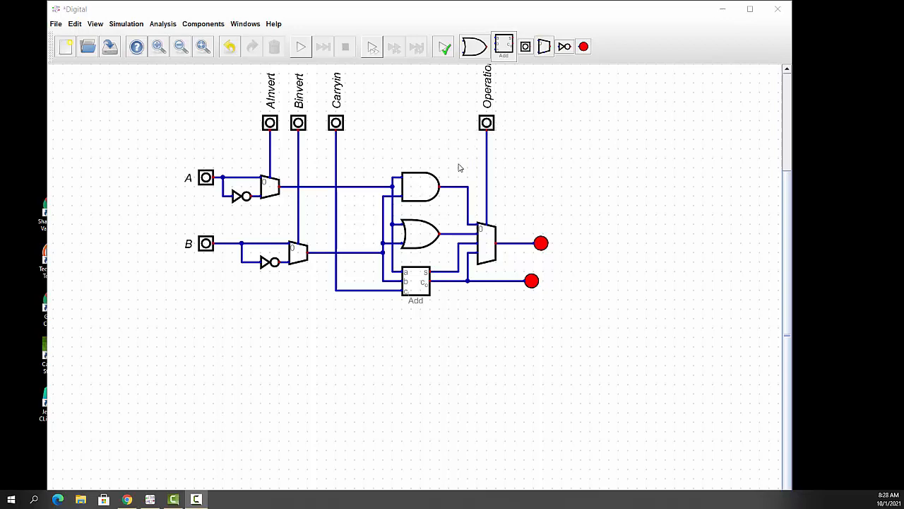
pyautogui.moveTo(495, 136)
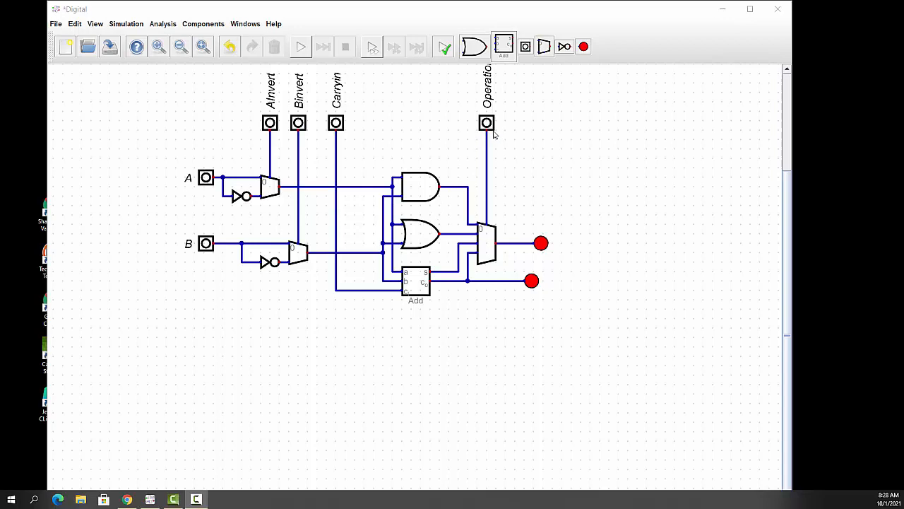
pyautogui.moveTo(419, 276)
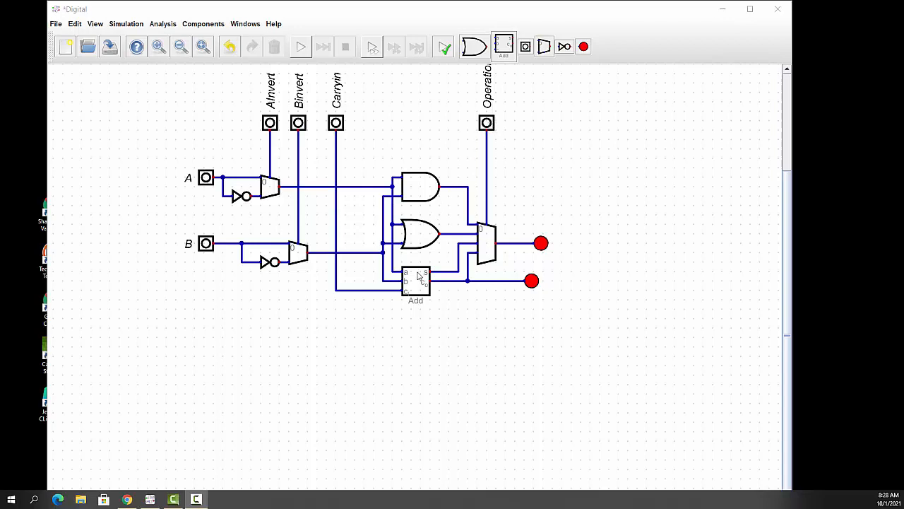
pyautogui.moveTo(551, 243)
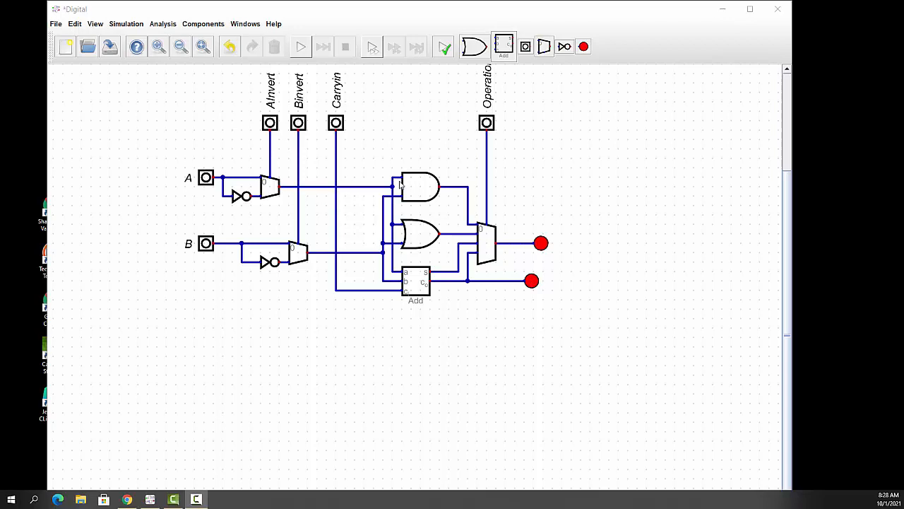
pyautogui.moveTo(421, 213)
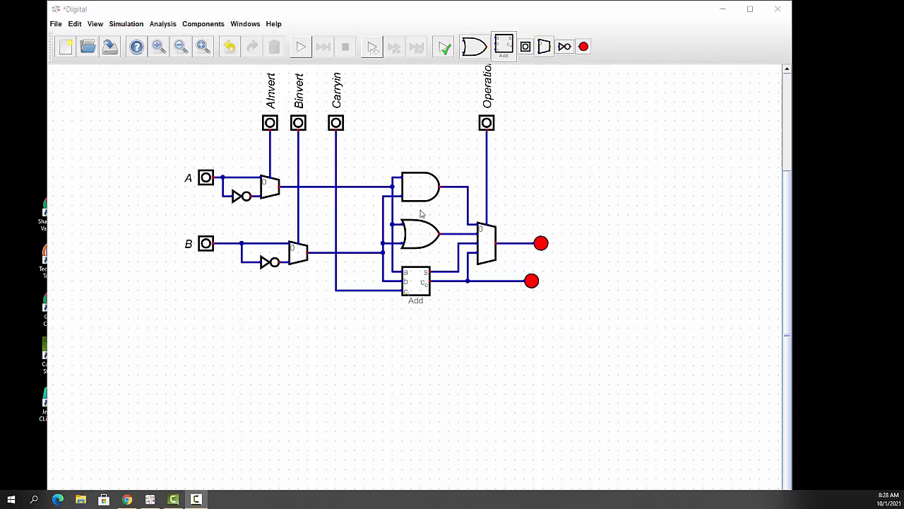
pyautogui.moveTo(413, 195)
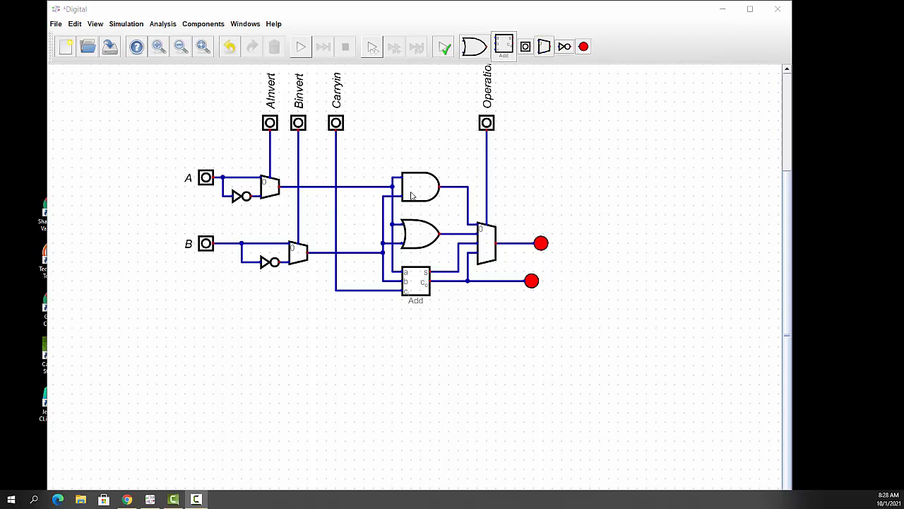
pyautogui.moveTo(404, 181)
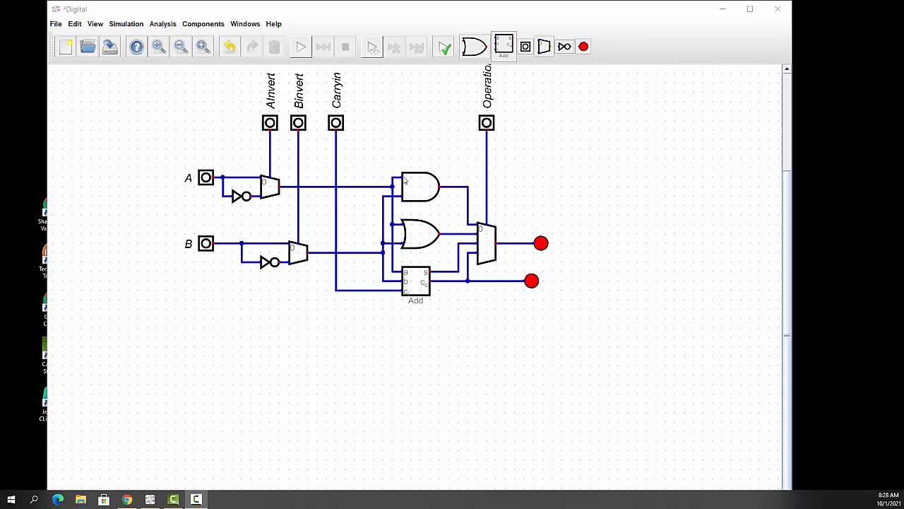
pyautogui.moveTo(421, 190)
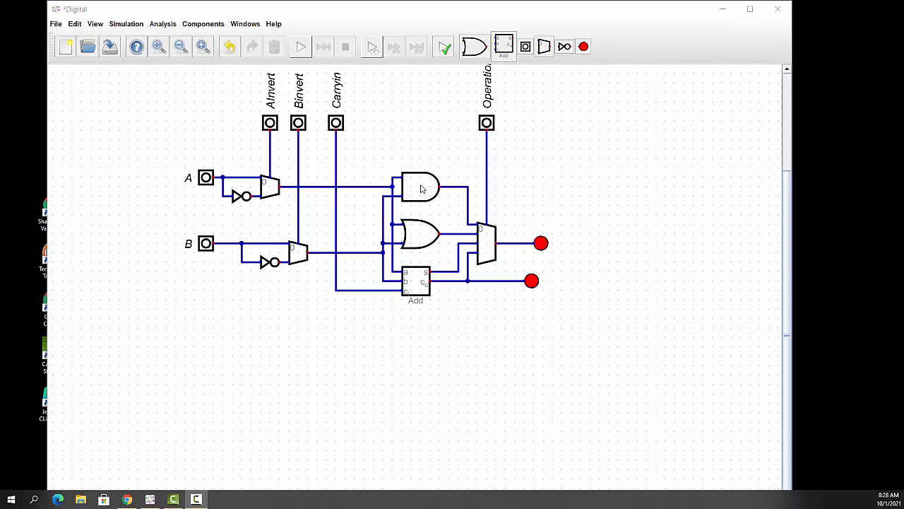
pyautogui.moveTo(418, 243)
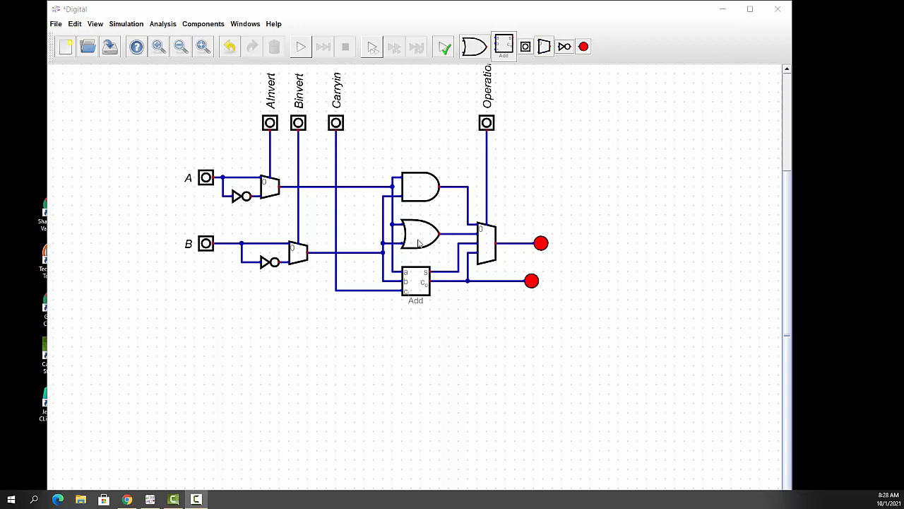
pyautogui.moveTo(486, 238)
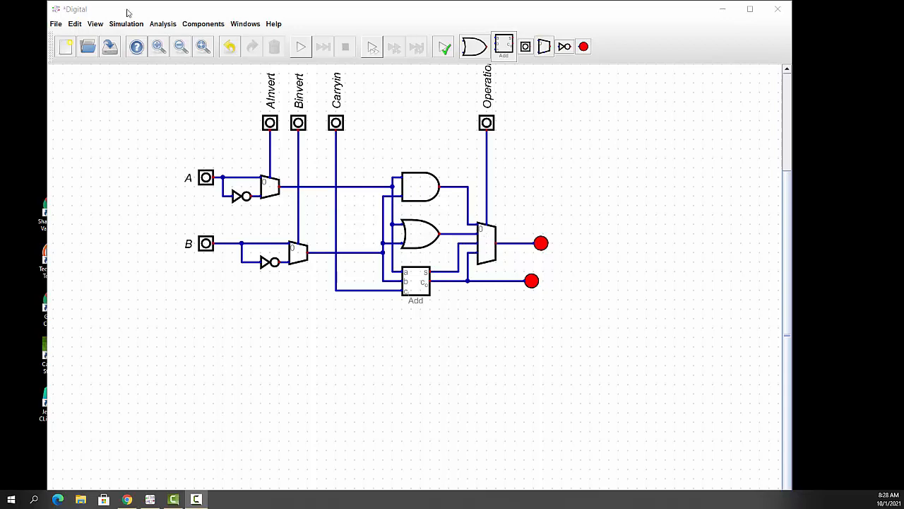
# - Start the ALU simulation and toggle input B to test the circuit
pyautogui.click(126, 23)
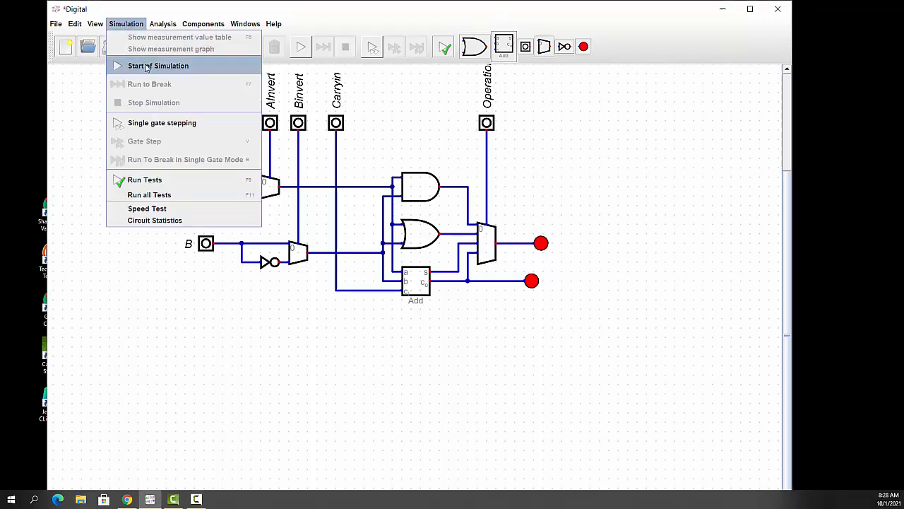
pyautogui.click(159, 65)
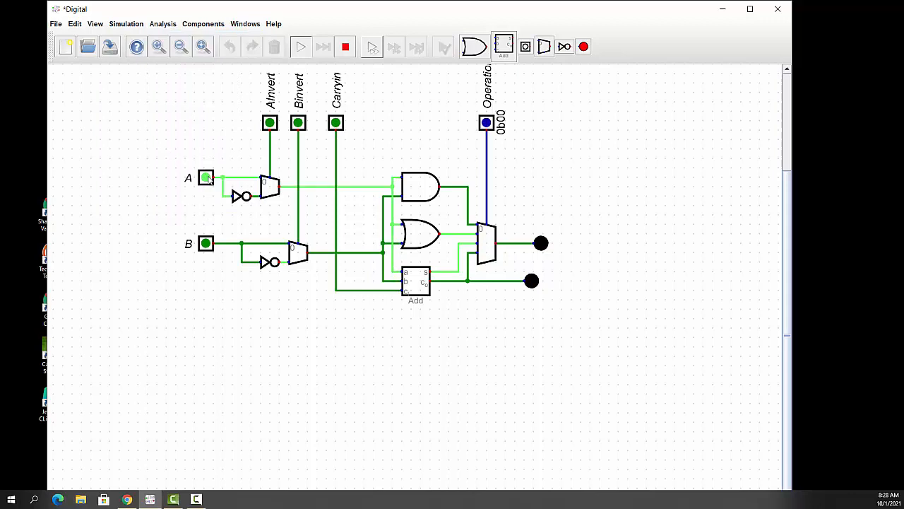
pyautogui.click(206, 243)
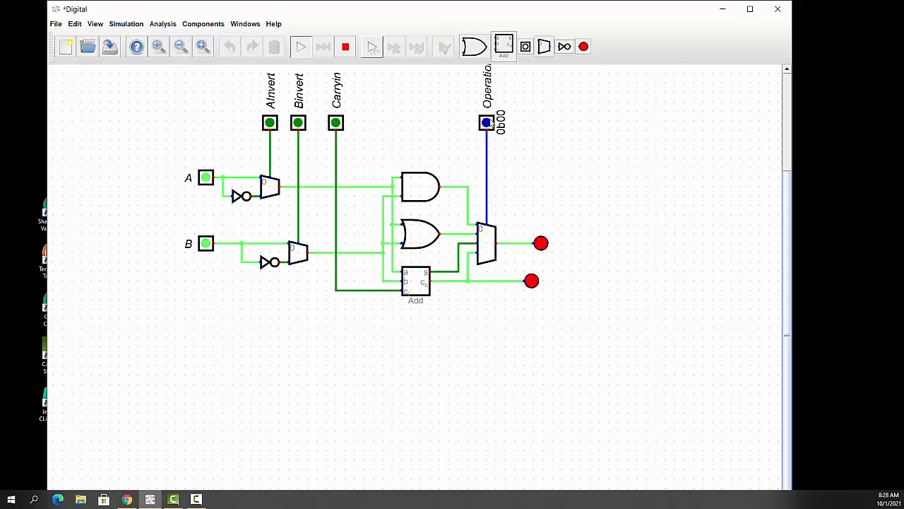
pyautogui.moveTo(486, 123)
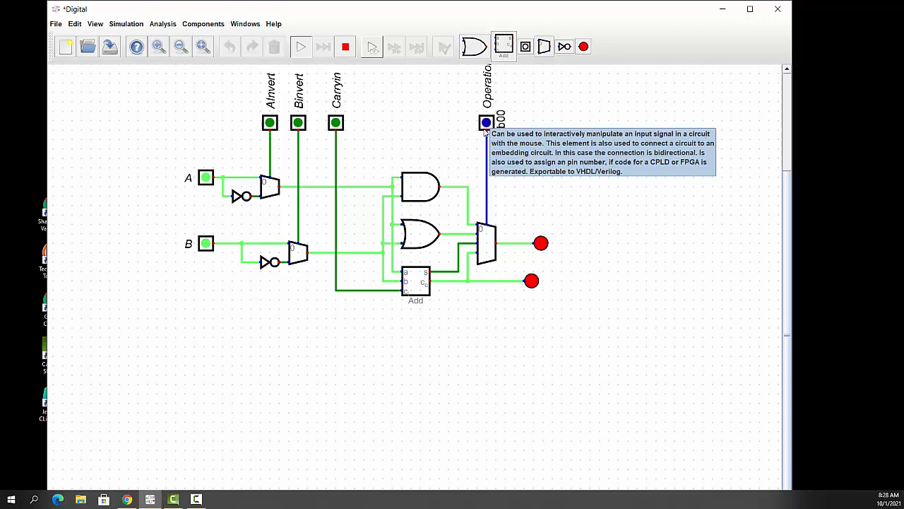
pyautogui.moveTo(516, 243)
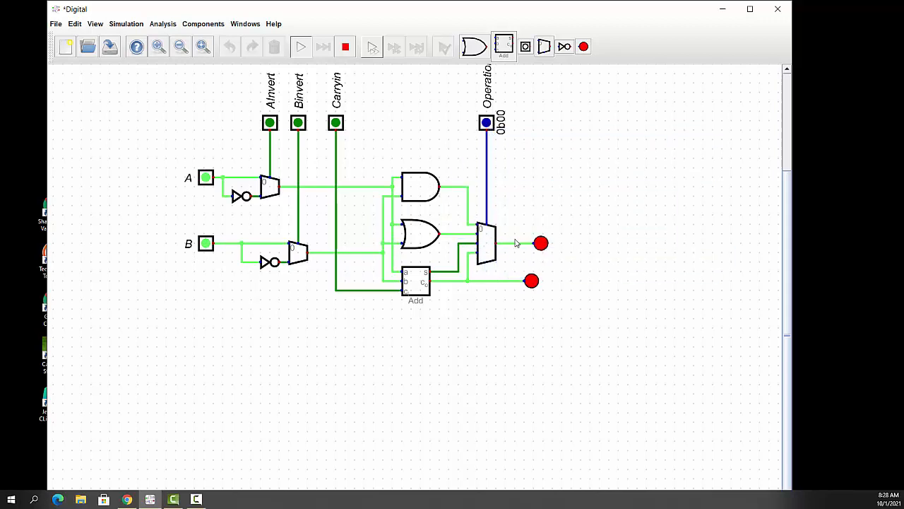
pyautogui.moveTo(449, 200)
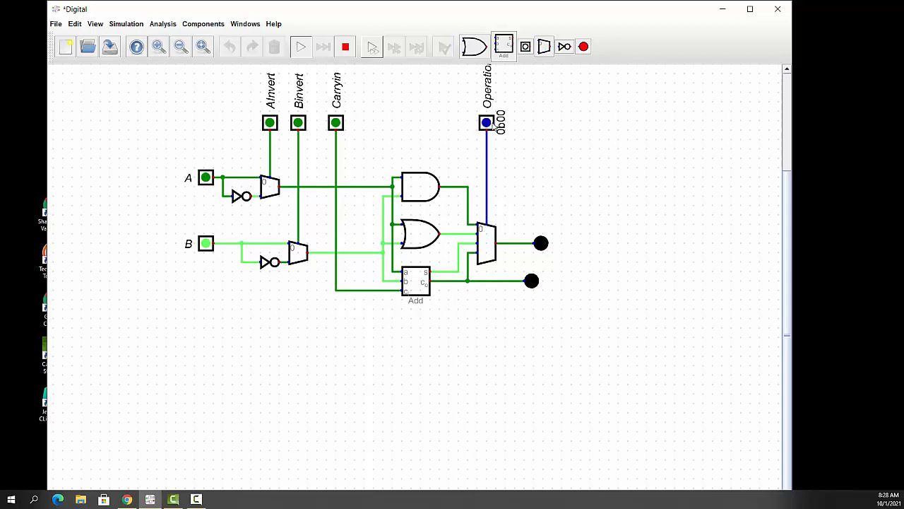
# - Set the Operation input value to 0b01 so the OR result lights the output LED
pyautogui.doubleClick(486, 122)
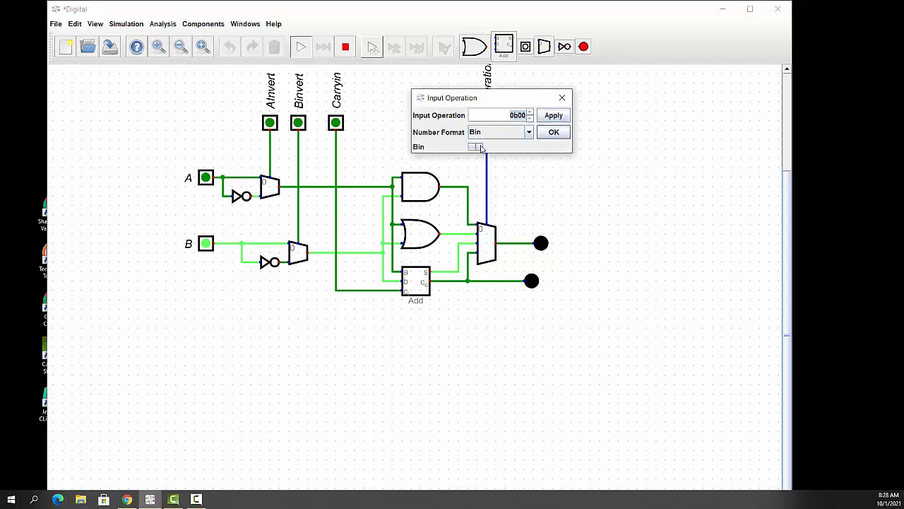
pyautogui.click(553, 132)
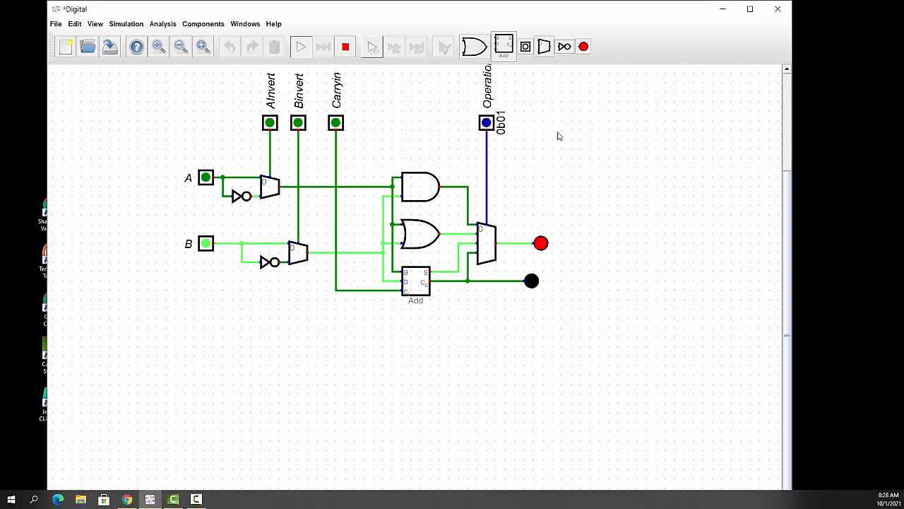
pyautogui.moveTo(489, 289)
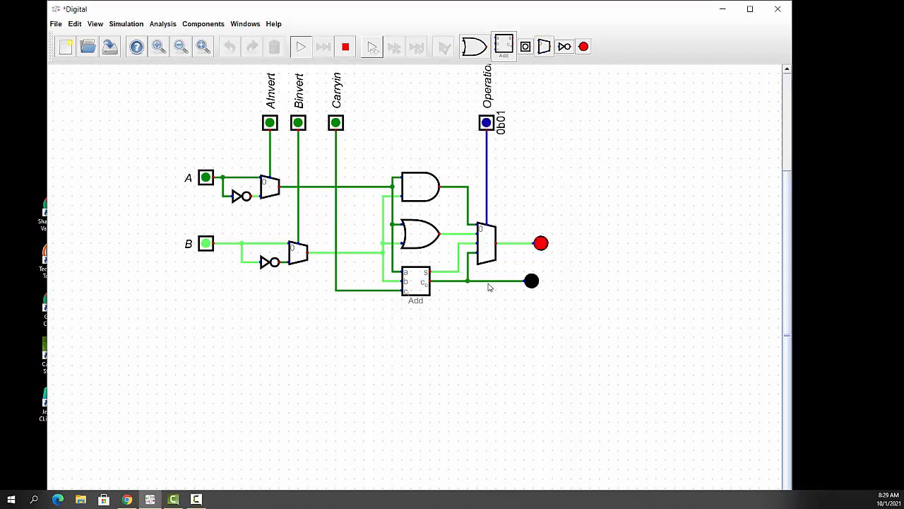
pyautogui.moveTo(491, 247)
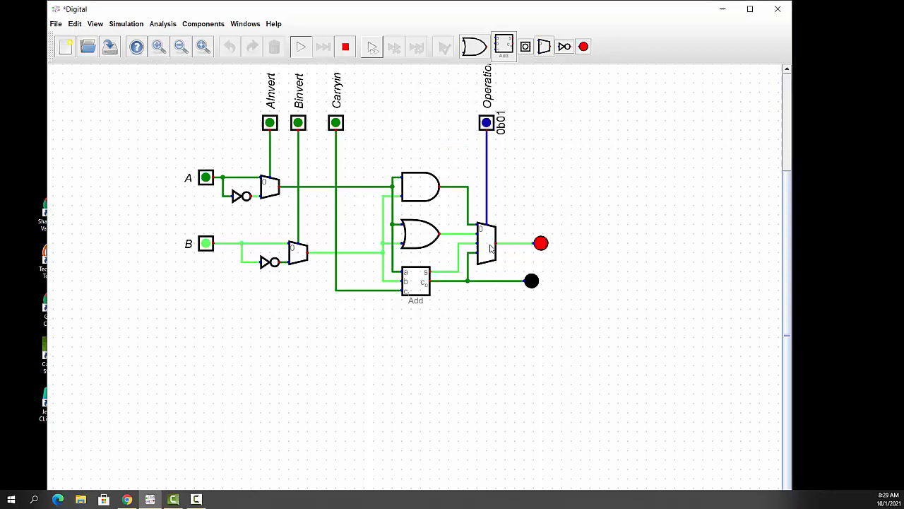
pyautogui.moveTo(486, 243)
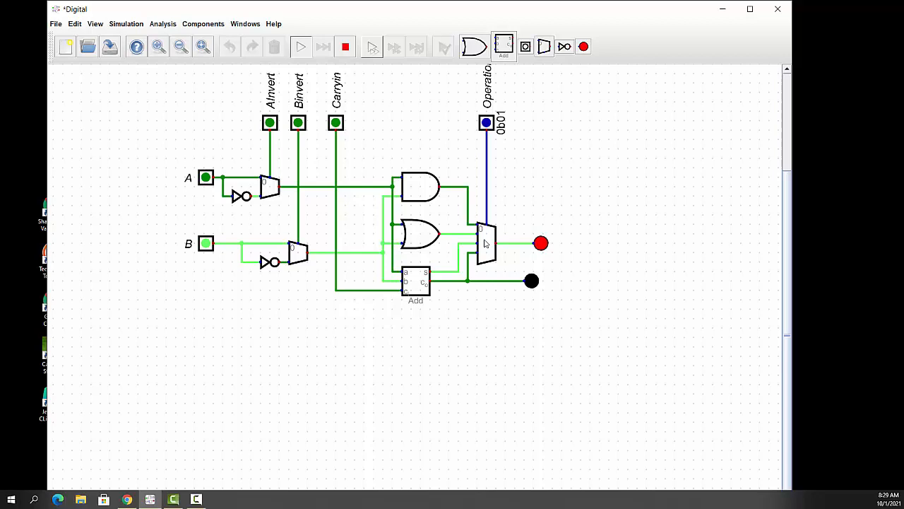
pyautogui.moveTo(500, 243)
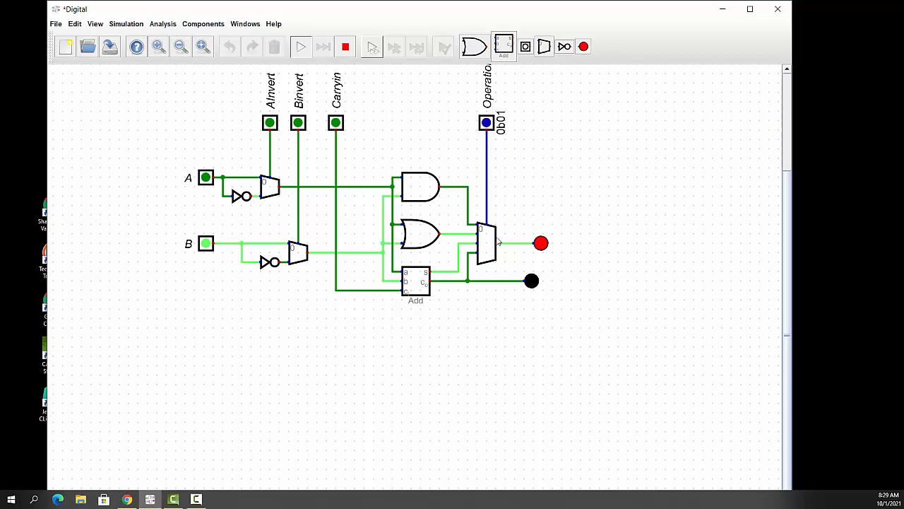